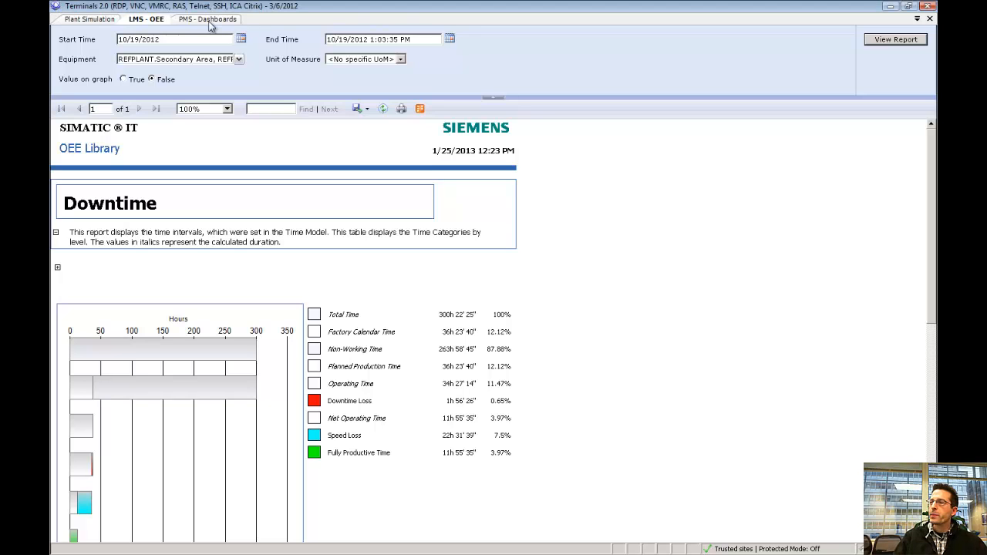
- Switch from the OEE downtime report to the PPMS Dashboards manufacturing scorecard list
left_click(206, 18)
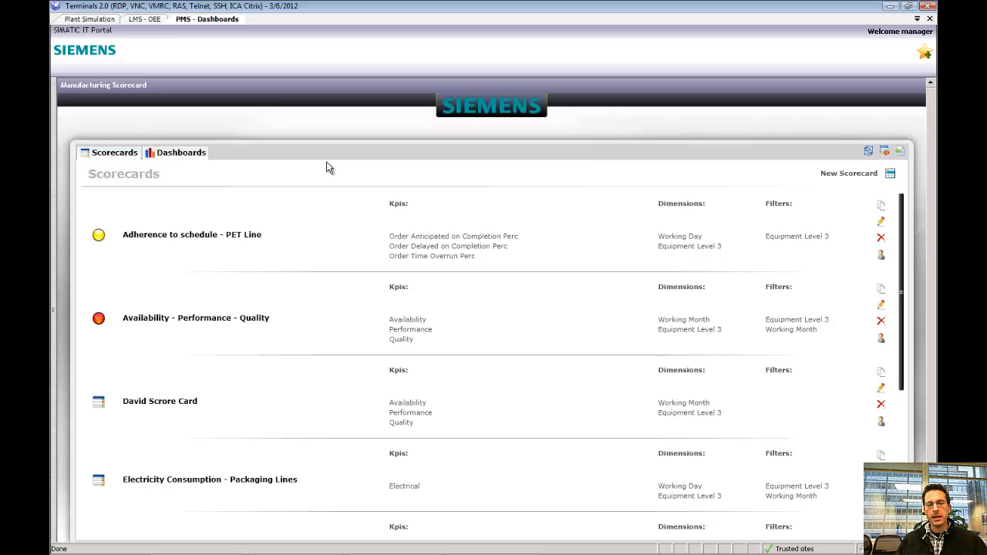
mouse_move(312, 167)
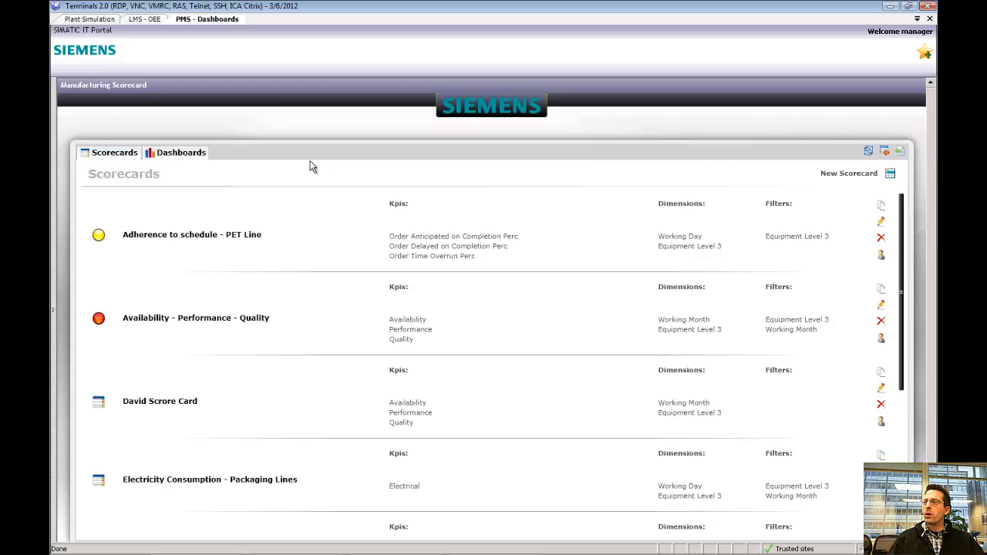
mouse_move(116, 176)
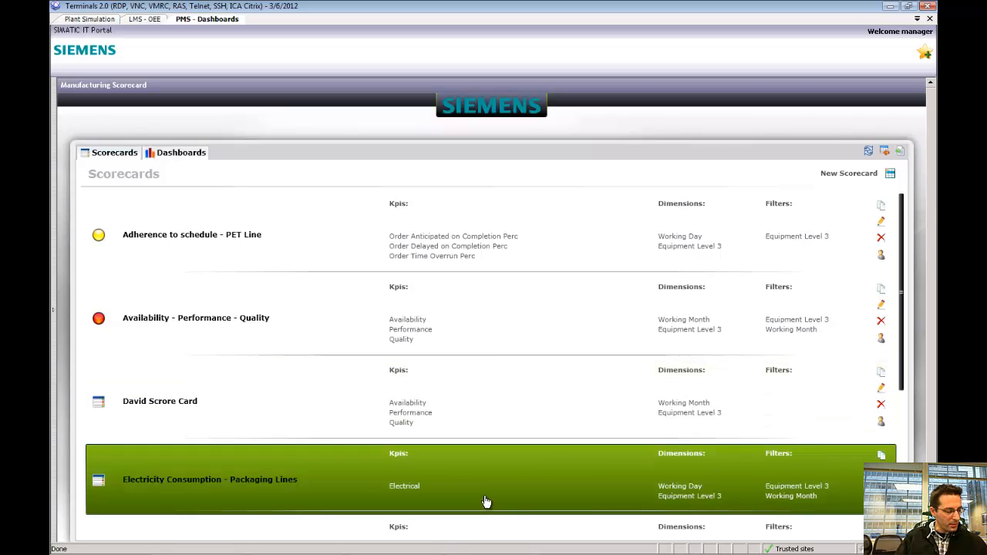
mouse_move(478, 492)
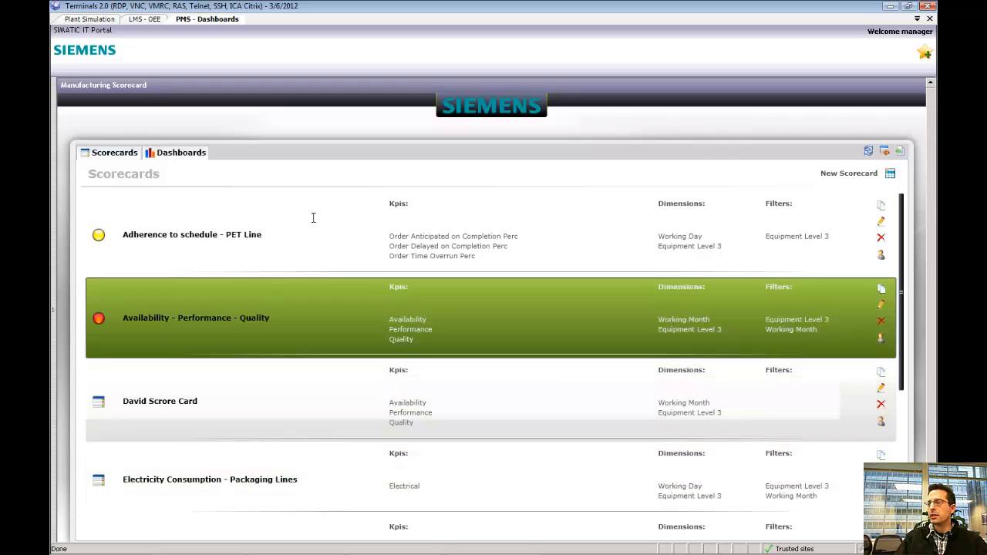
mouse_move(352, 234)
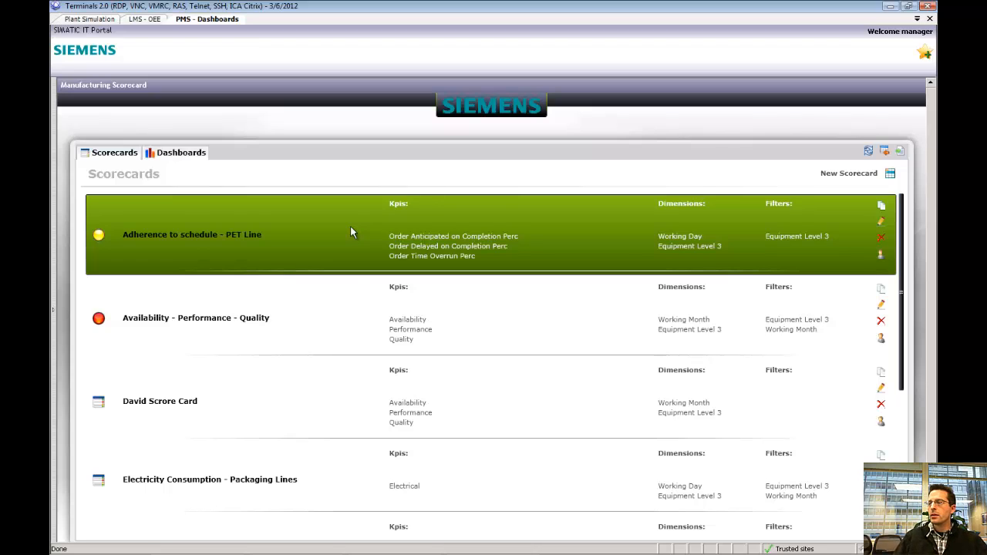
mouse_move(494, 309)
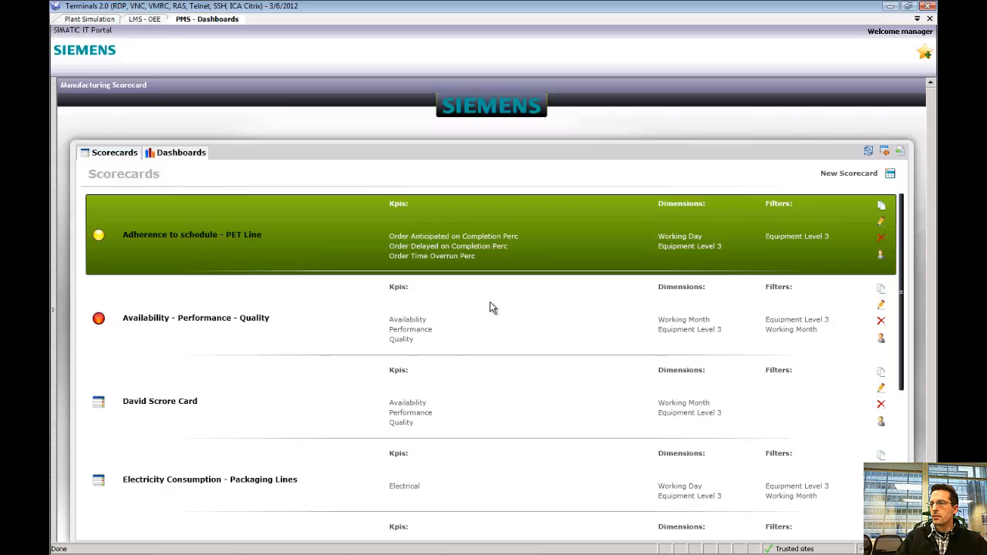
mouse_move(581, 274)
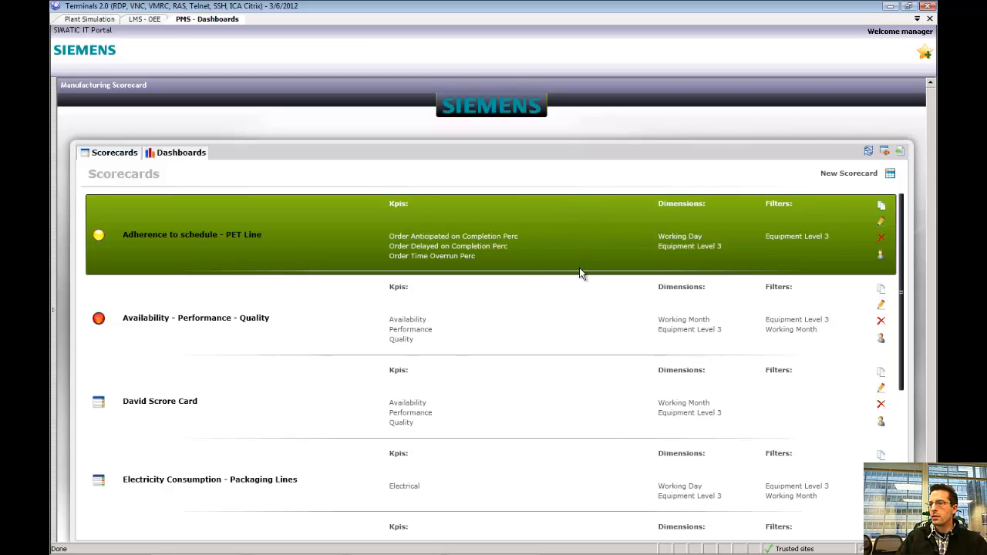
- Open the 'Adherence to schedule - PET Line' scorecard in grid view
left_click(192, 234)
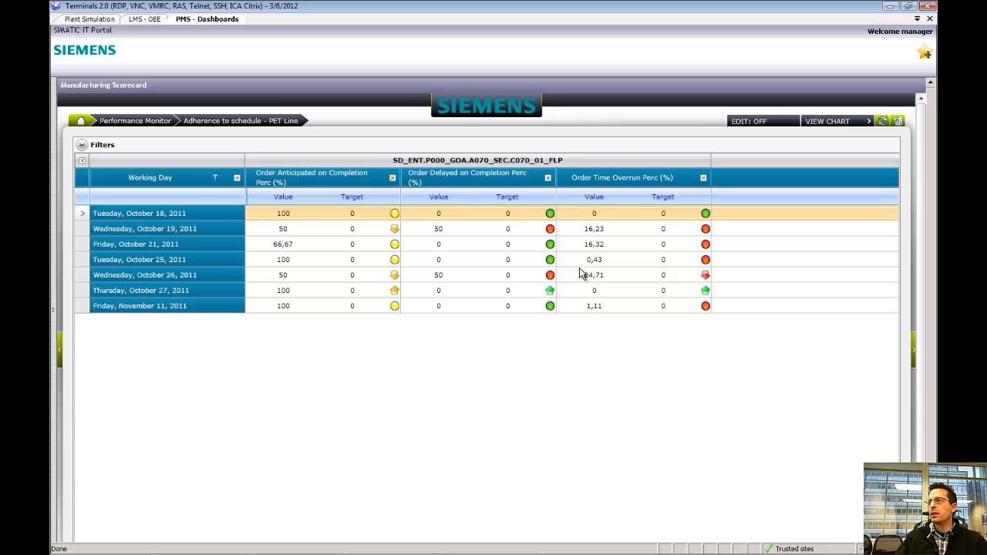
mouse_move(204, 209)
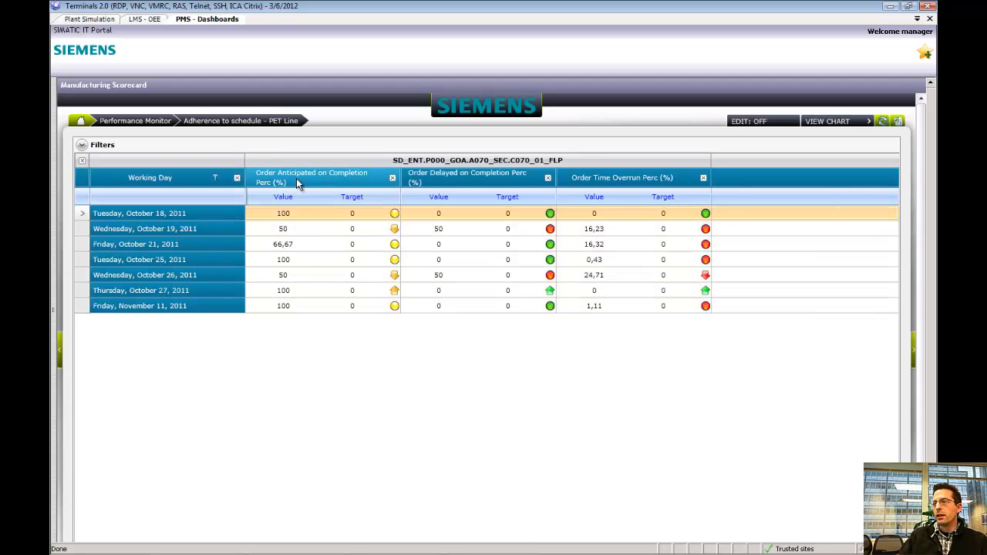
mouse_move(475, 182)
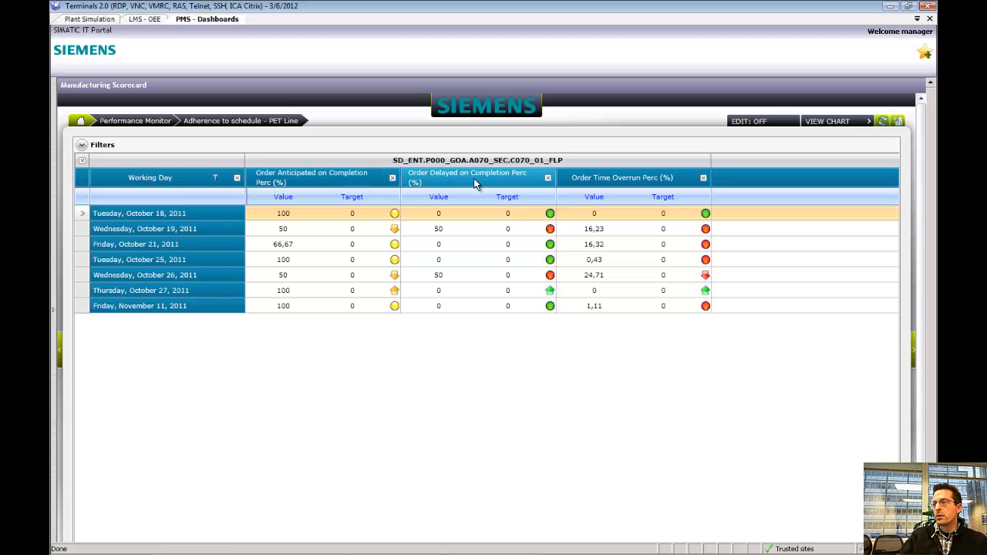
mouse_move(588, 184)
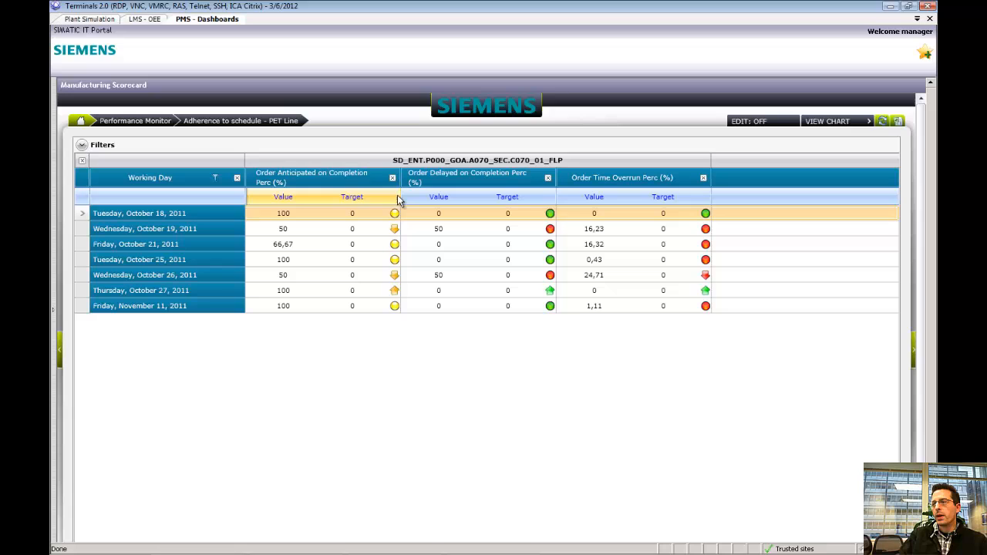
mouse_move(399, 218)
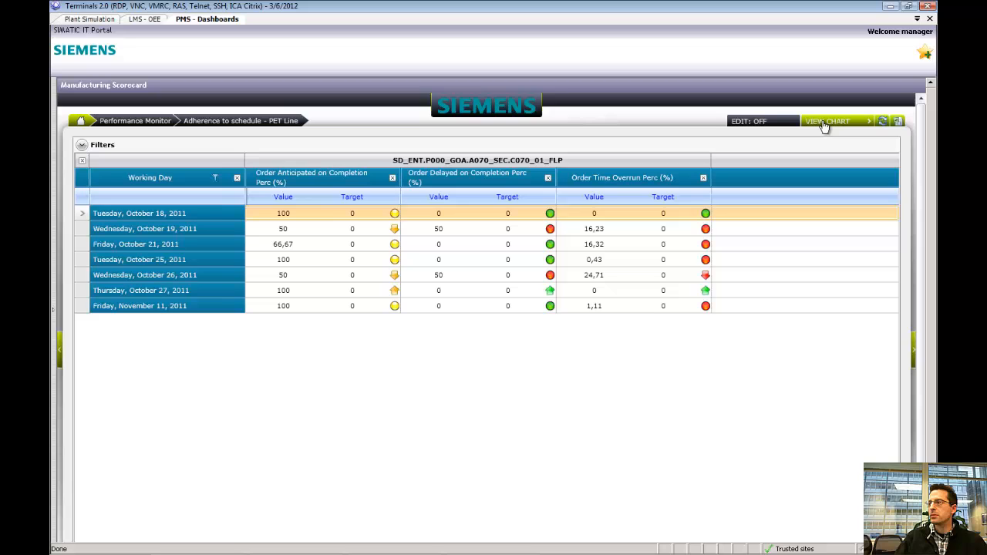
- Show the PET Line scorecard as a bar chart and list the available chart types
left_click(829, 120)
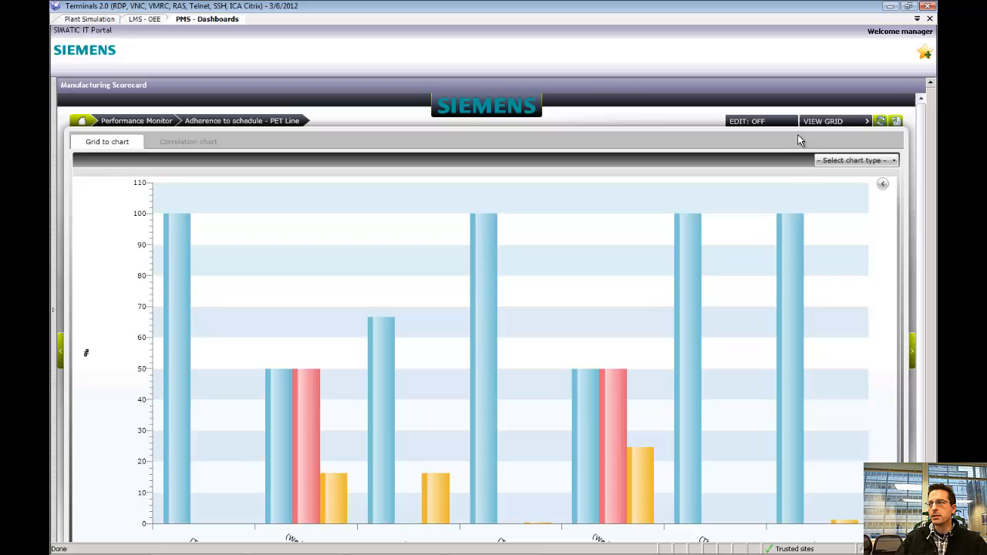
left_click(856, 159)
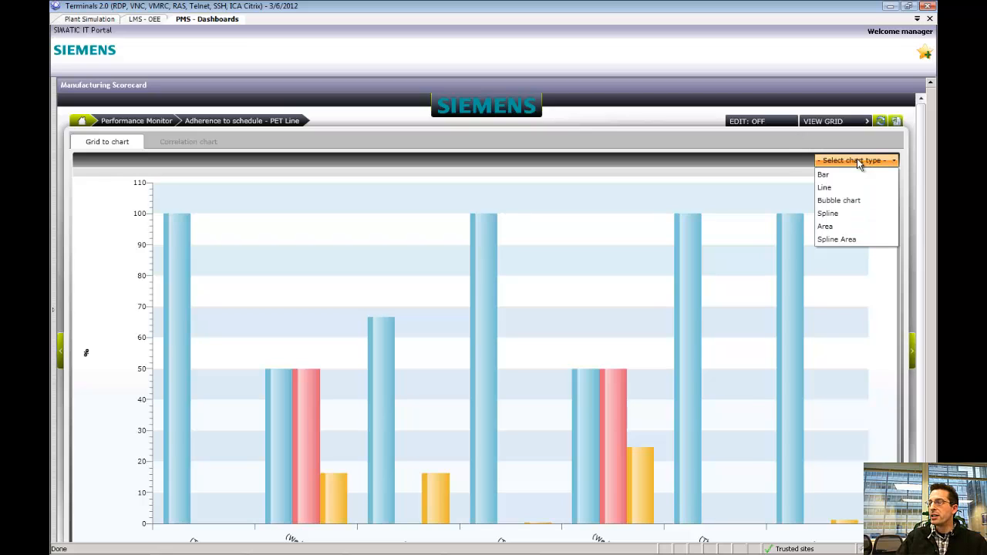
mouse_move(846, 188)
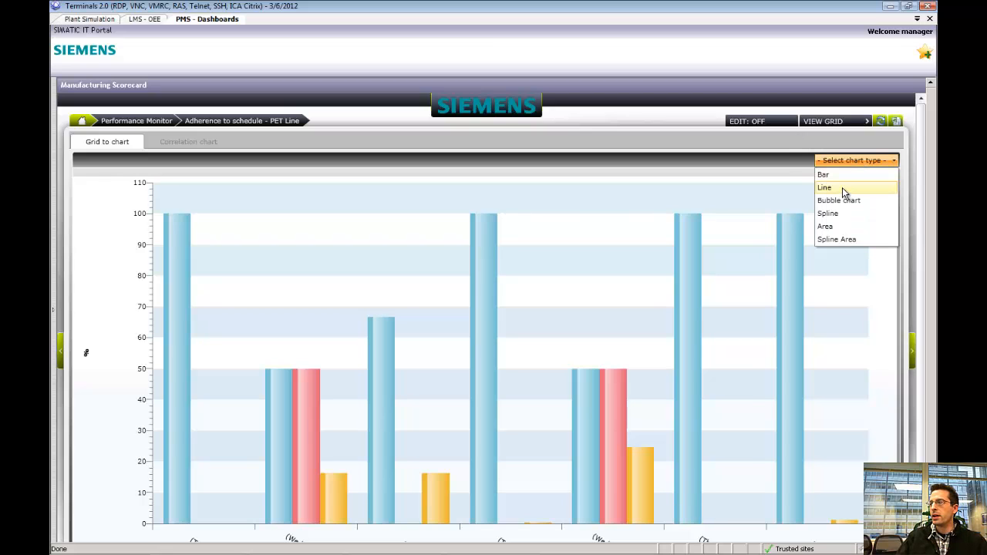
- Set the scorecard chart type to Line
left_click(824, 188)
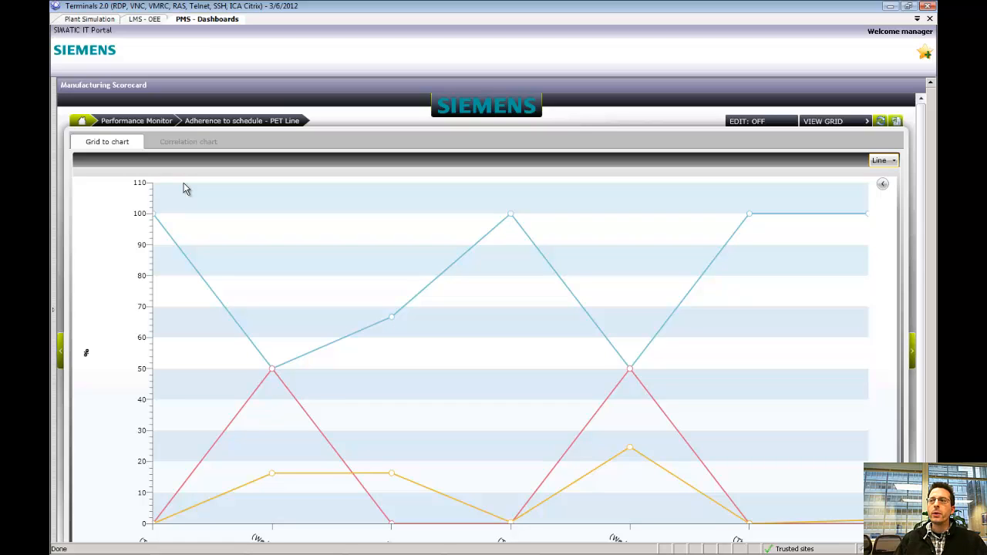
mouse_move(164, 164)
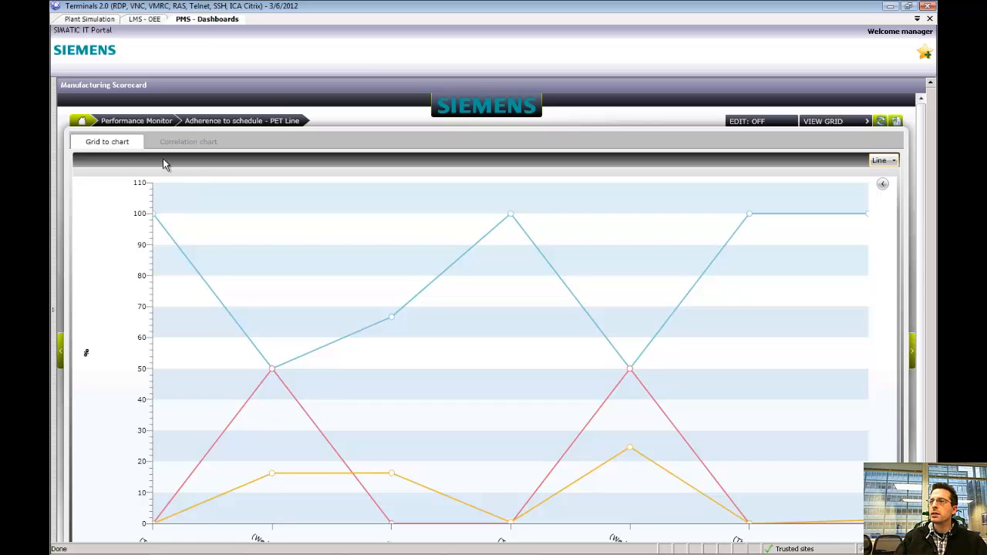
mouse_move(137, 120)
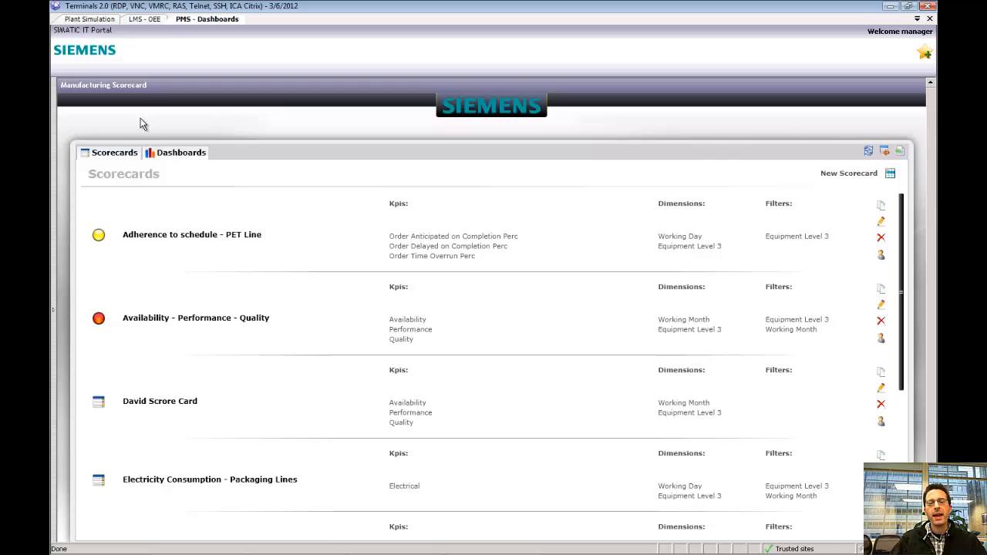
mouse_move(139, 142)
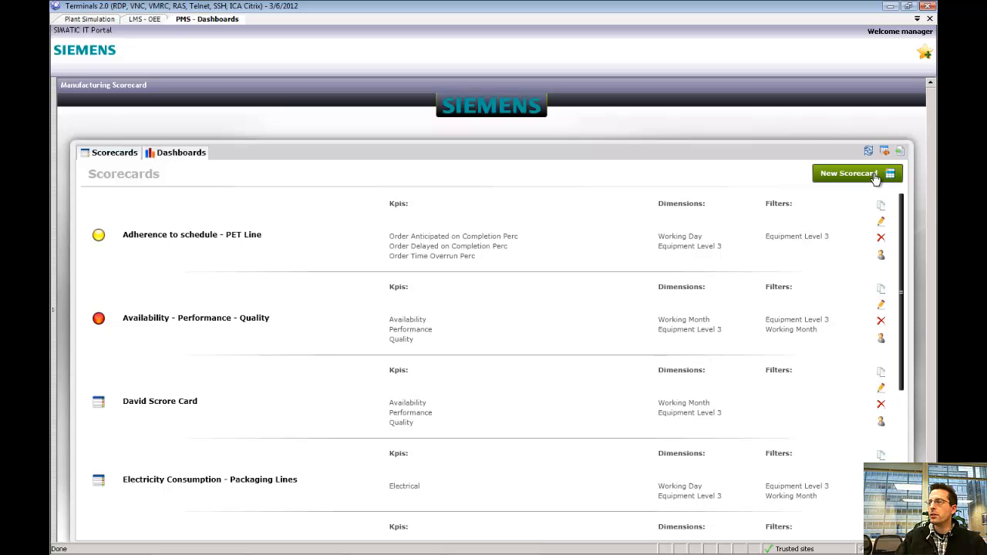
mouse_move(855, 152)
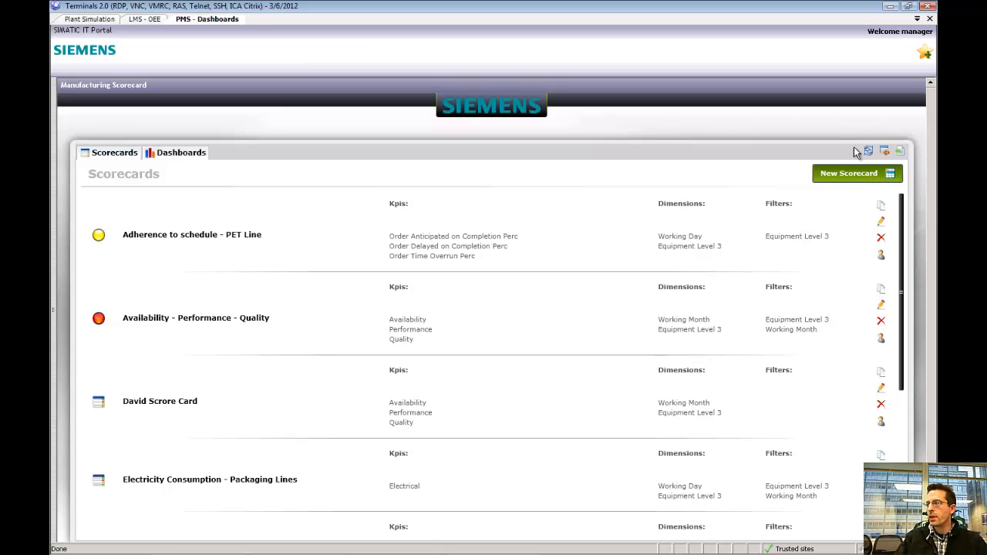
- Start a new, empty scorecard from the Scorecards list
left_click(849, 173)
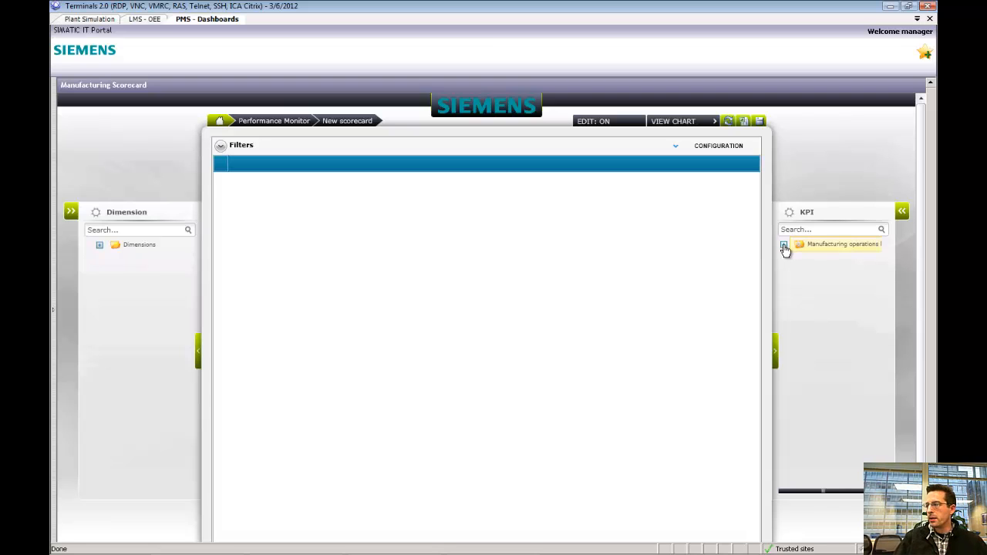
- From Manufacturing operations > Production > OEE, add the OEE KPIs as scorecard columns
left_click(783, 244)
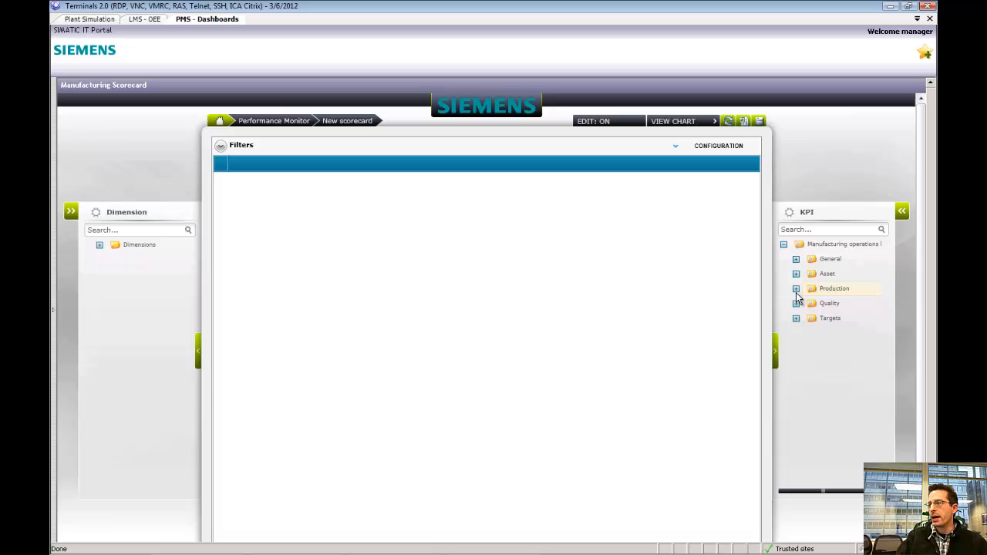
left_click(796, 289)
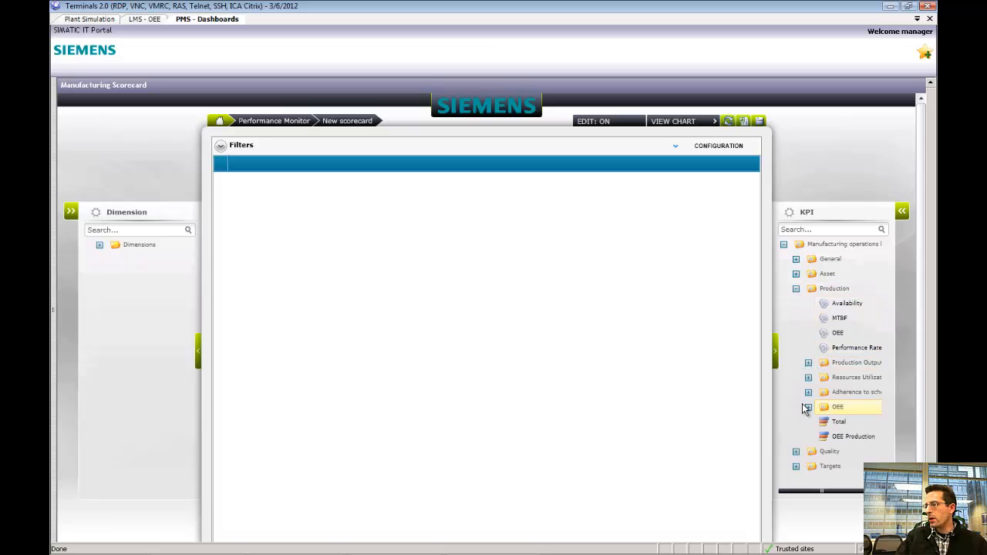
left_click(809, 408)
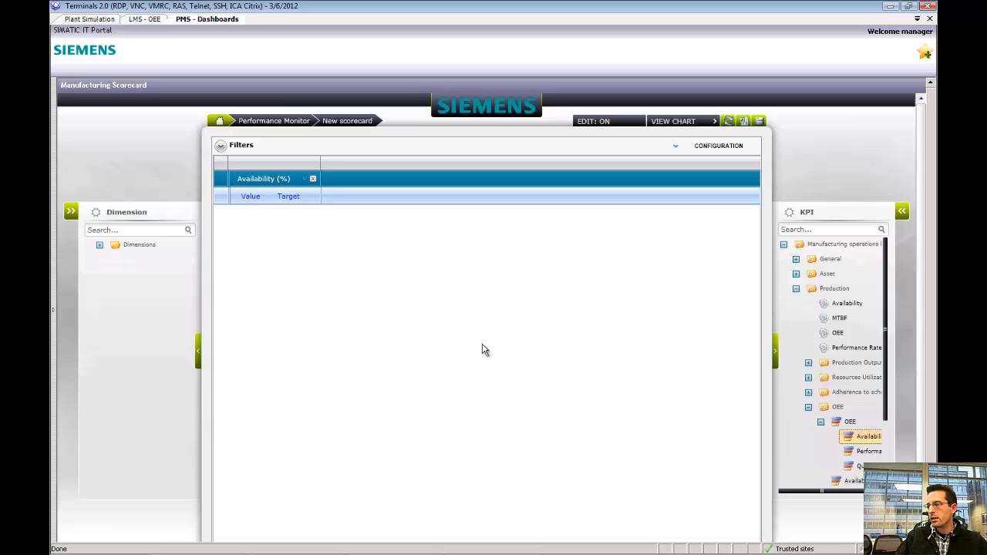
left_click_drag(870, 450, 486, 357)
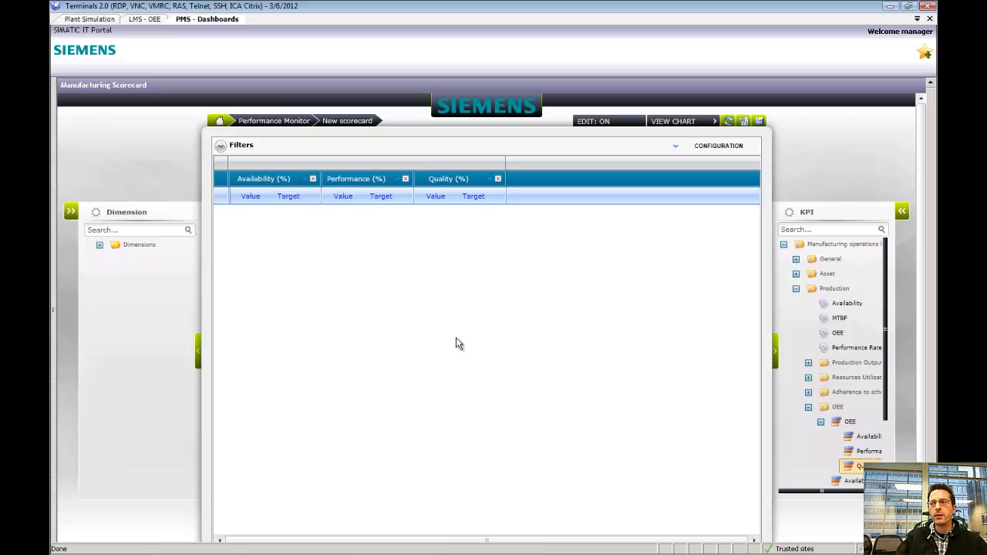
mouse_move(447, 339)
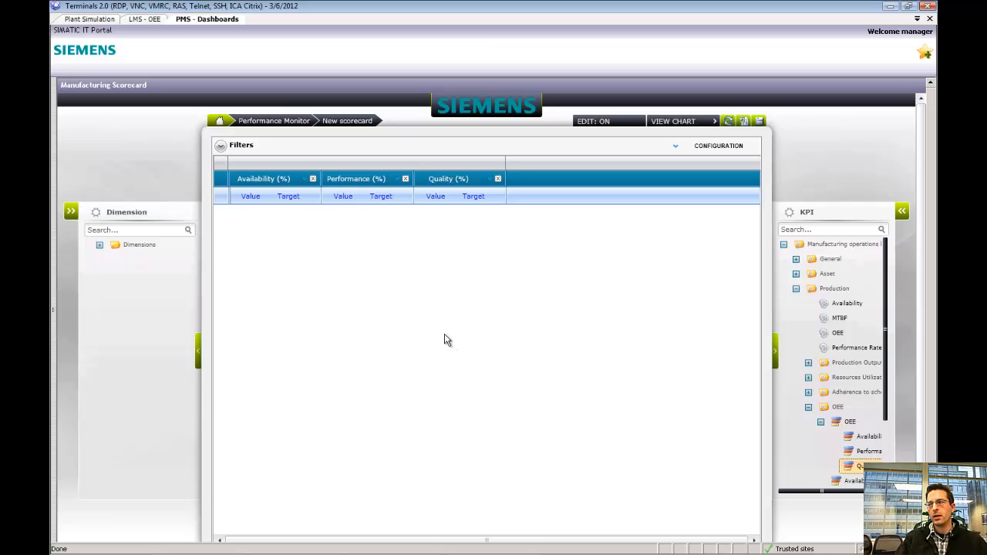
mouse_move(158, 306)
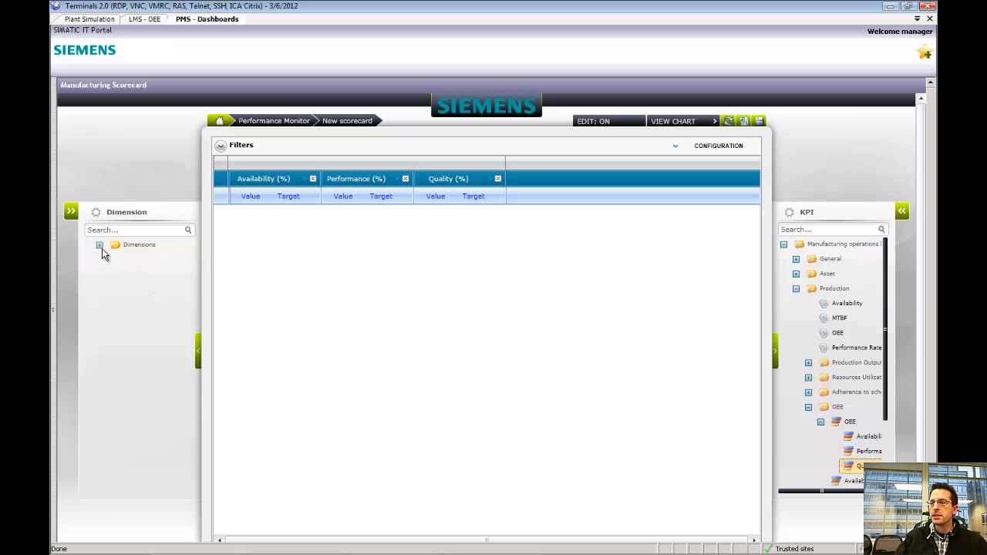
- Add Working Month from the clustered working calendar as a row dimension
left_click(99, 244)
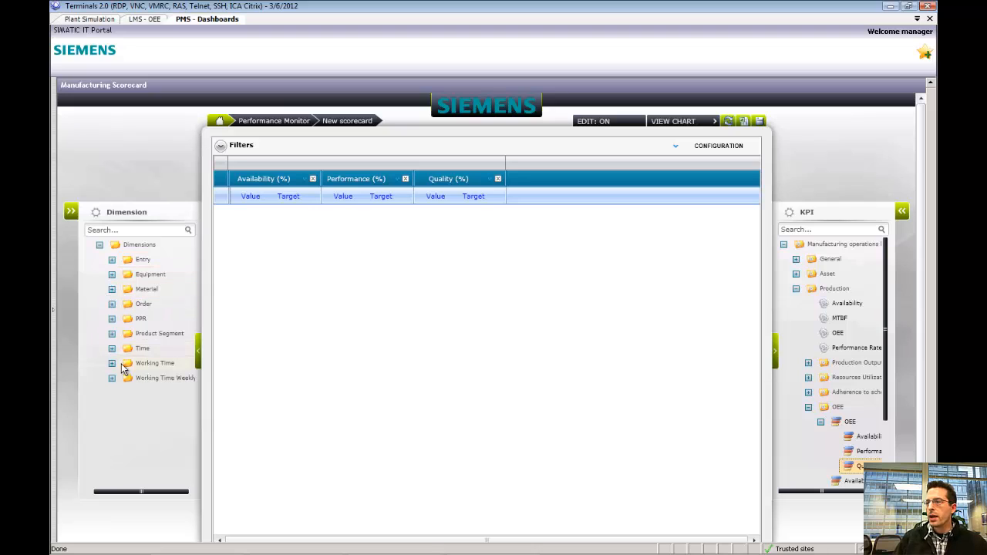
left_click(111, 364)
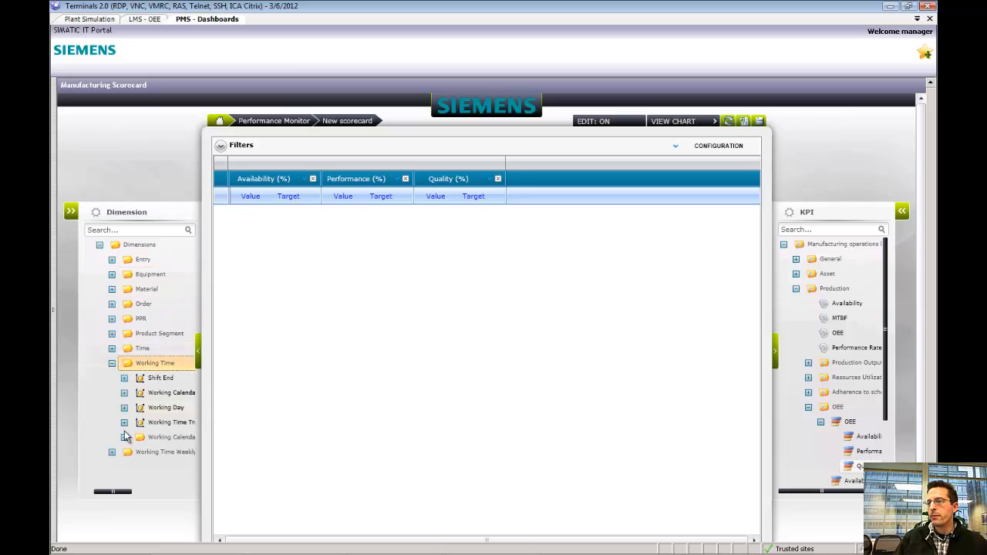
left_click(123, 438)
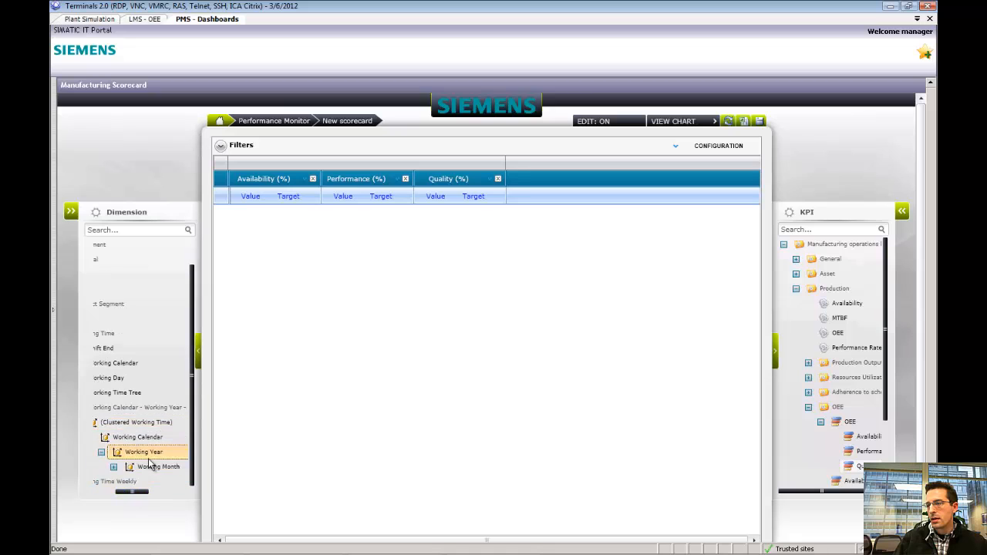
left_click(158, 466)
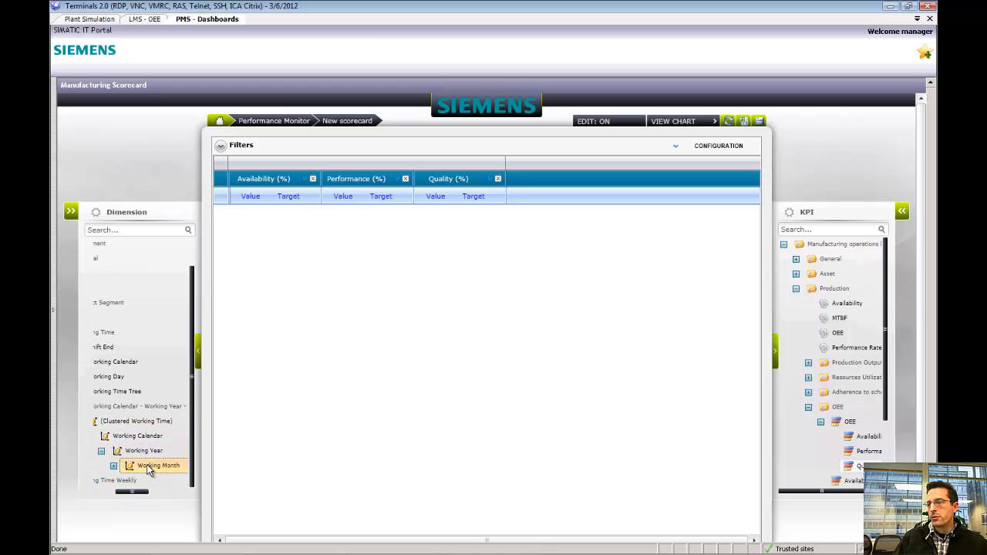
left_click_drag(157, 466, 414, 318)
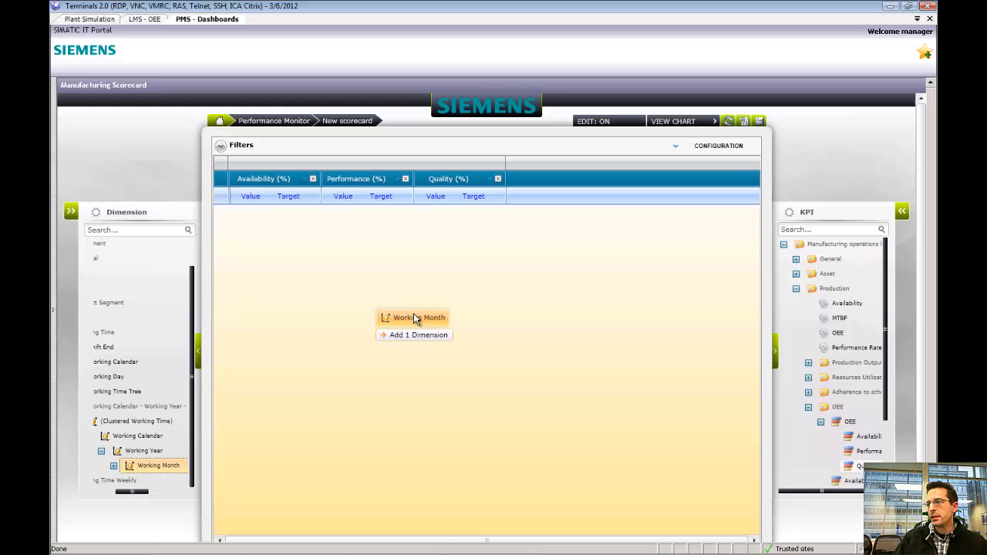
left_click(414, 318)
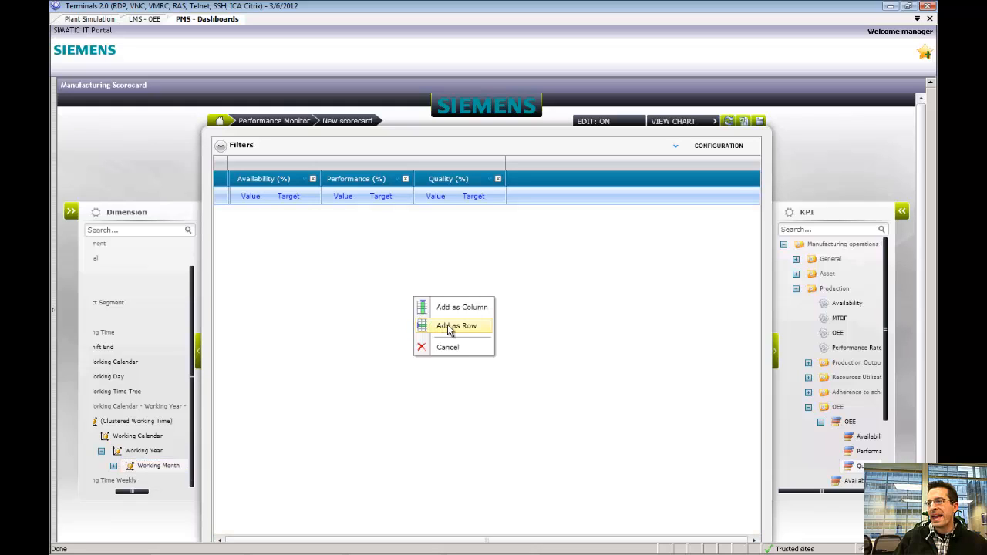
left_click(457, 325)
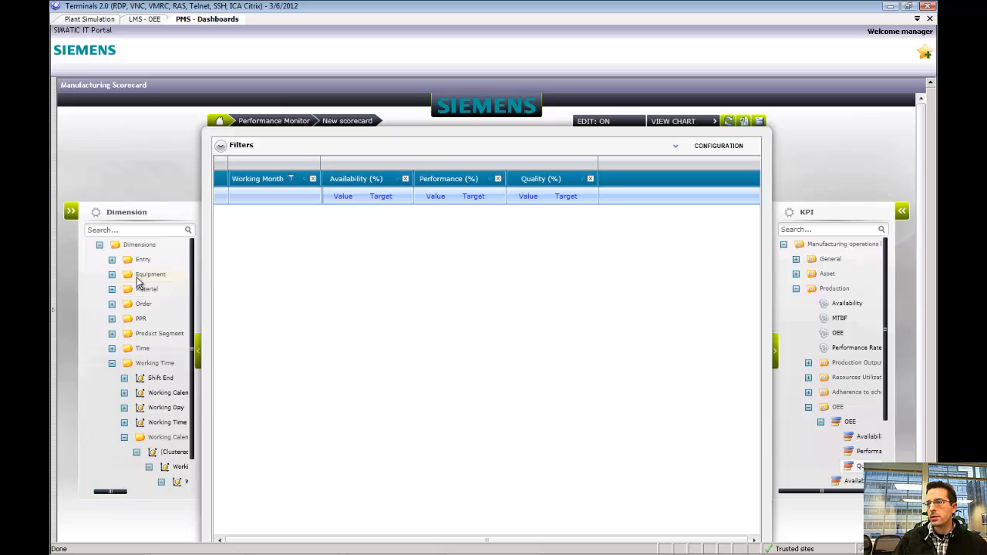
- Add Equipment Level 3 from the plant model as a second row dimension
left_click(112, 274)
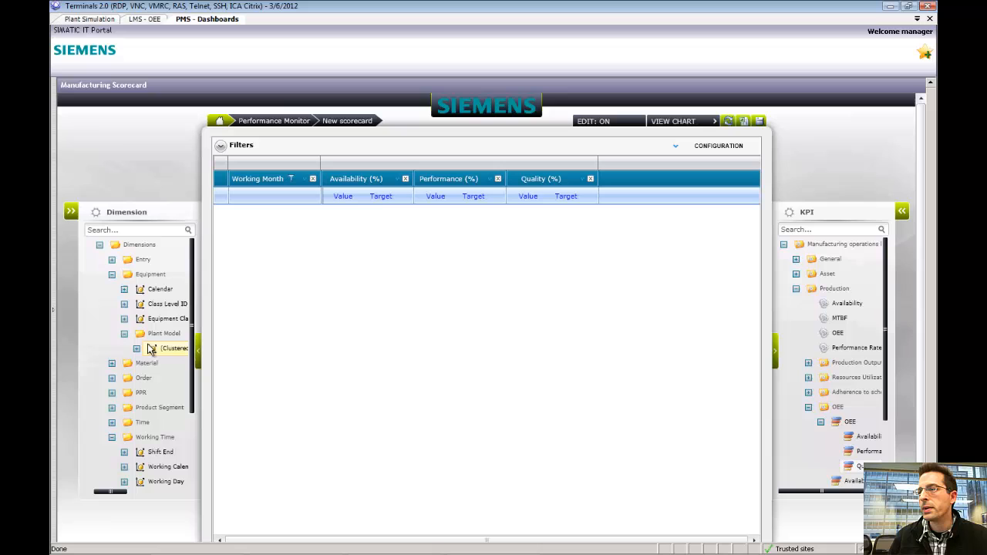
left_click(136, 349)
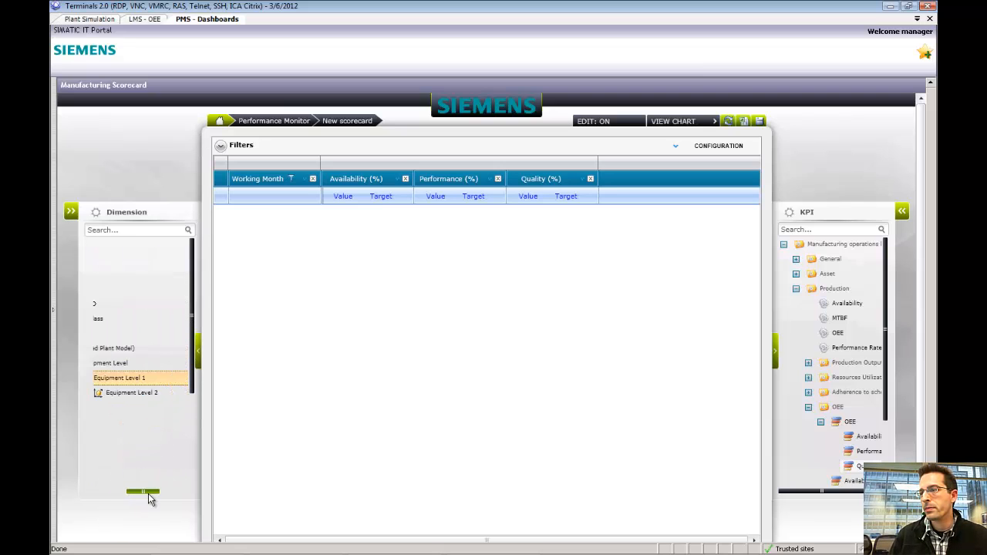
left_click(148, 393)
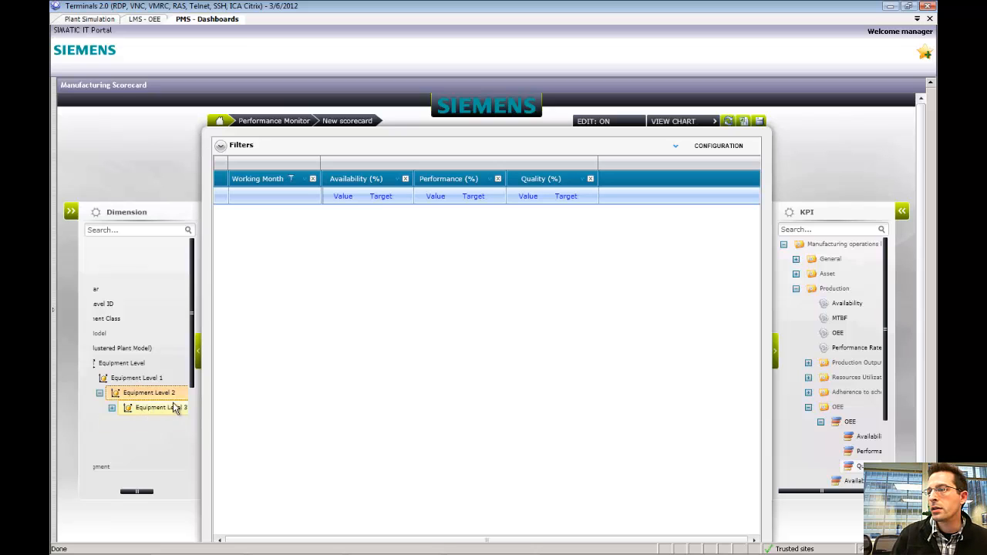
left_click_drag(161, 407, 423, 332)
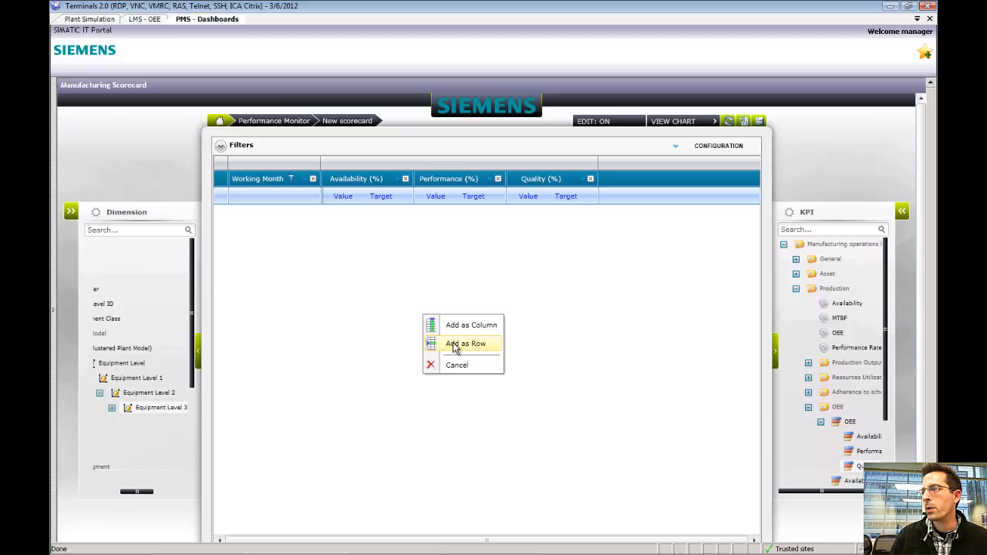
left_click(466, 342)
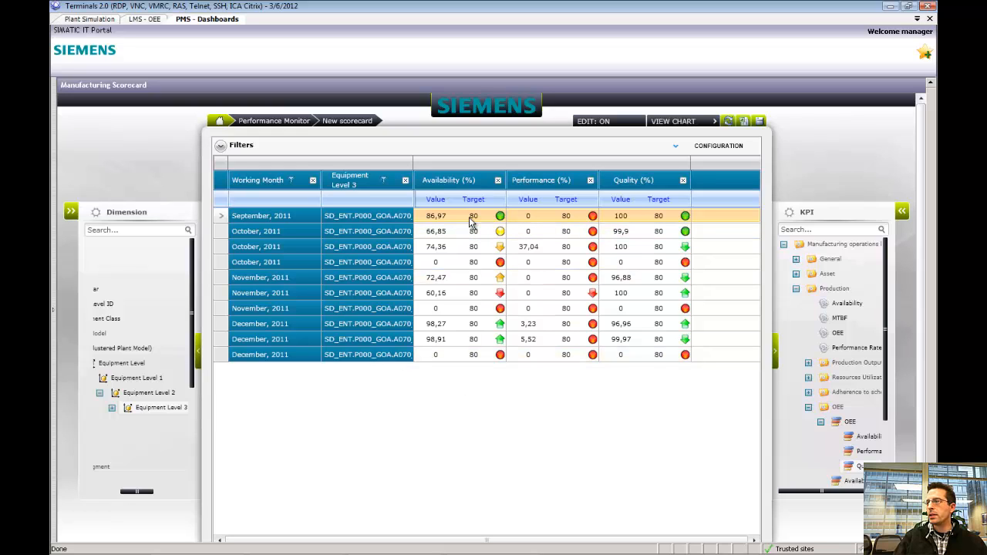
mouse_move(541, 219)
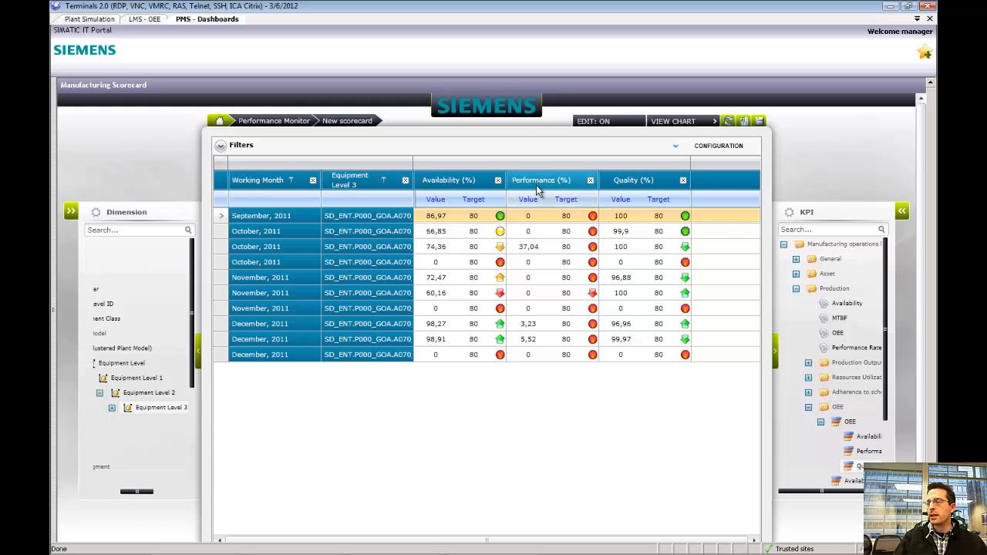
mouse_move(542, 227)
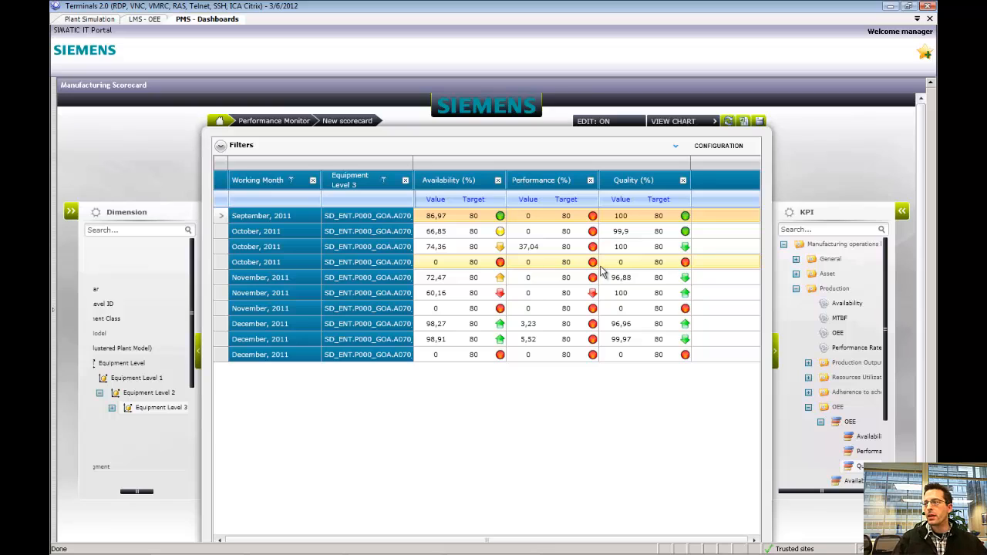
mouse_move(626, 250)
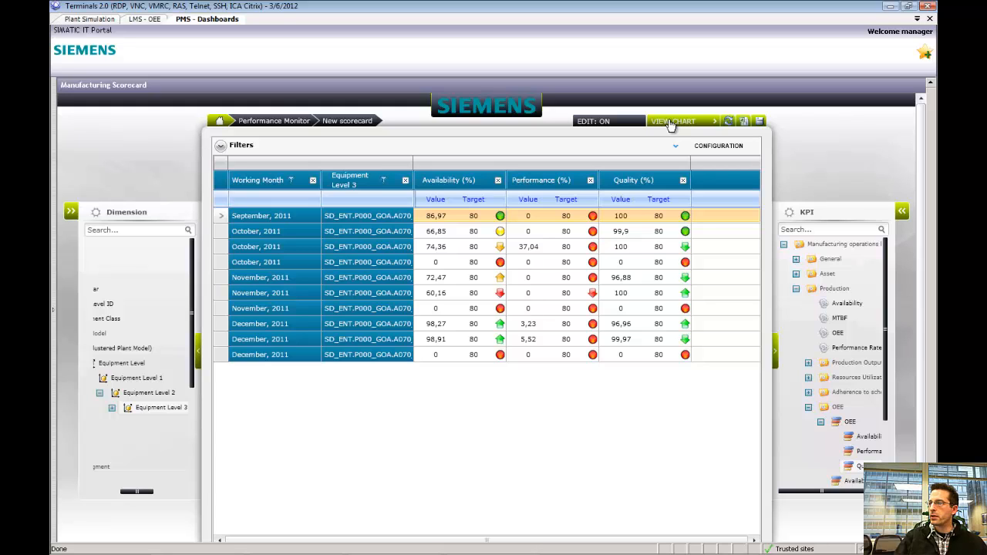
mouse_move(651, 372)
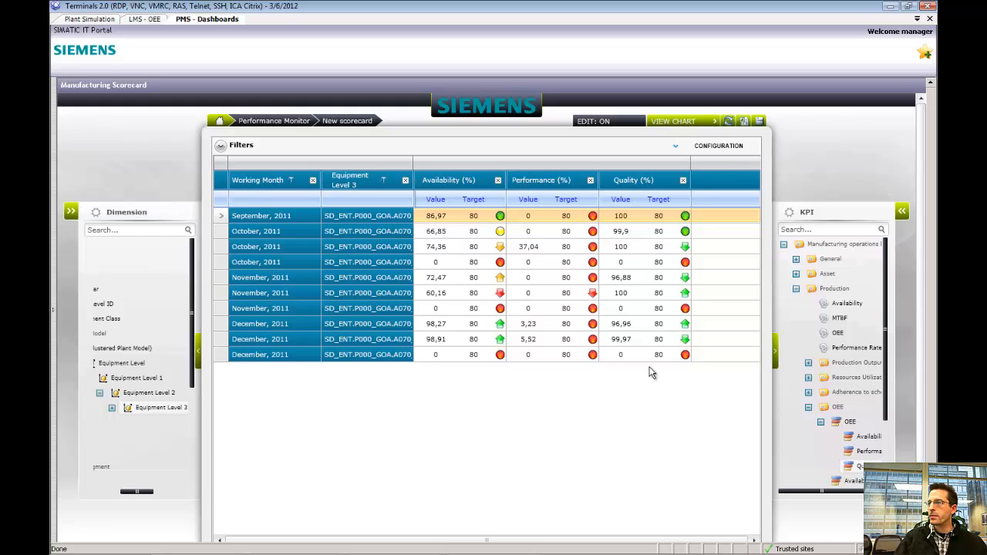
- Plot the monthly availability, performance and quality data as a line chart
left_click(673, 120)
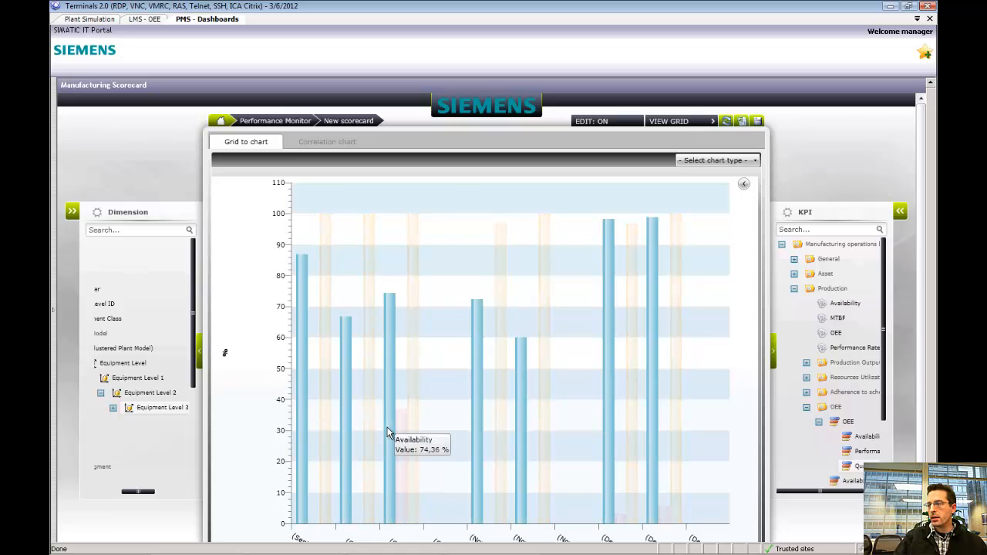
mouse_move(398, 419)
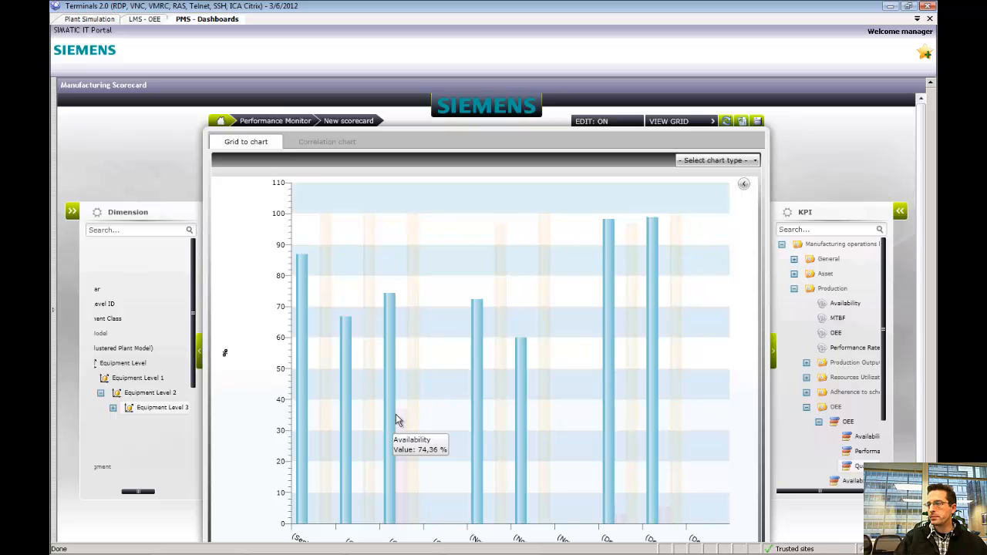
left_click(715, 159)
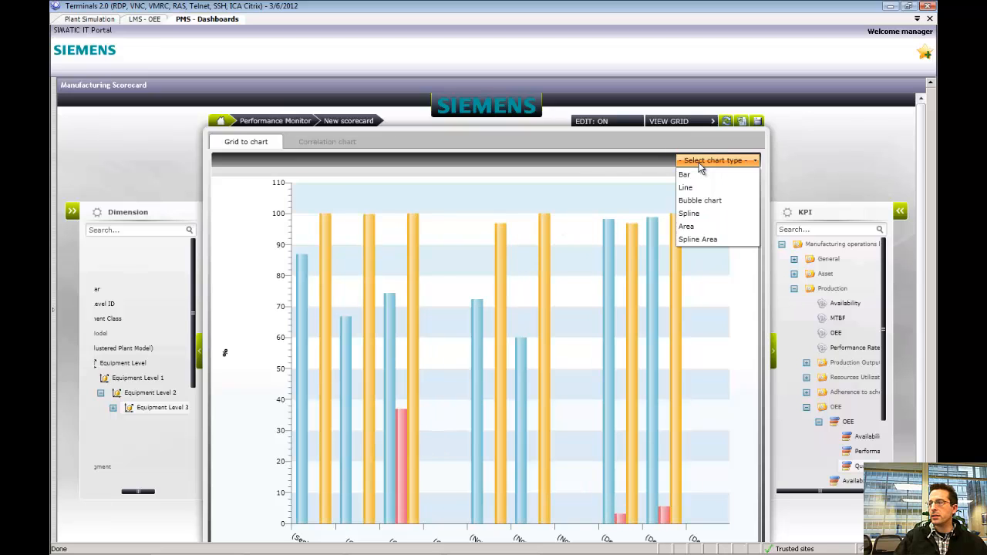
mouse_move(695, 178)
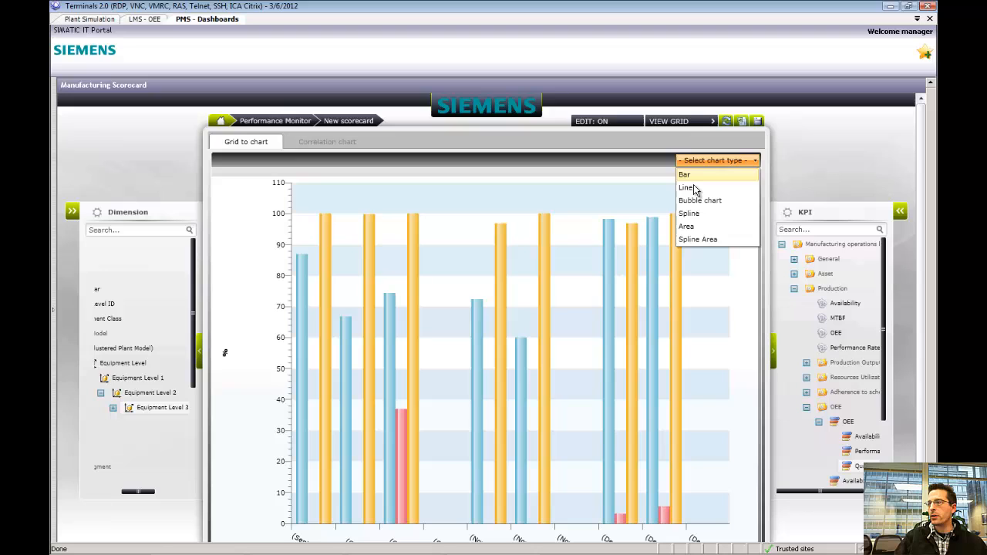
left_click(685, 189)
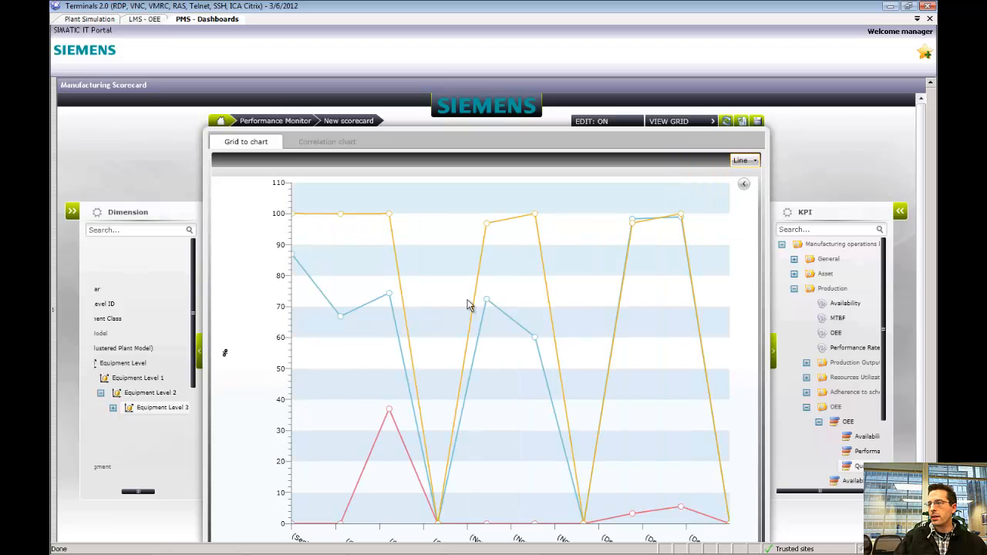
mouse_move(682, 424)
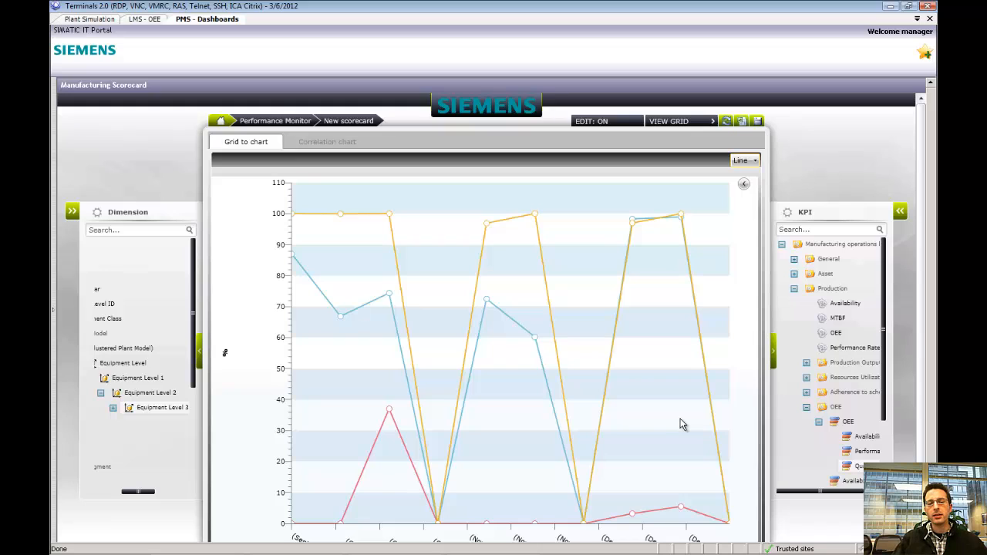
mouse_move(748, 151)
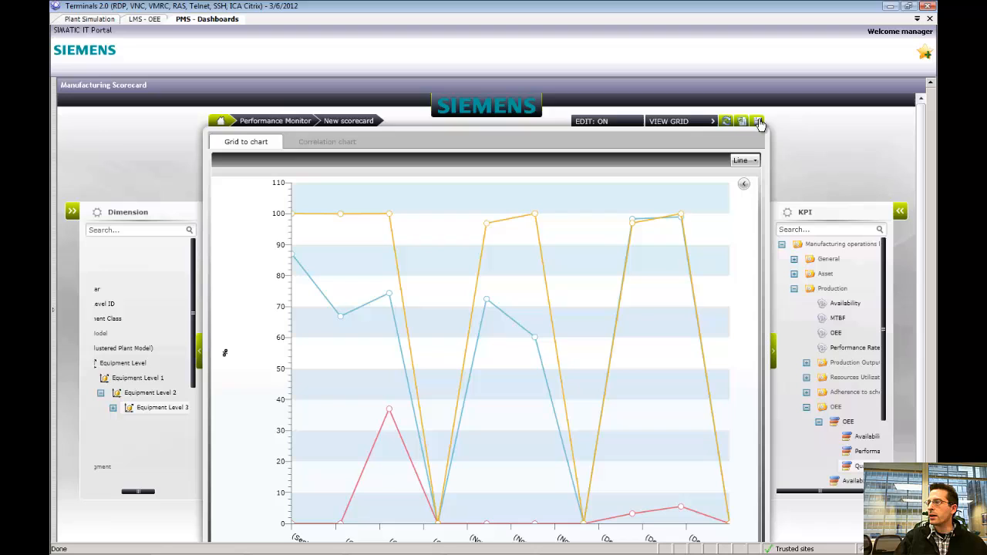
- Save the scorecard as 'Davids Score Card' with access granted to all listed users and groups
left_click(759, 121)
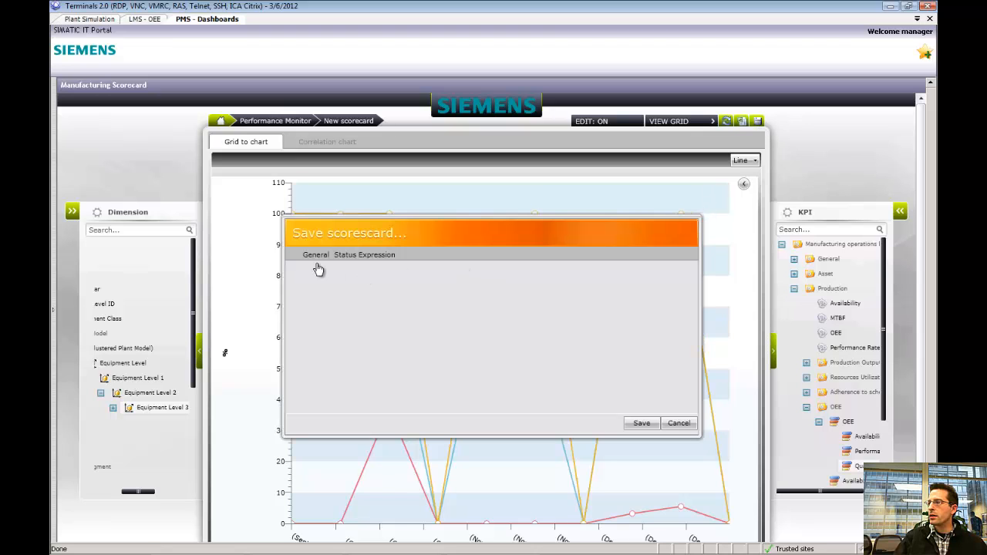
left_click(314, 255)
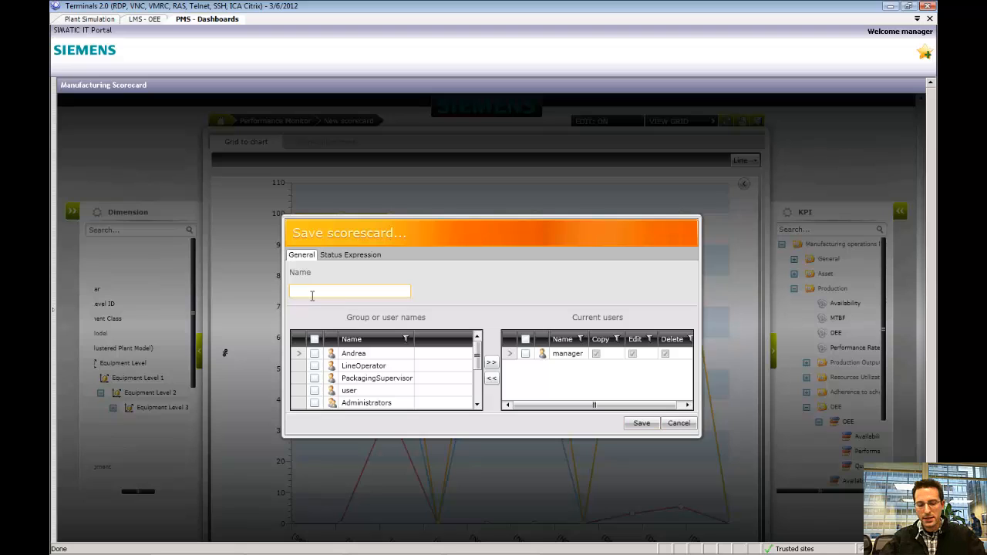
type("Davide So")
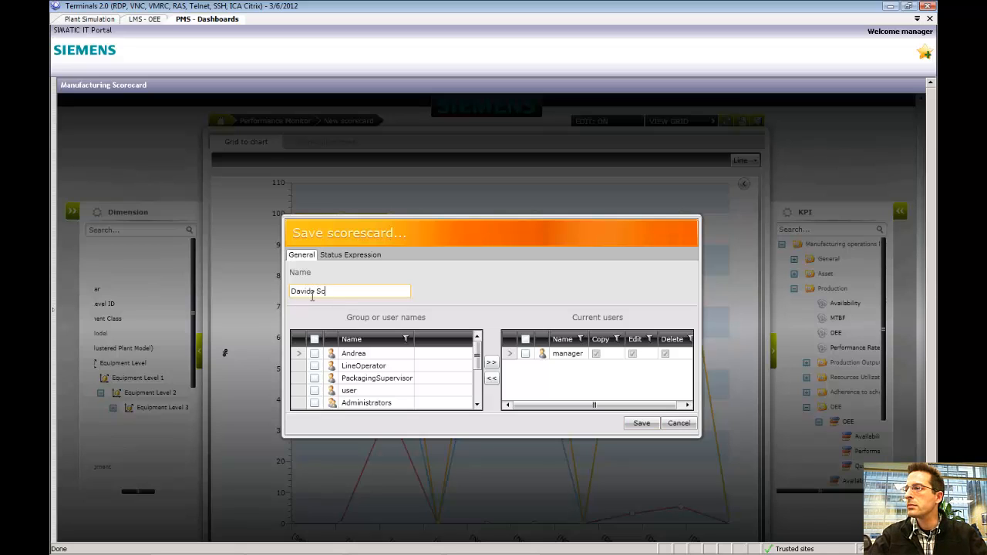
type("ore Card")
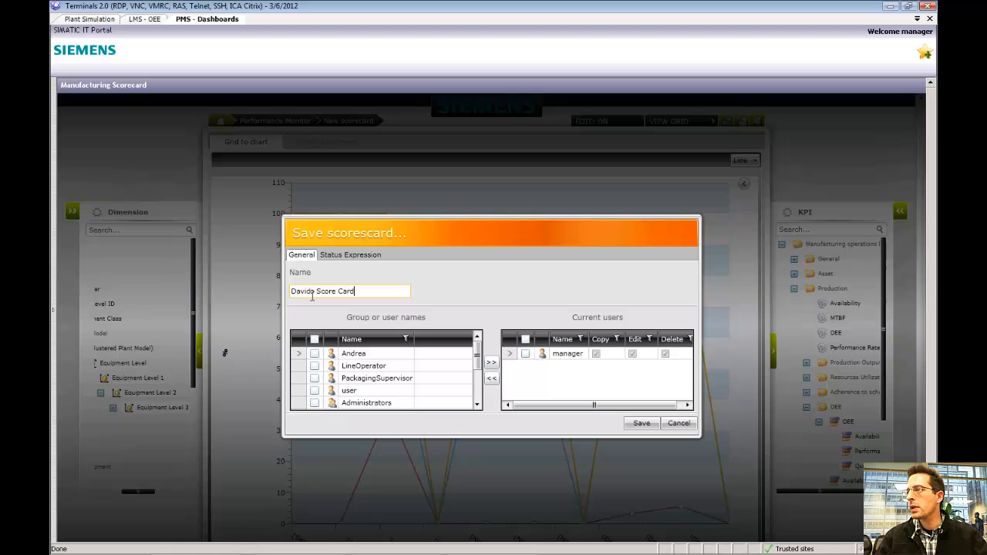
left_click(314, 340)
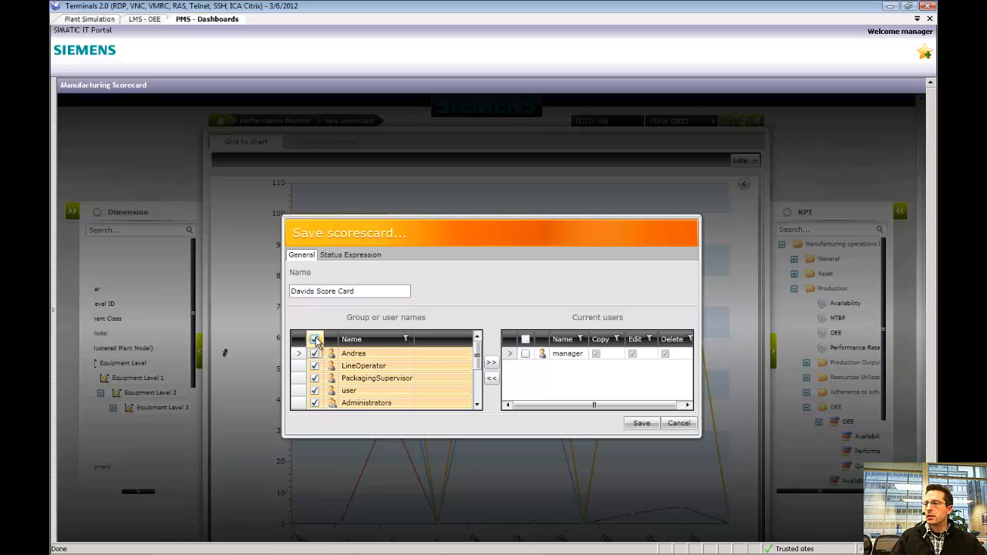
left_click(315, 339)
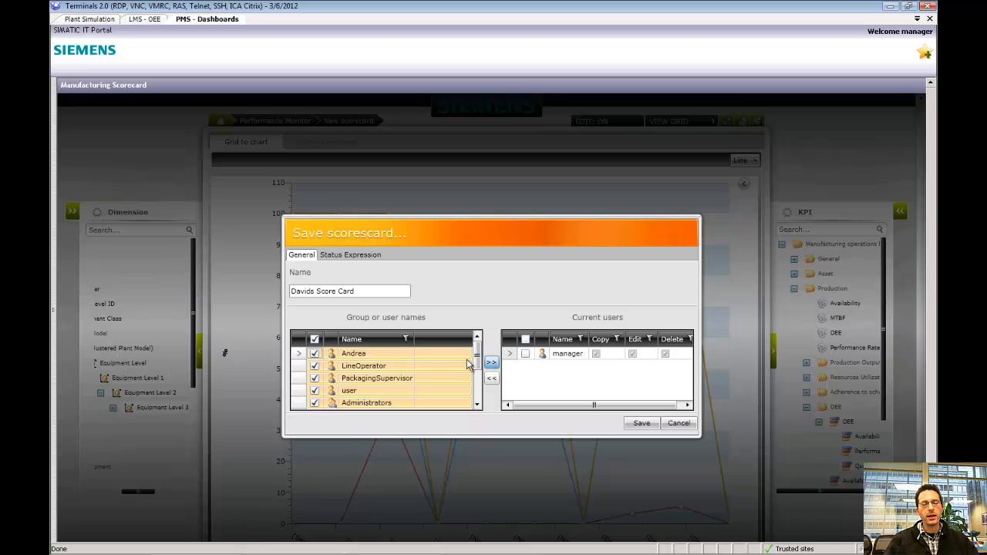
left_click(491, 362)
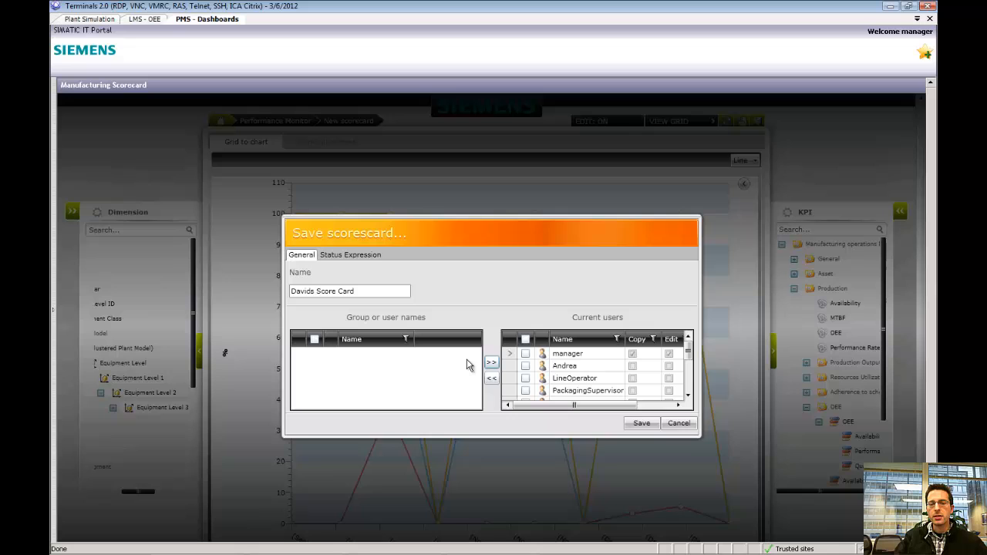
mouse_move(642, 422)
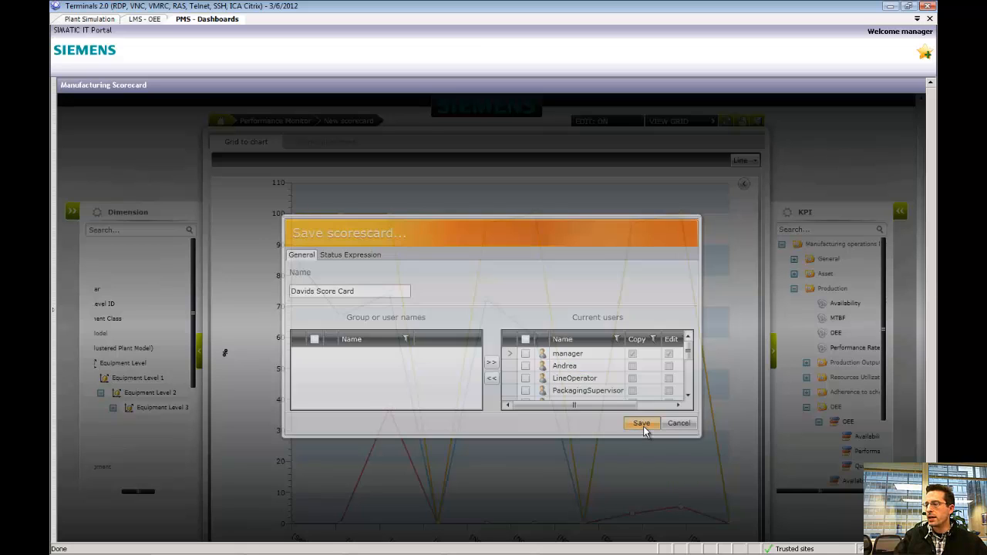
left_click(642, 423)
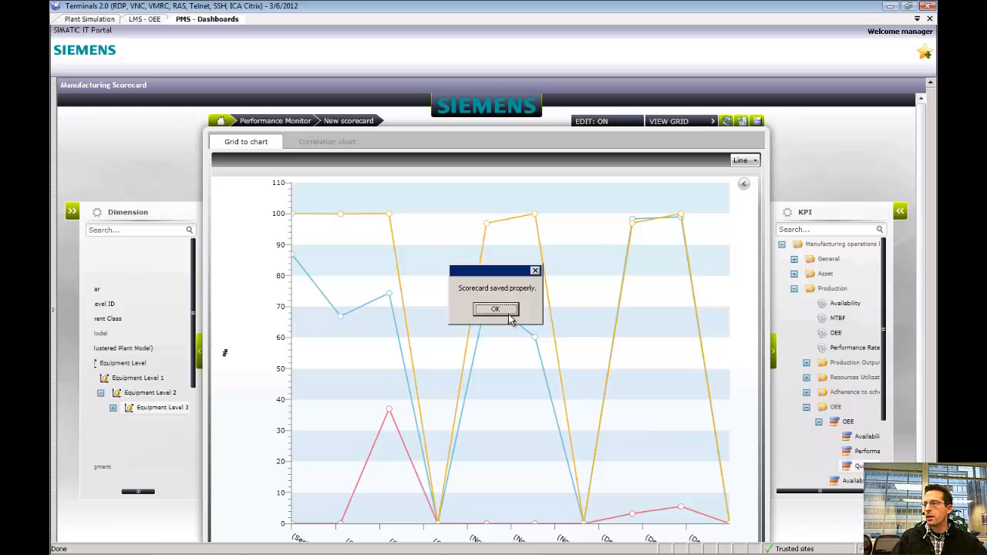
left_click(497, 309)
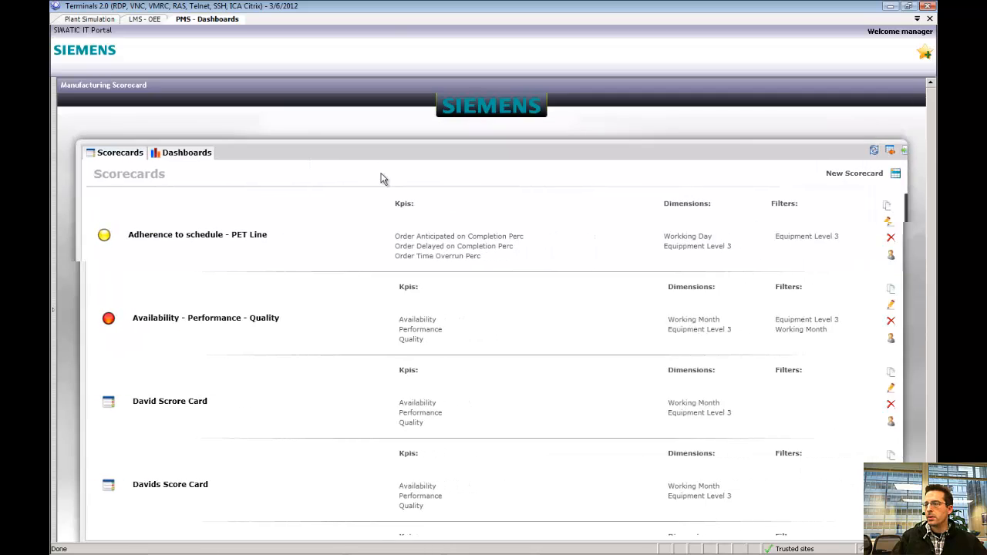
mouse_move(254, 416)
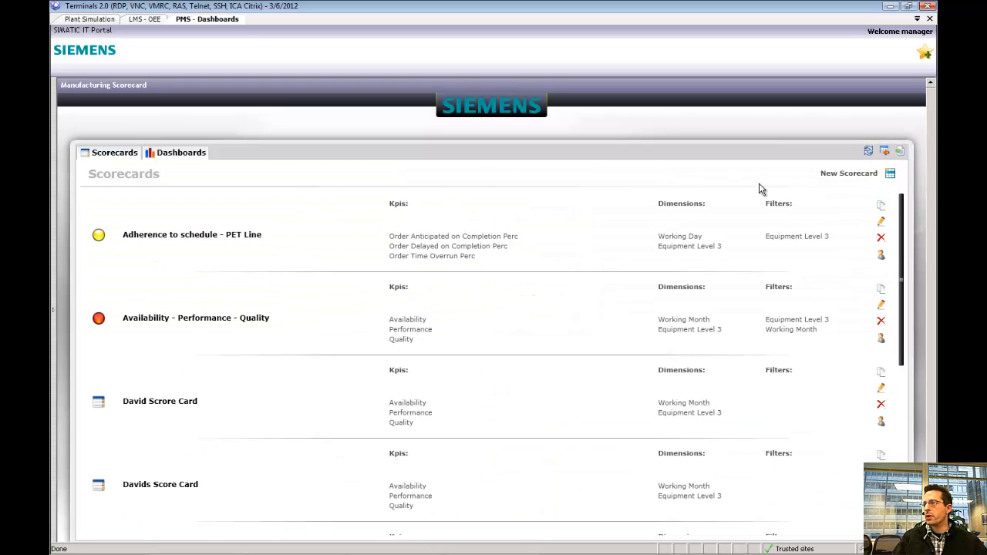
- Switch to the Dashboards list showing the saved dashboards
left_click(181, 153)
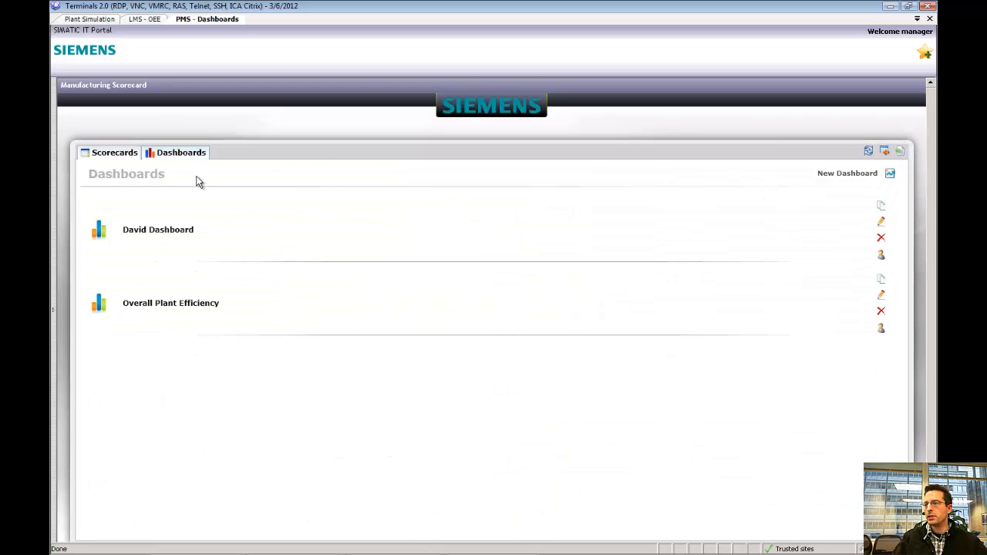
mouse_move(849, 173)
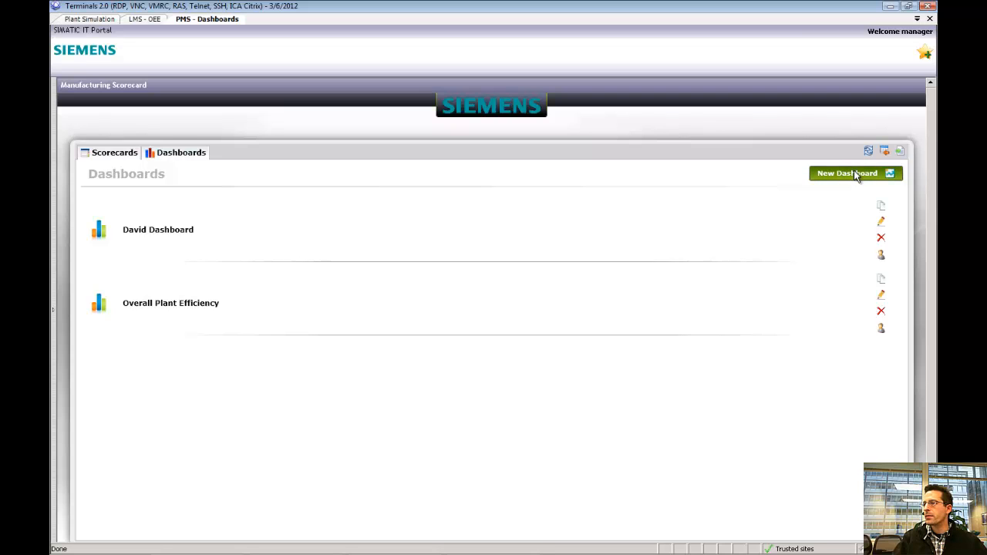
- Start a blank new dashboard from the Dashboards list
left_click(847, 172)
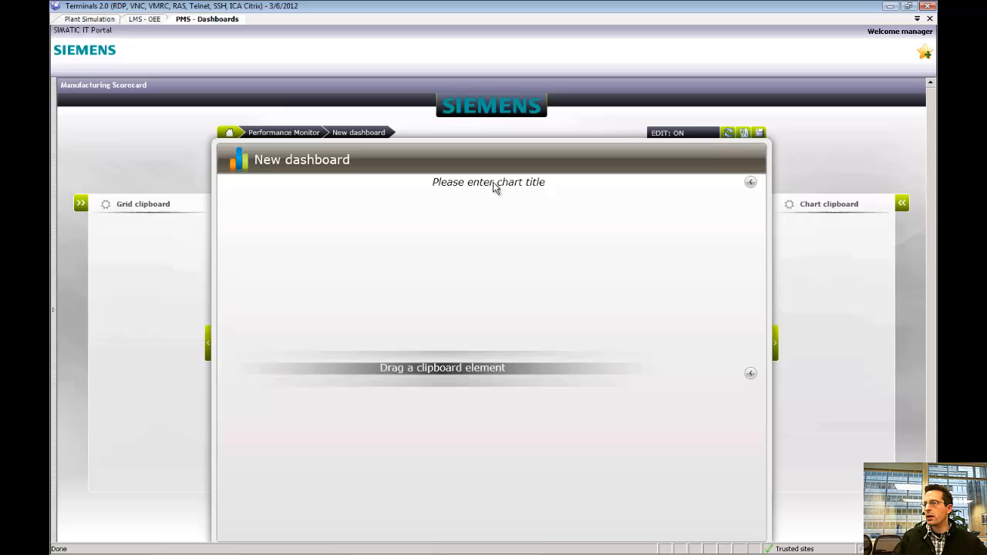
mouse_move(463, 466)
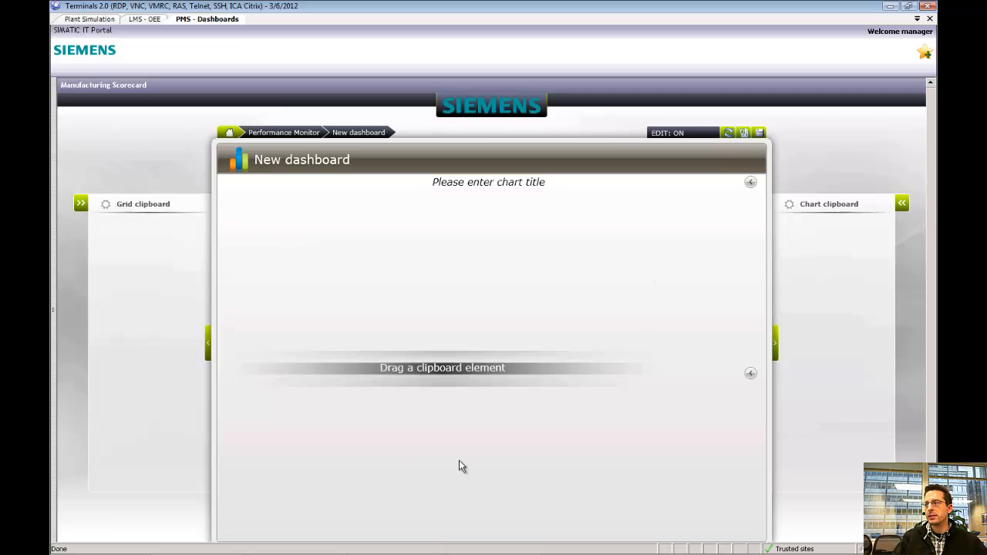
mouse_move(726, 281)
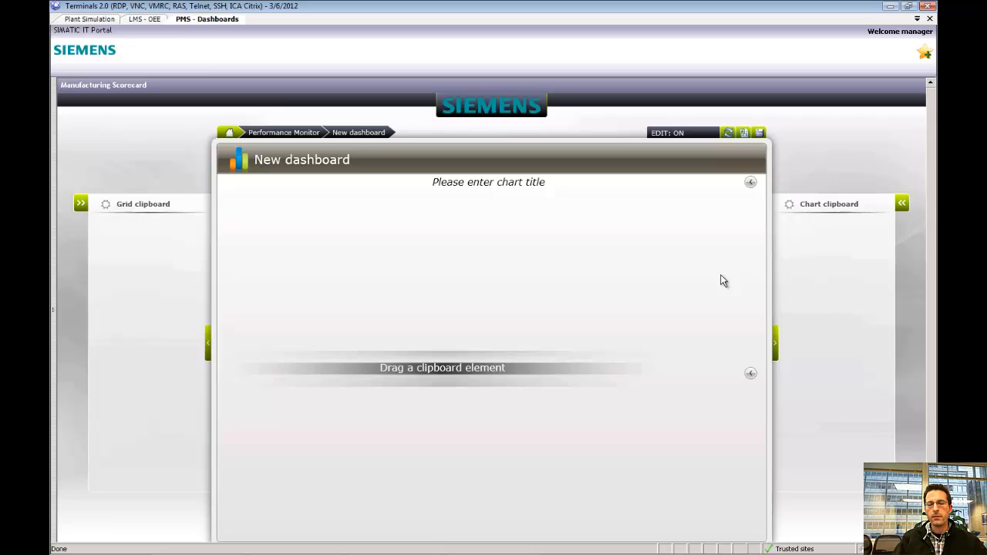
mouse_move(250, 139)
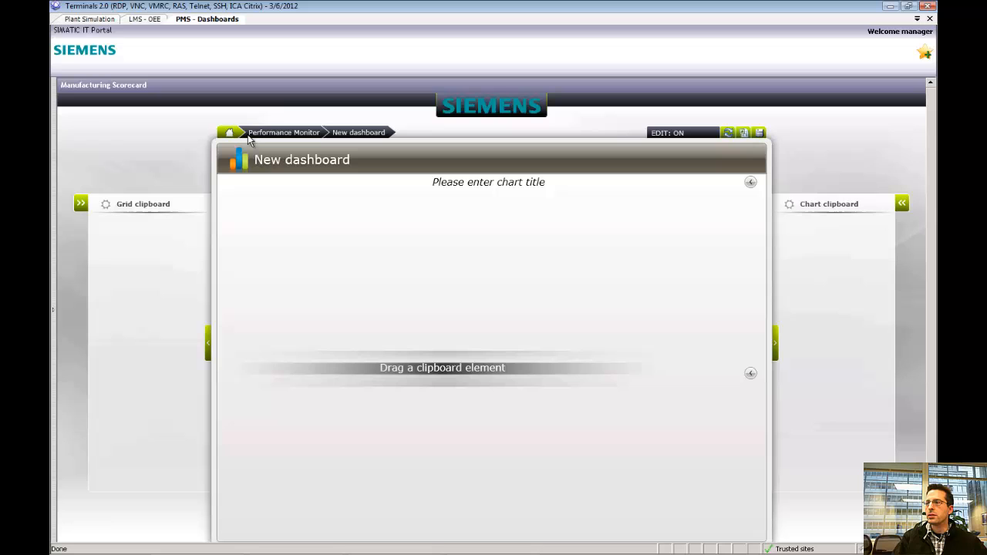
mouse_move(284, 132)
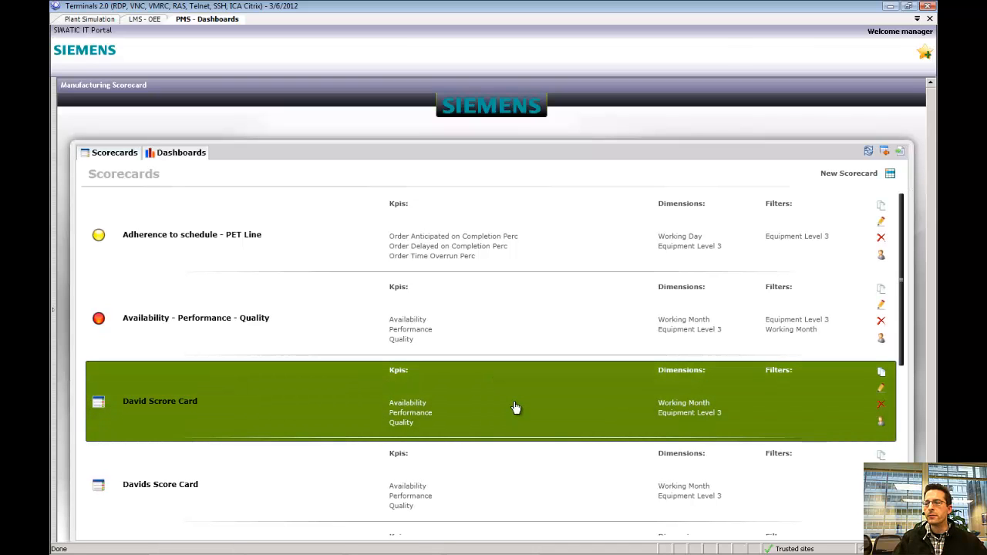
- View the David Score Card monthly KPI data as a bar chart
left_click(161, 401)
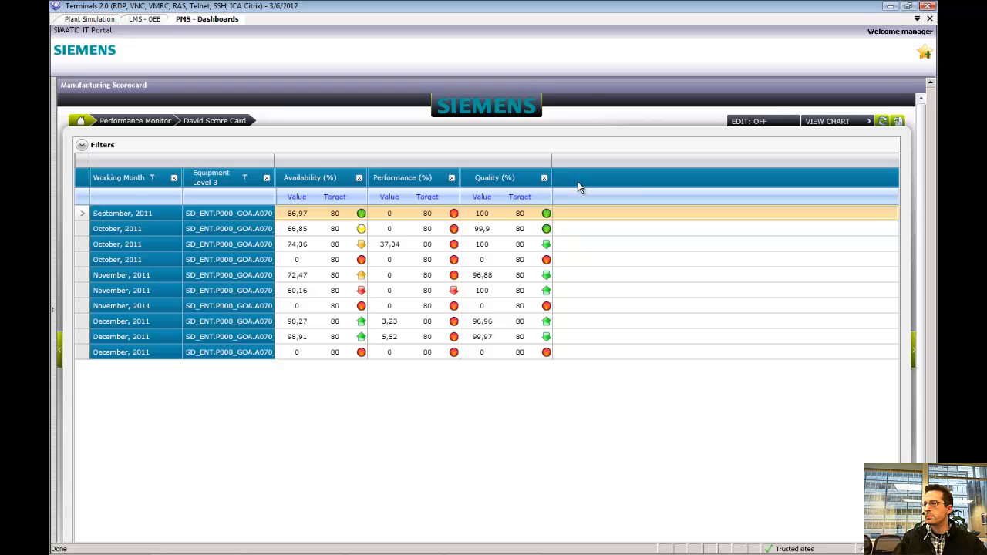
left_click(827, 120)
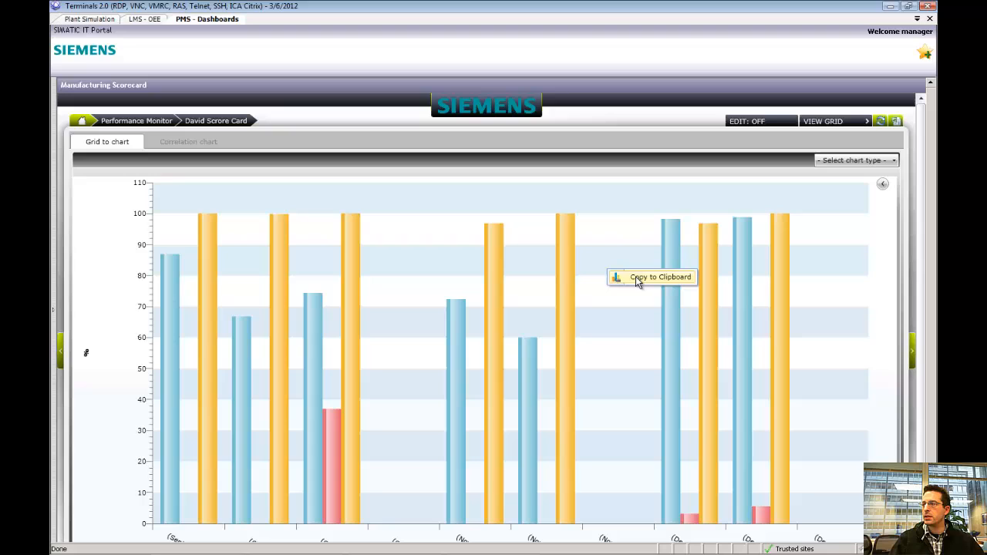
mouse_move(679, 185)
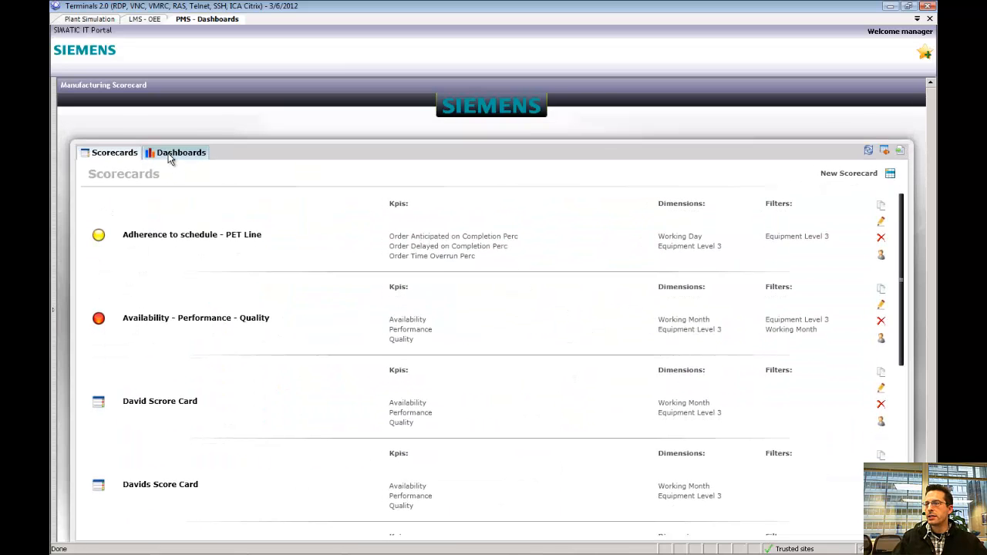
- Place the copied bar chart on a new dashboard and title it OEE
left_click(180, 153)
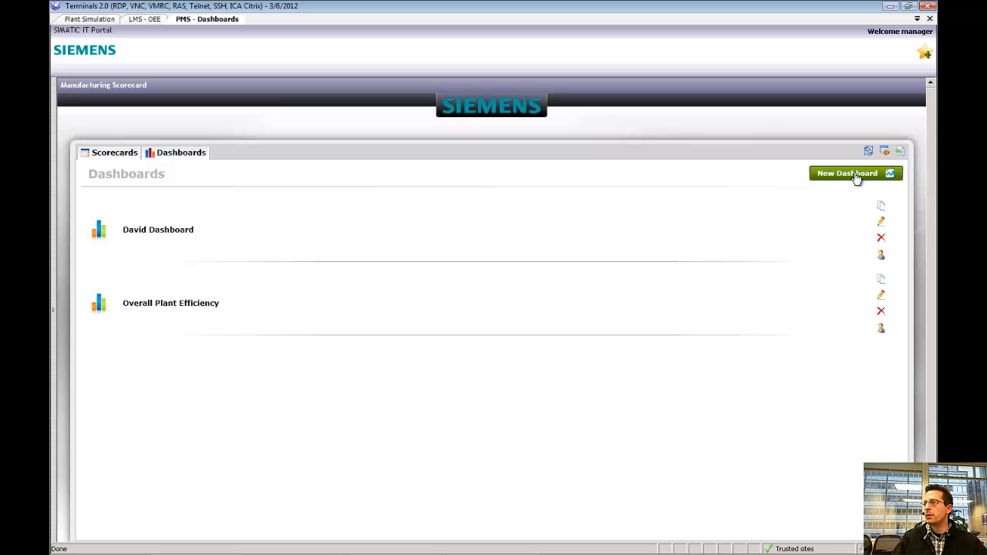
left_click(852, 173)
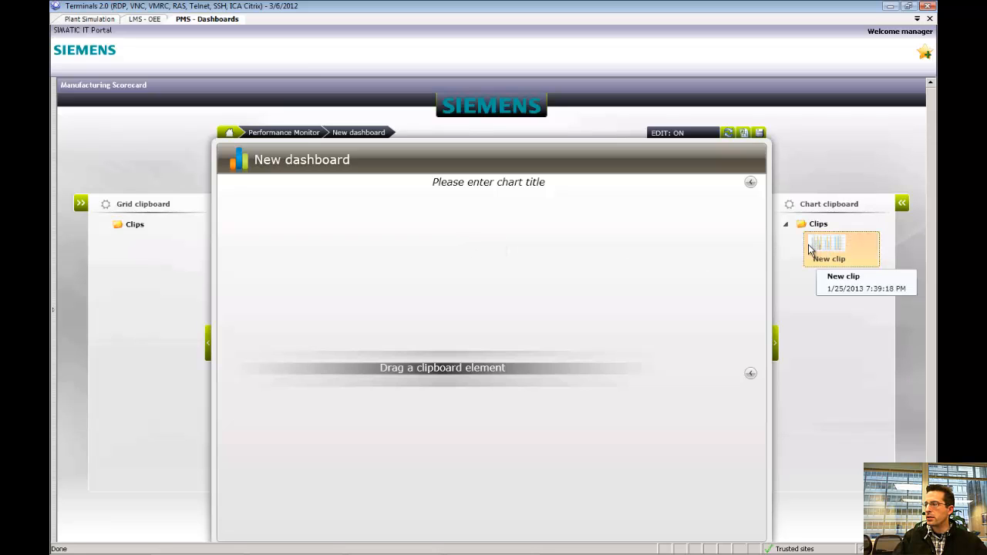
left_click_drag(841, 249, 439, 239)
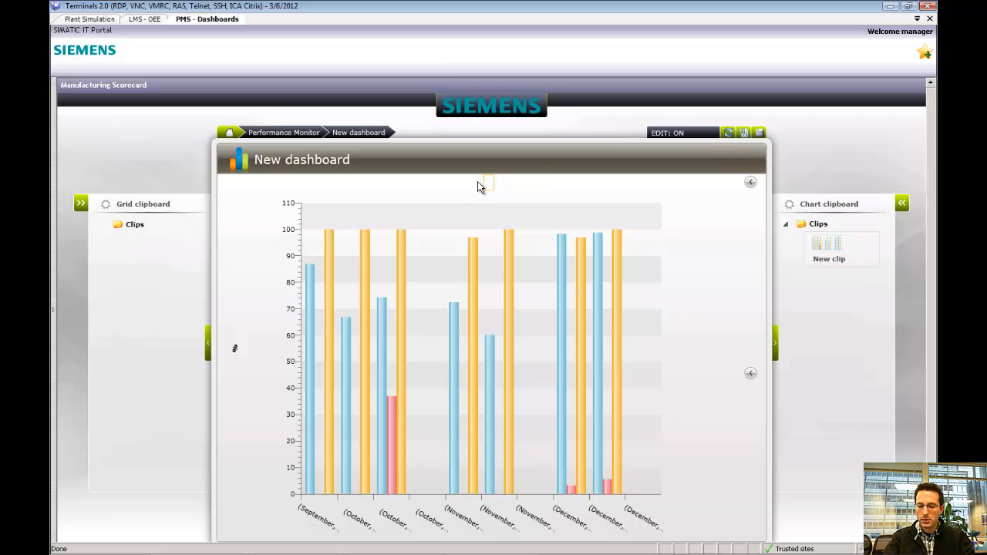
type("OEE")
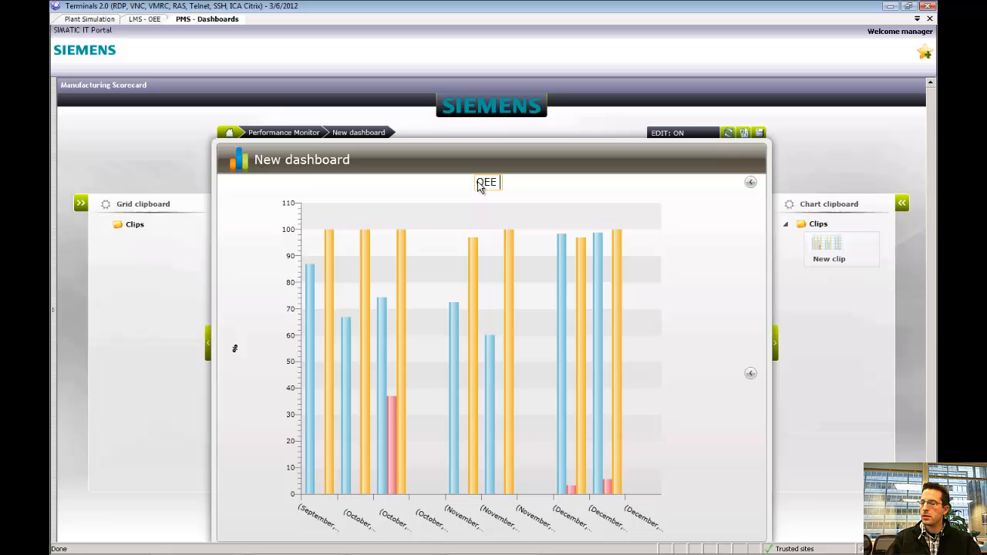
key("Backspace")
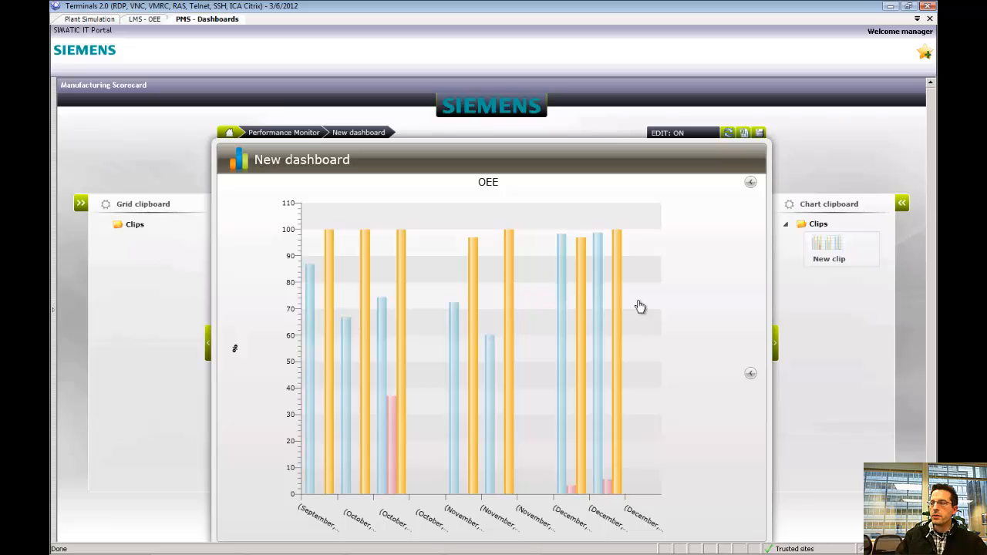
left_click(749, 182)
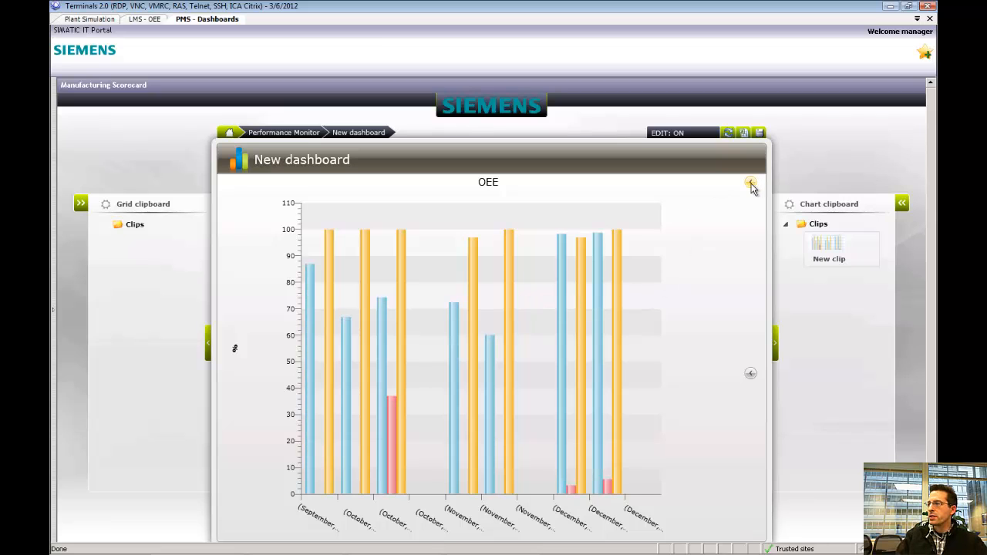
- Lay the dashboard out as two side-by-side charts with the copied chart in the right pane
left_click(750, 182)
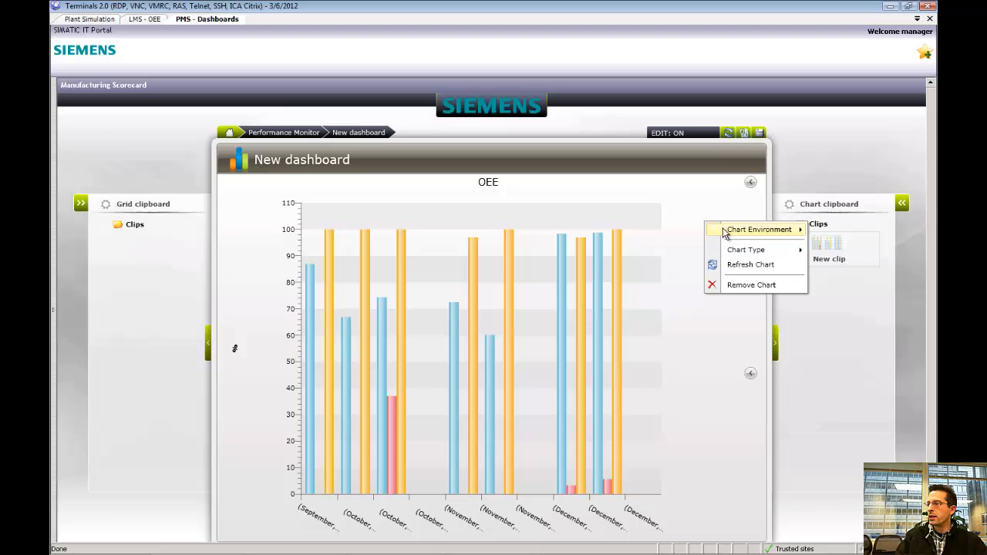
mouse_move(759, 228)
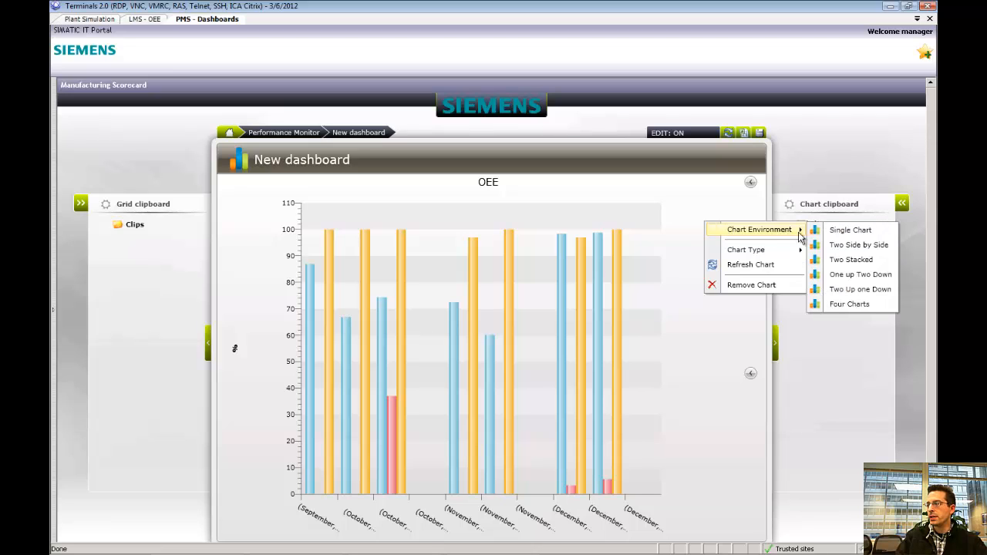
mouse_move(849, 304)
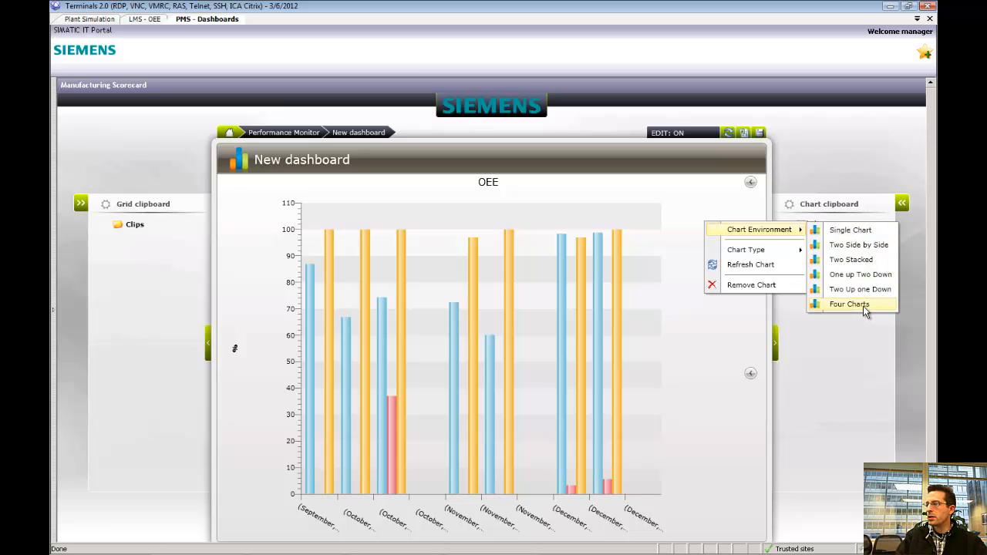
mouse_move(876, 244)
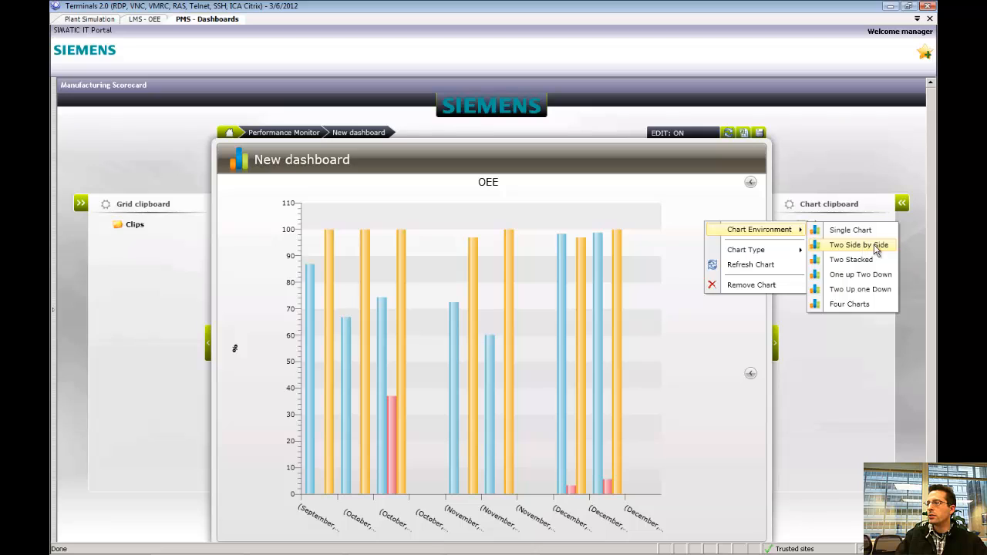
left_click(858, 244)
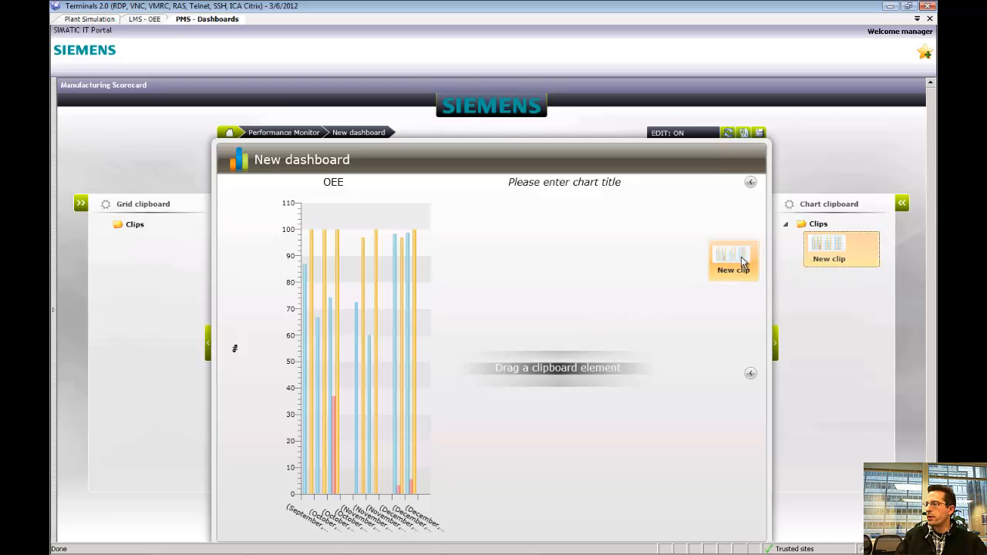
left_click(732, 259)
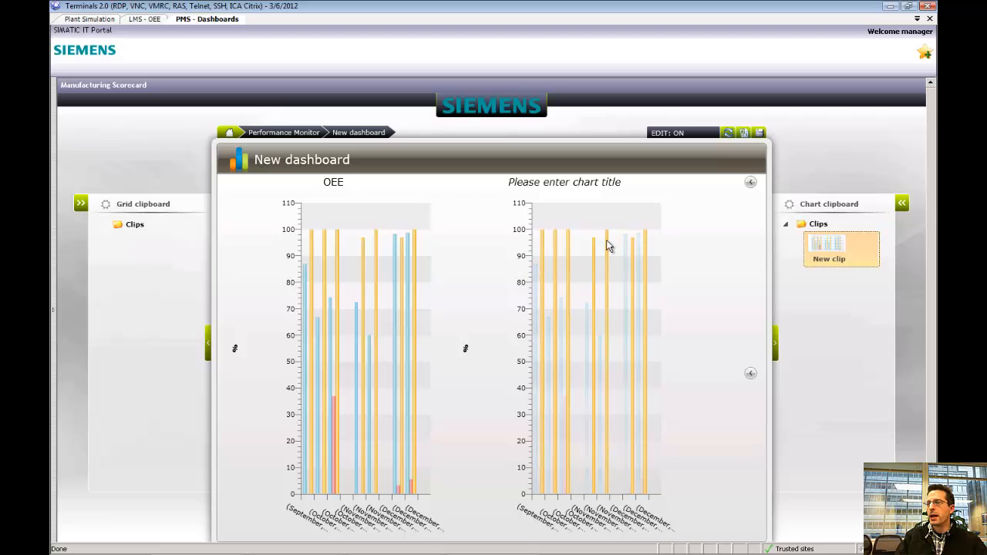
- Turn the right chart into a line chart titled OEE 2
right_click(609, 247)
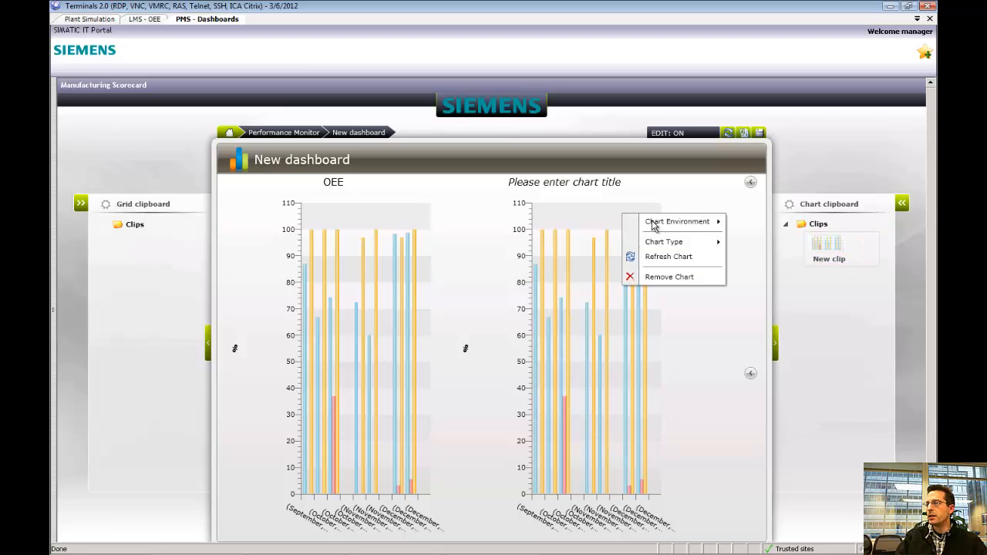
mouse_move(663, 240)
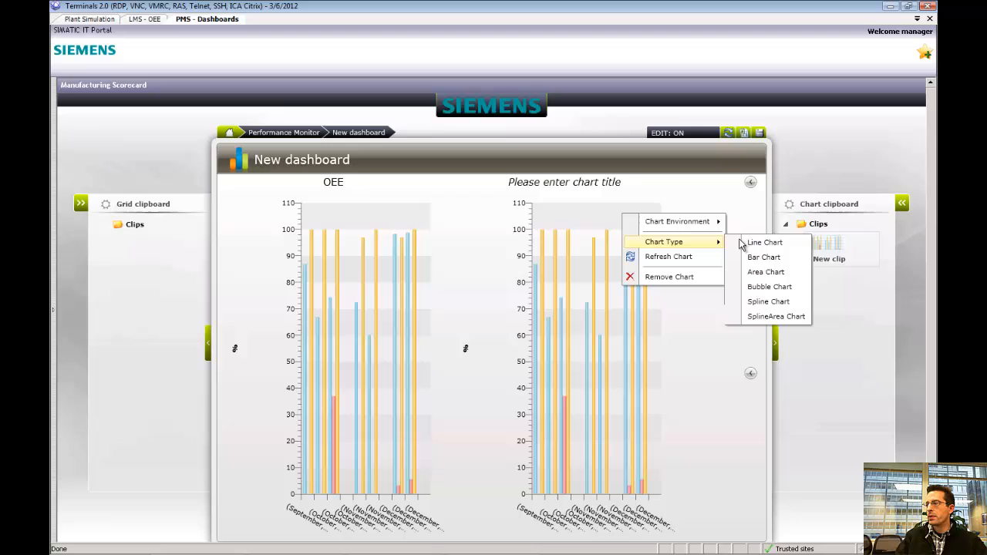
mouse_move(765, 242)
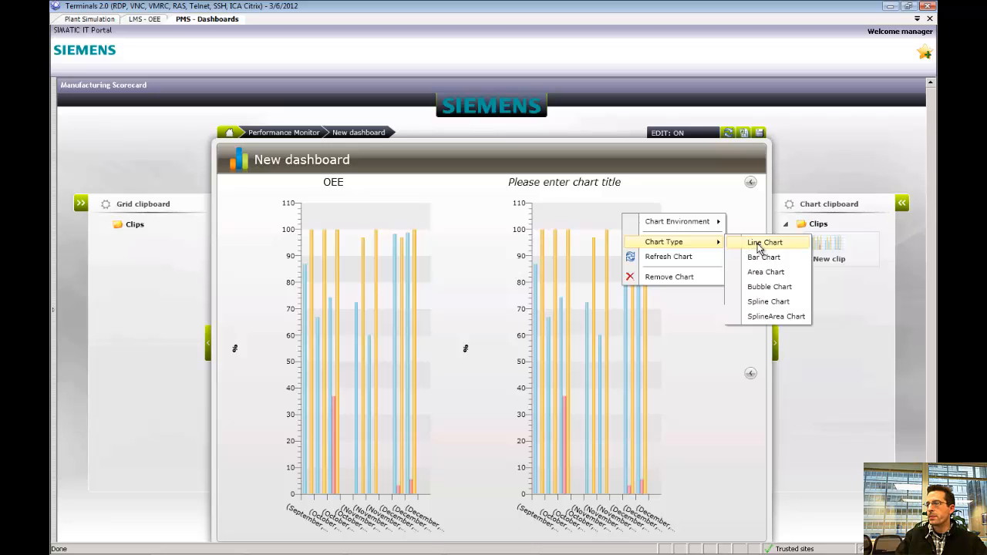
left_click(765, 242)
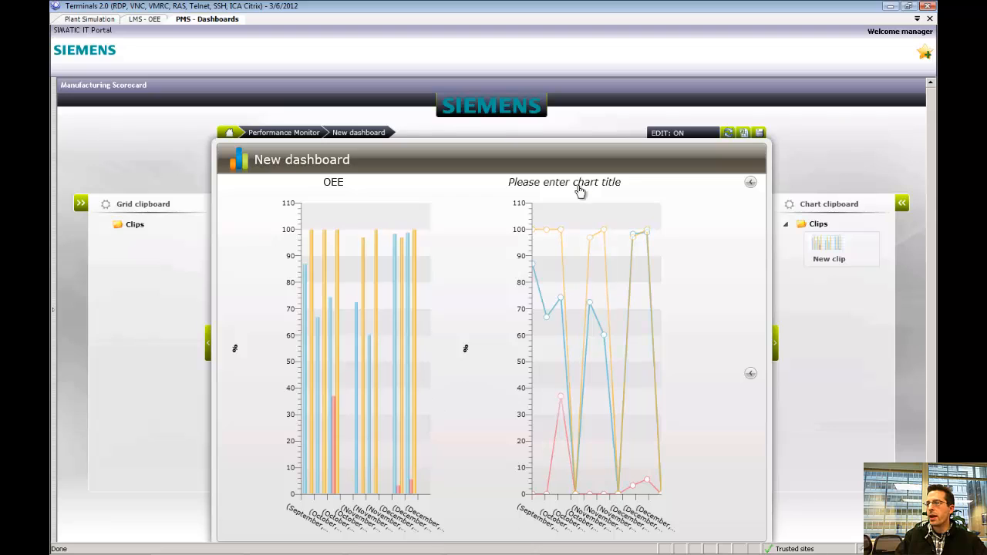
left_click(564, 182)
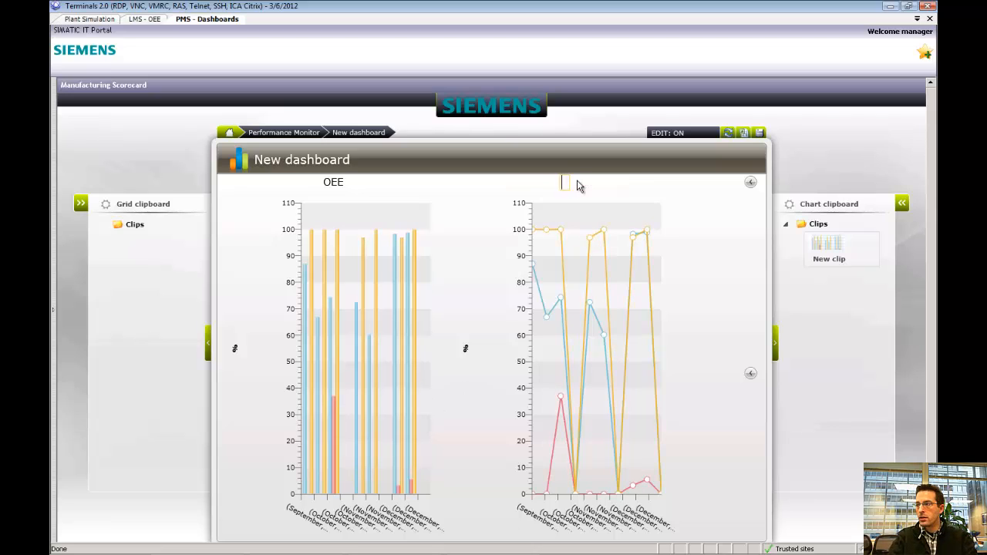
type("OEE 2")
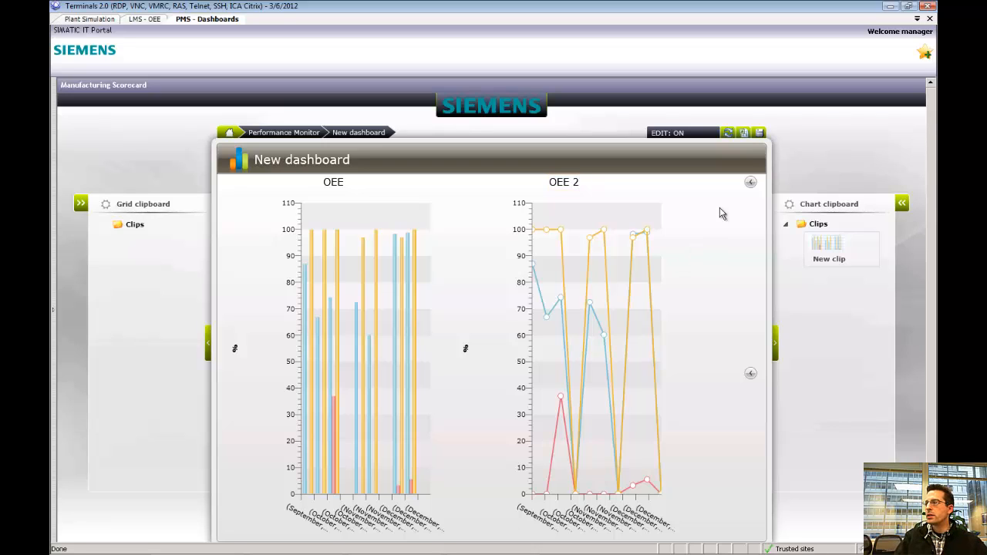
mouse_move(760, 132)
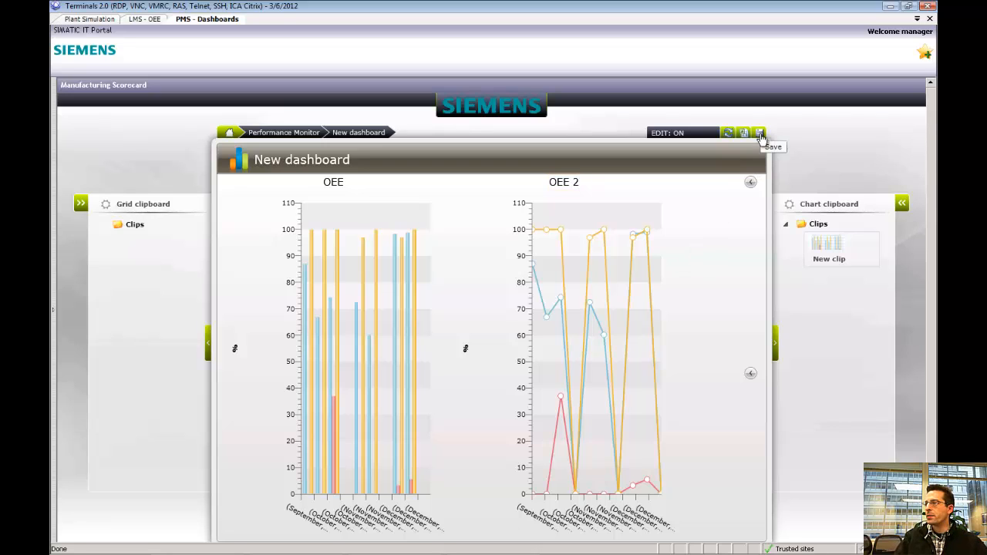
- Save the dashboard as Davids OEE Score Card with access granted to all groups and users
left_click(759, 133)
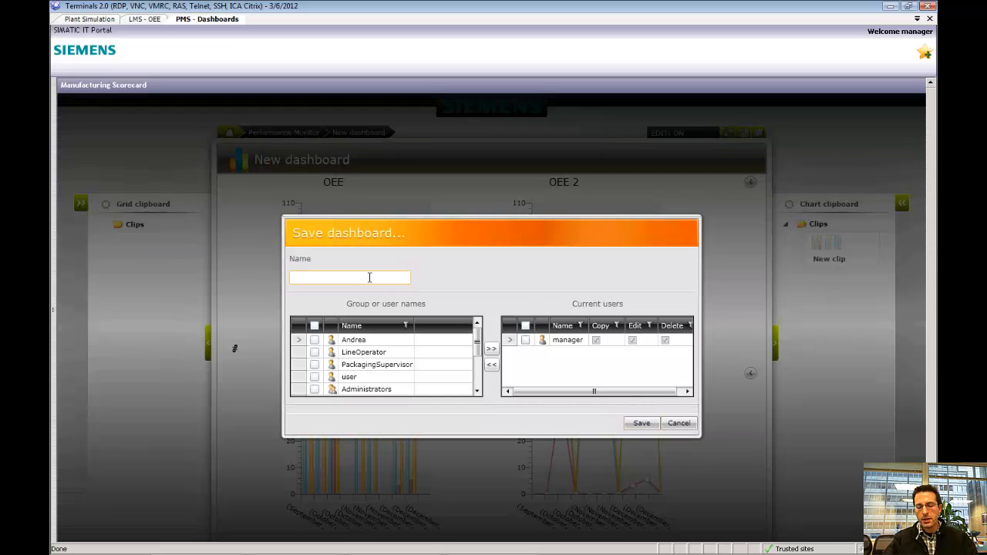
type("Davids OEE Score")
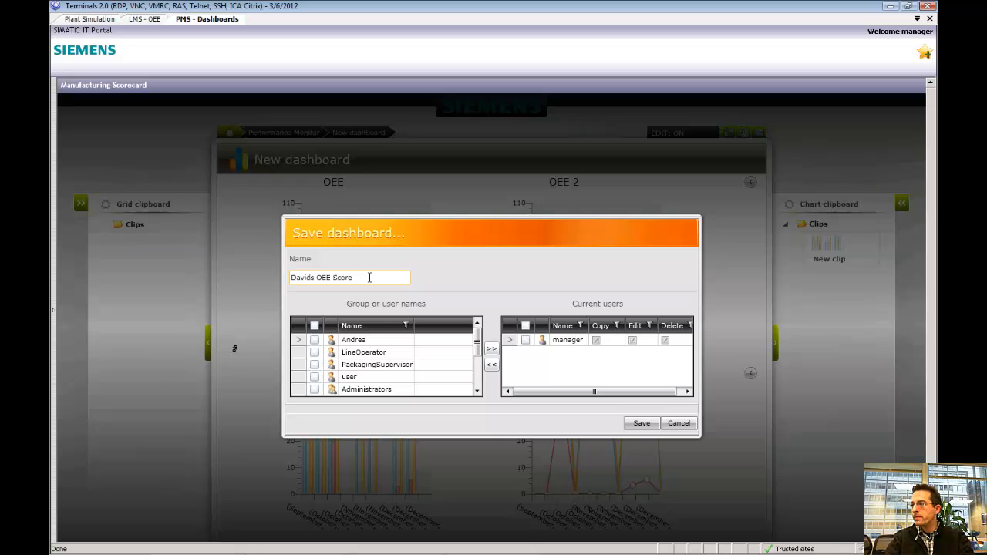
type("Card")
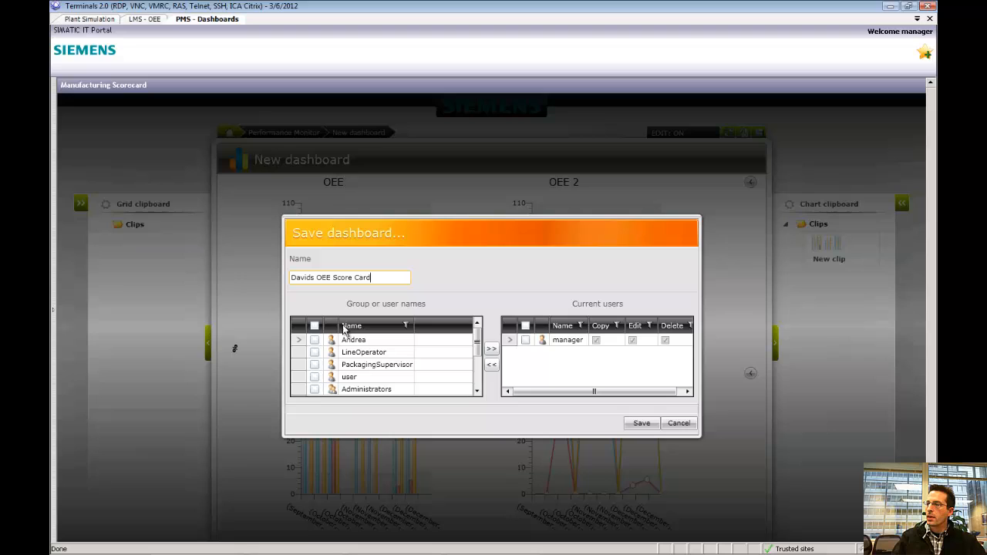
left_click(315, 325)
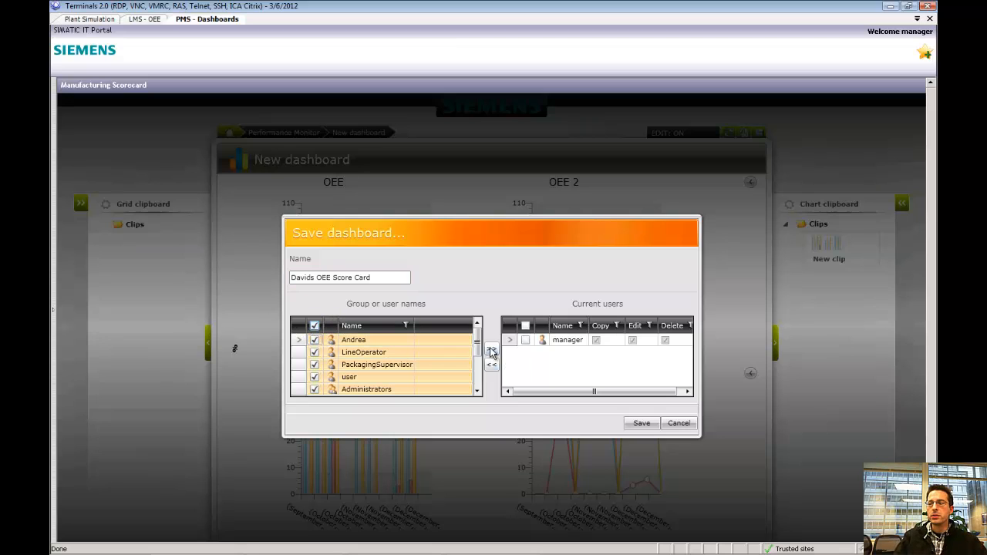
left_click(491, 349)
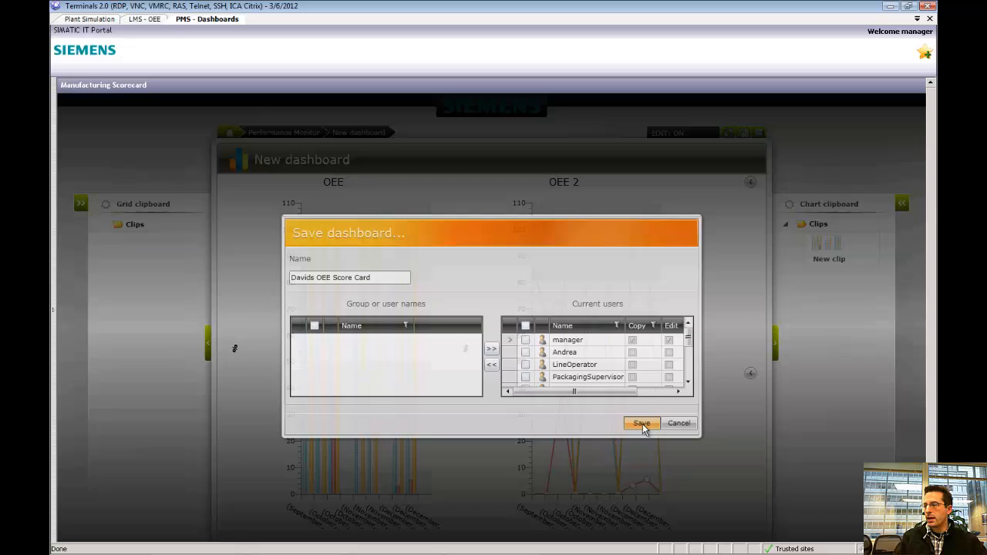
left_click(642, 423)
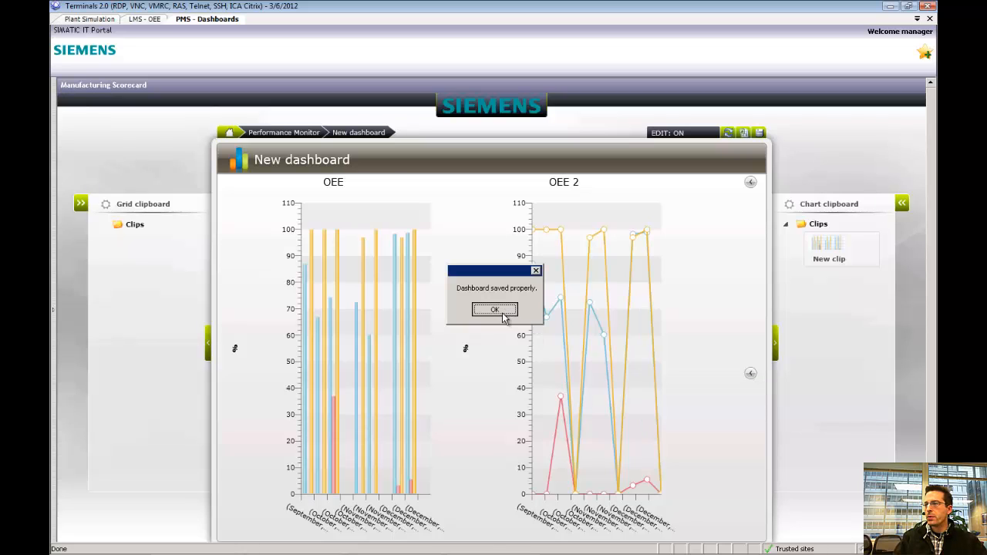
left_click(495, 308)
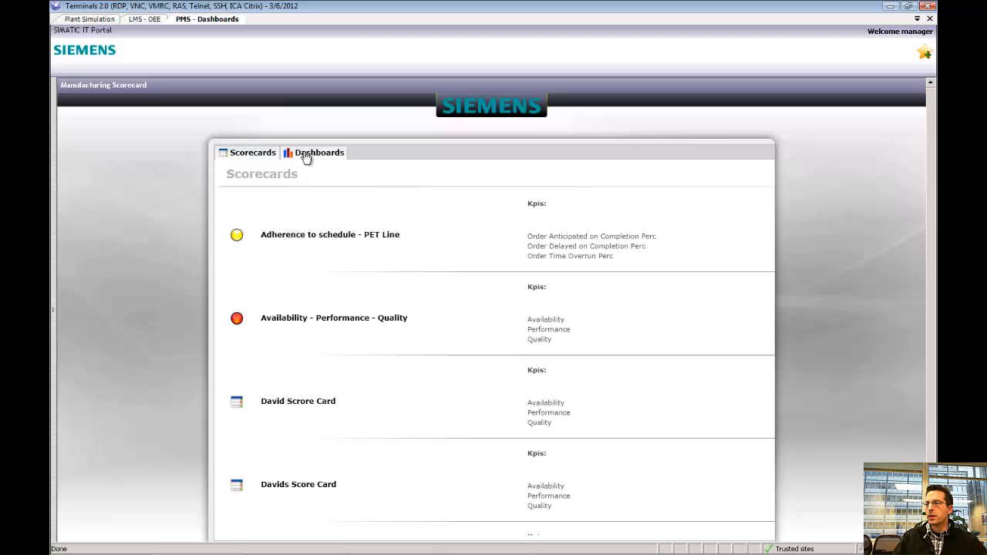
- Switch to the Dashboards list to reach the saved Davids OEE Score Card
left_click(315, 153)
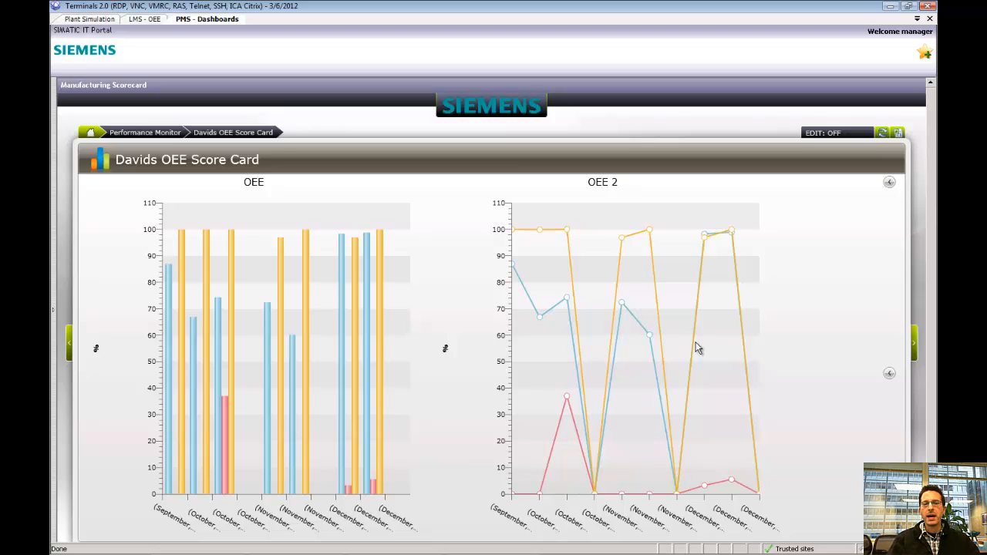
mouse_move(398, 235)
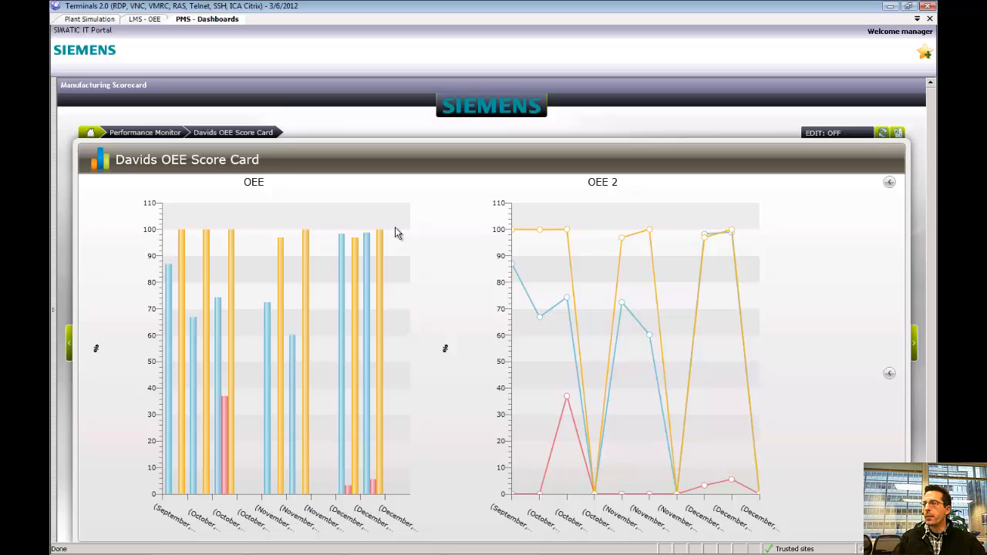
mouse_move(636, 299)
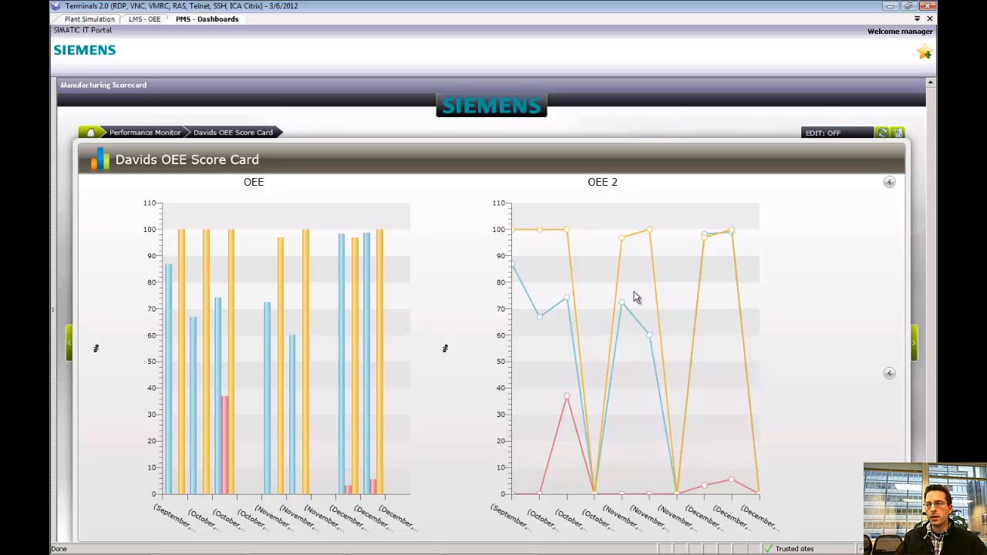
mouse_move(408, 324)
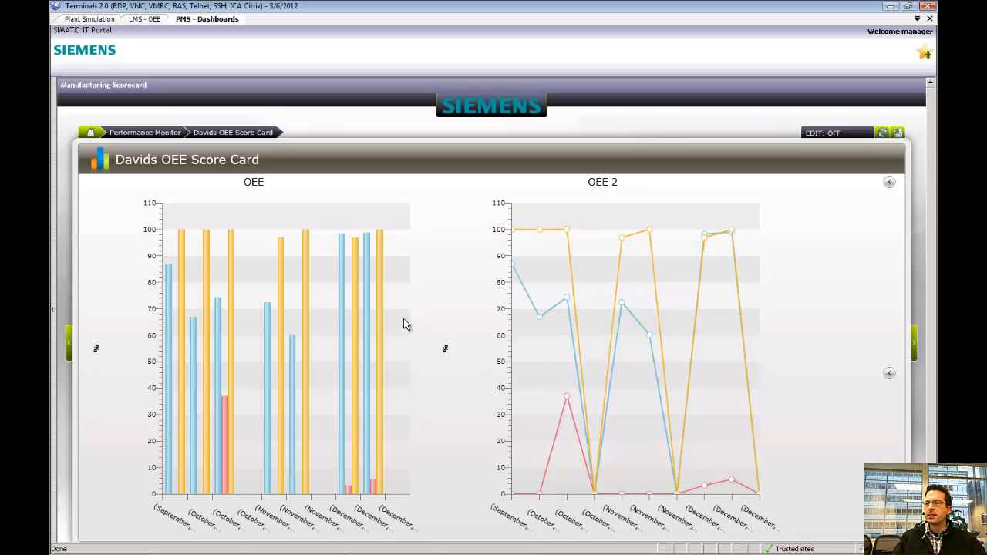
mouse_move(399, 317)
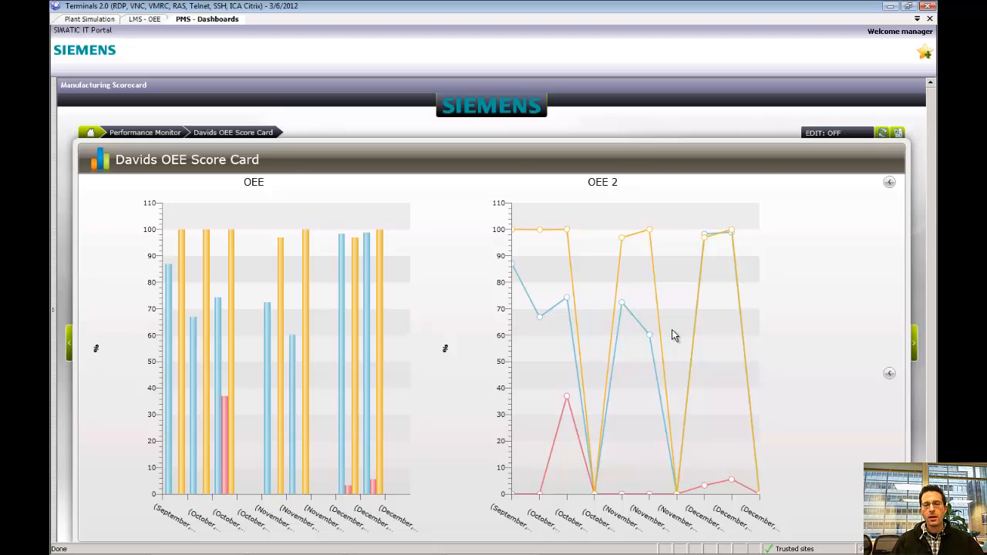
- Switch over to the UMS - OEE application tab
left_click(144, 19)
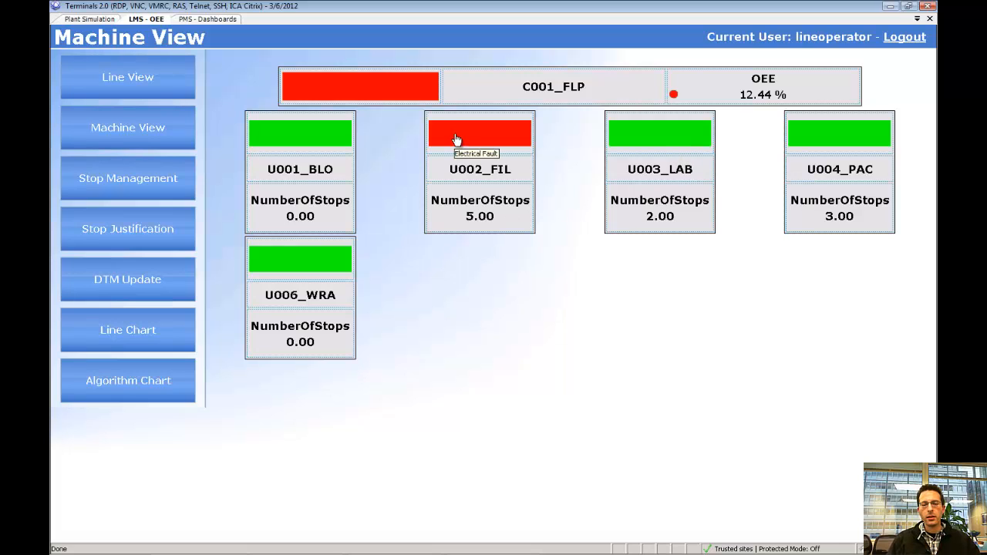
mouse_move(509, 173)
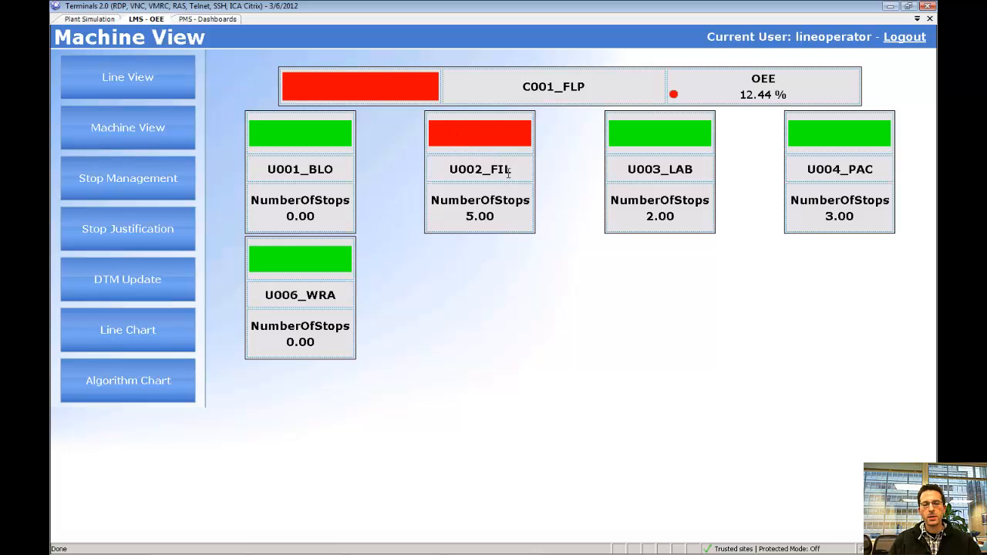
mouse_move(506, 182)
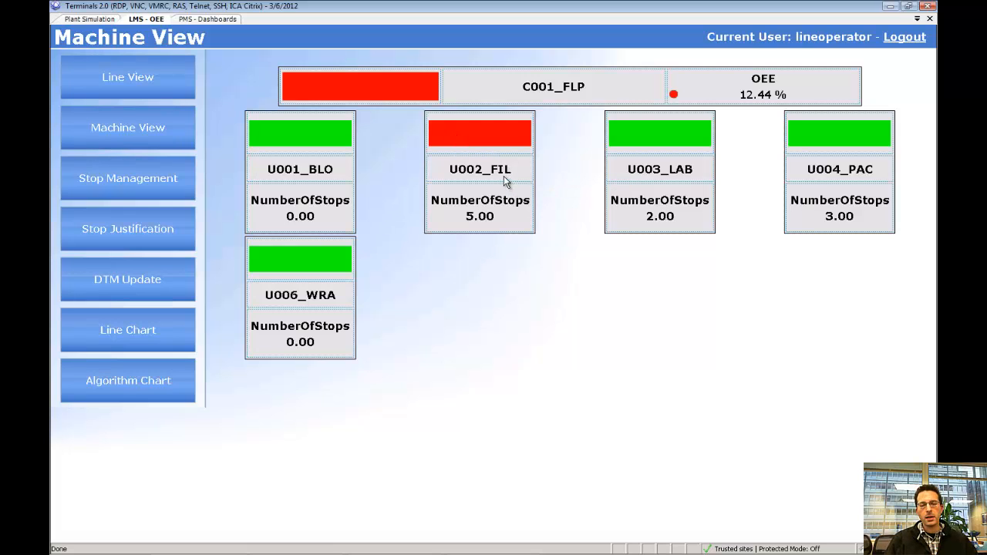
mouse_move(480, 170)
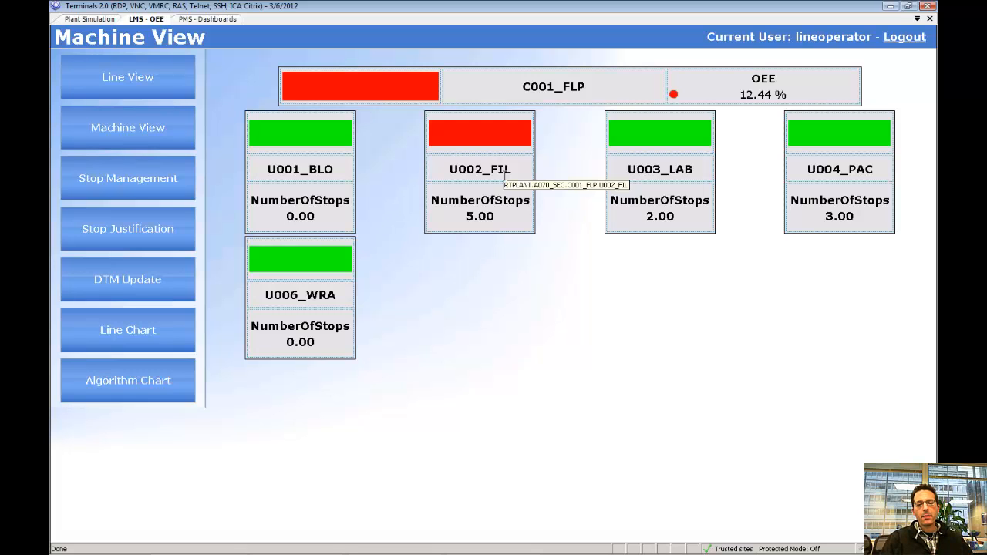
mouse_move(472, 138)
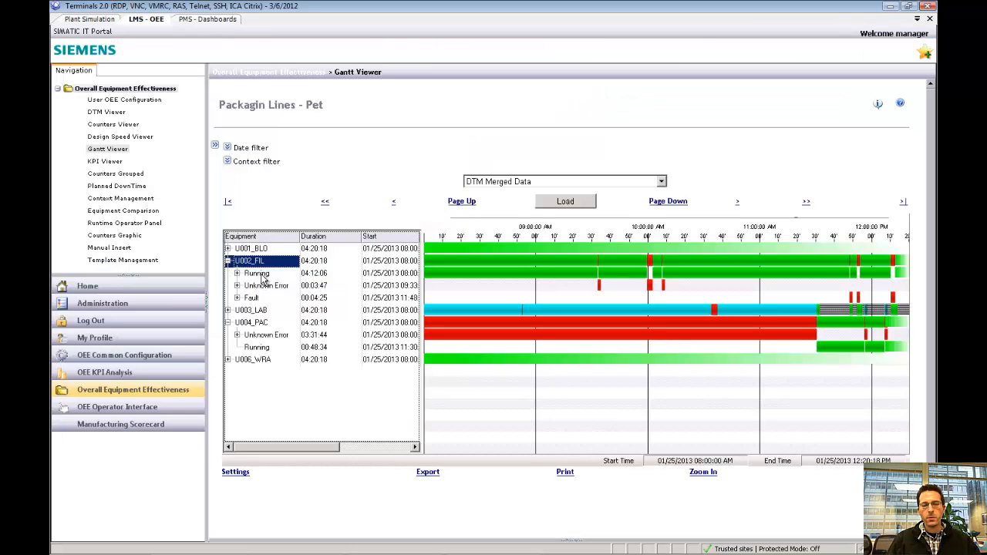
- Expand U002_FIL's Fault state into Electrical and Hydraulic Fault and select Hydraulic Fault
left_click(251, 298)
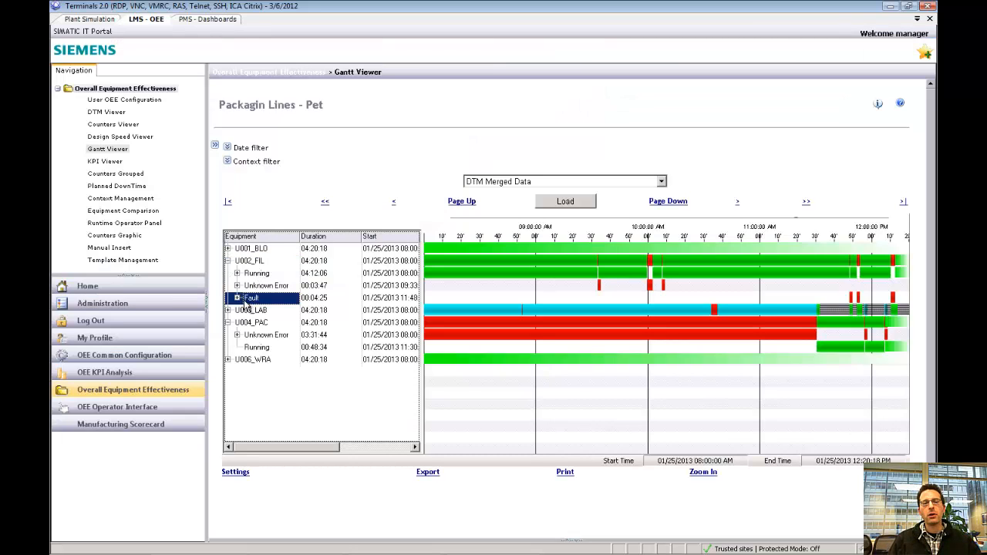
left_click(238, 298)
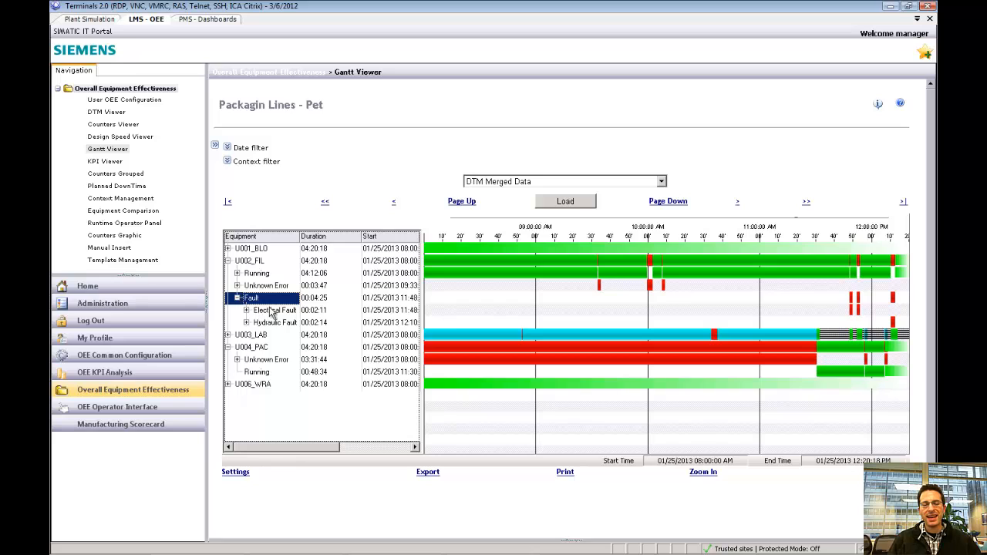
left_click(274, 323)
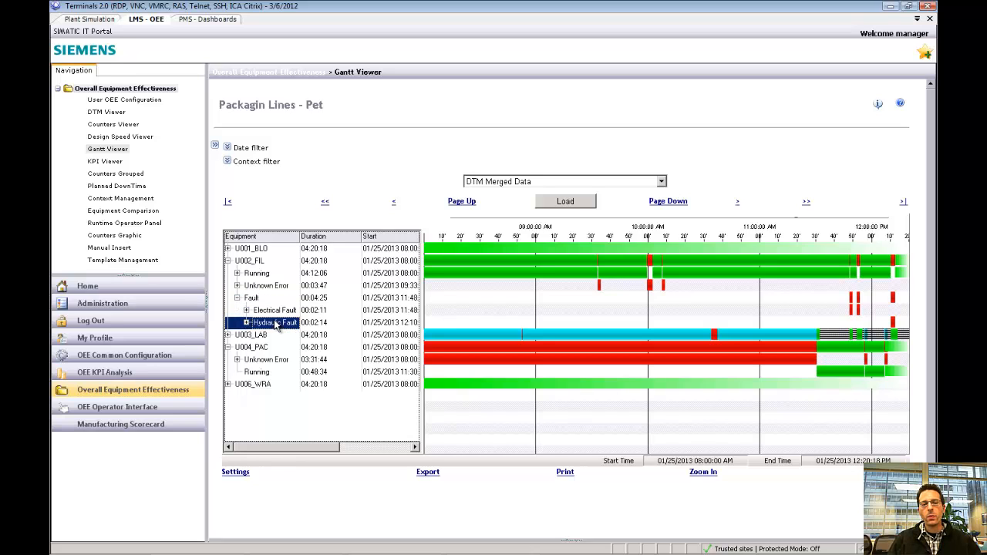
mouse_move(852, 315)
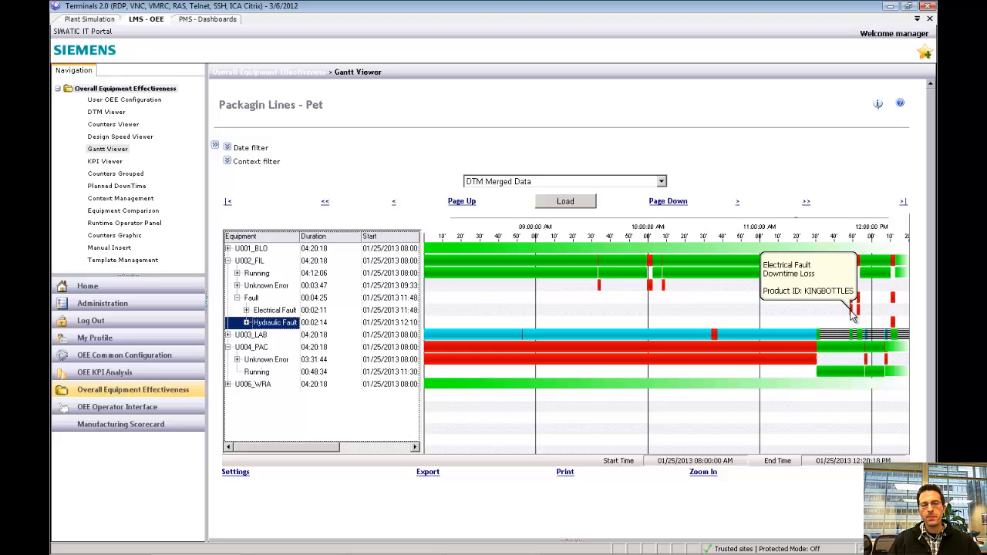
mouse_move(665, 309)
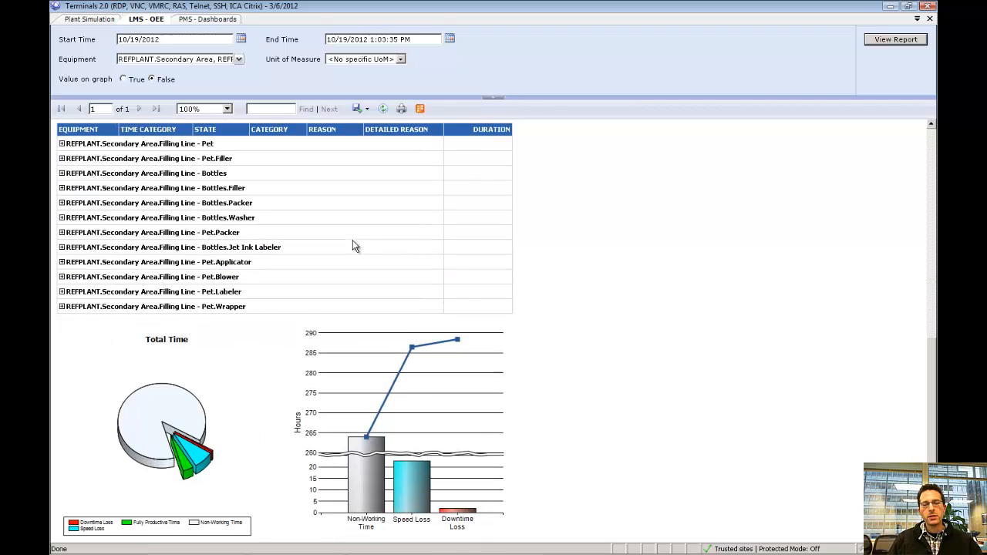
mouse_move(247, 450)
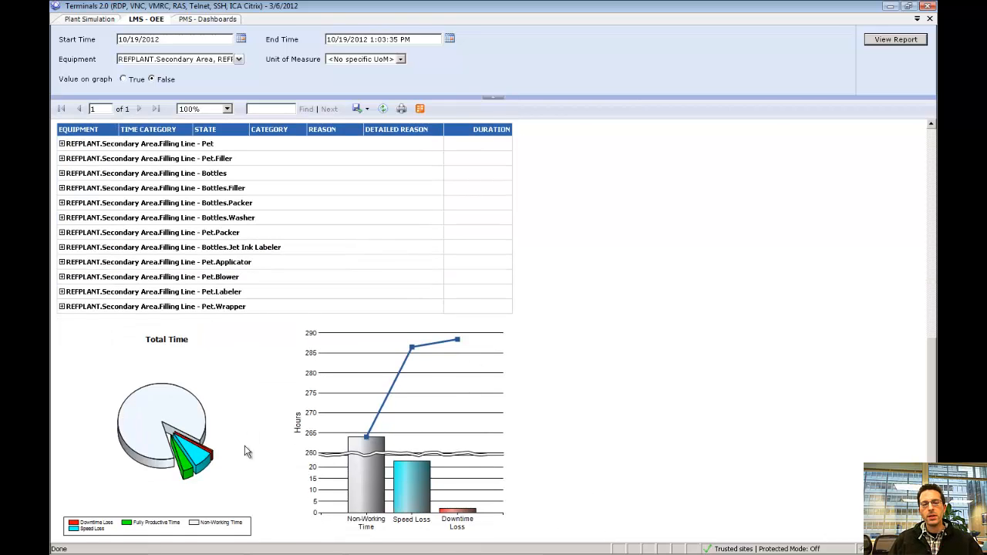
mouse_move(223, 450)
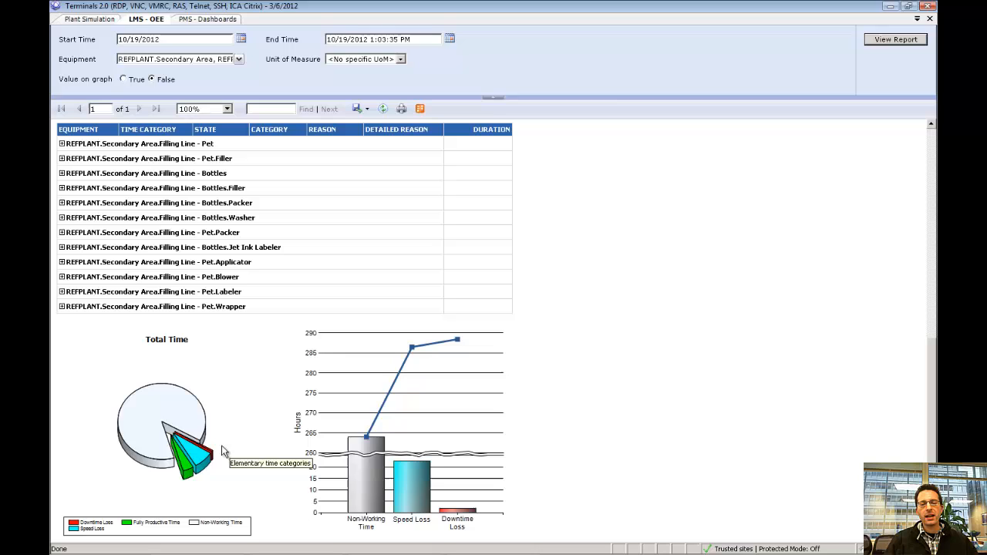
mouse_move(260, 422)
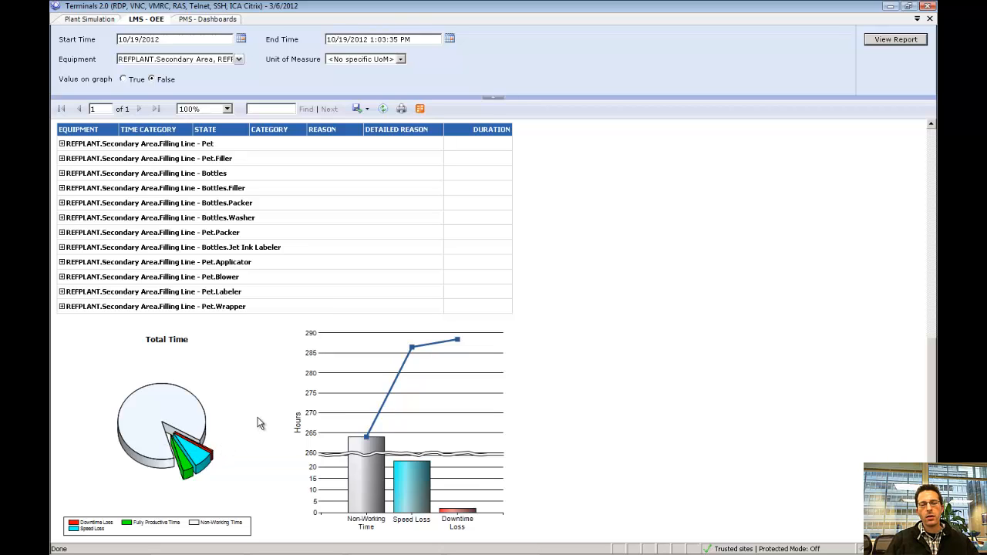
mouse_move(459, 444)
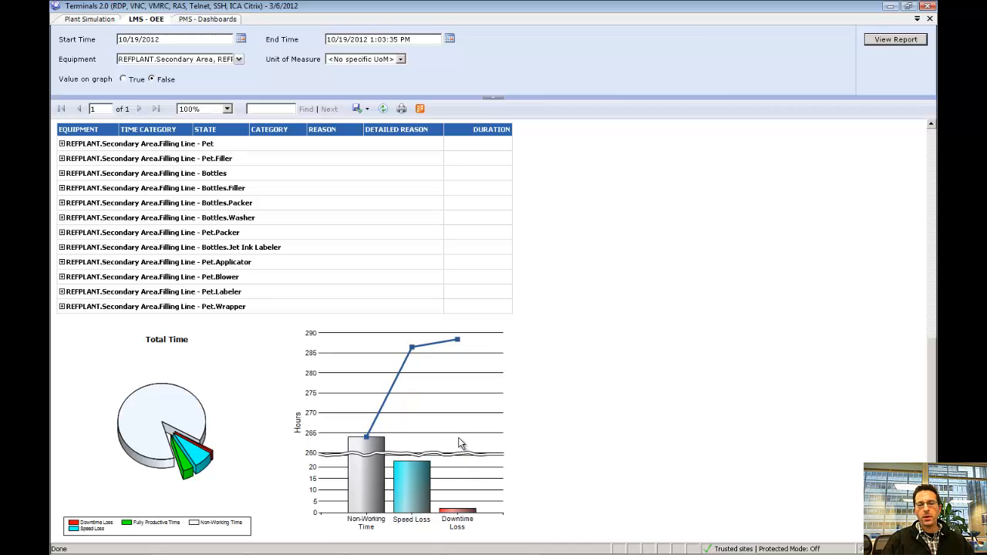
- Export the Downtime report to Excel from the report toolbar's Export list
left_click(358, 108)
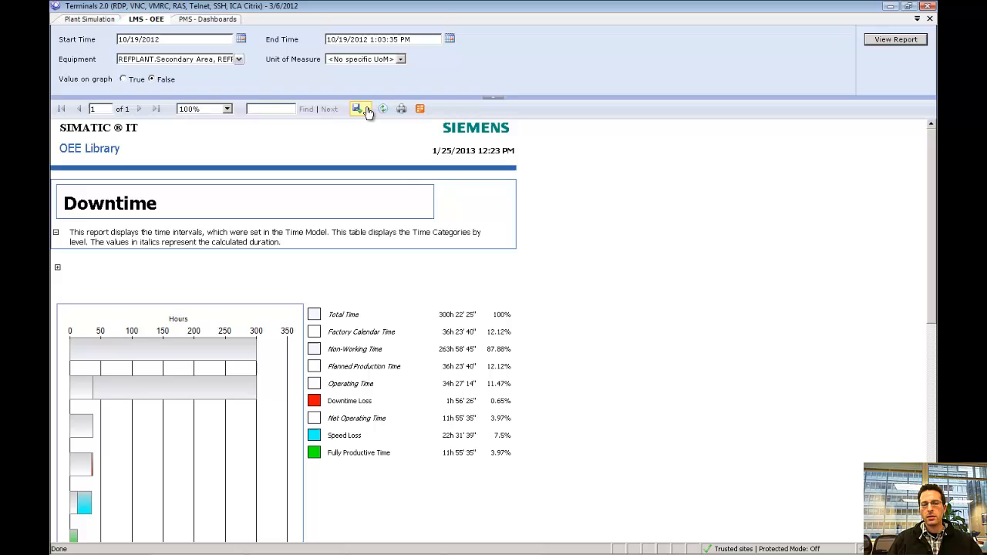
left_click(357, 108)
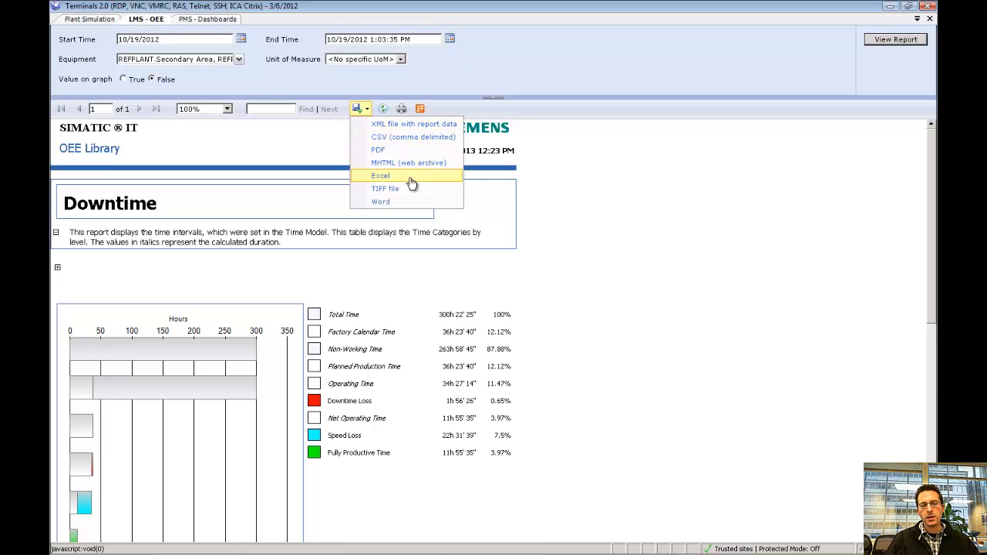
left_click(207, 18)
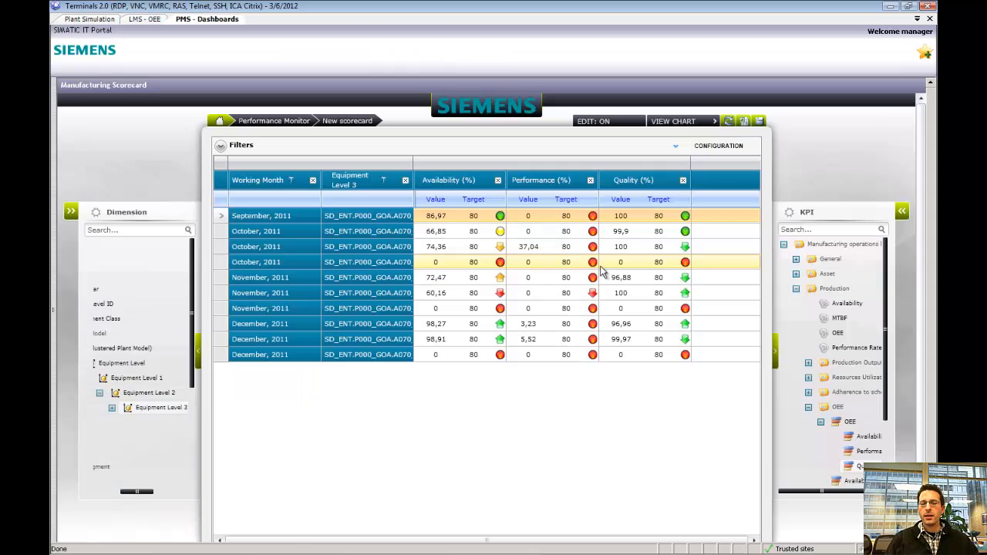
mouse_move(627, 252)
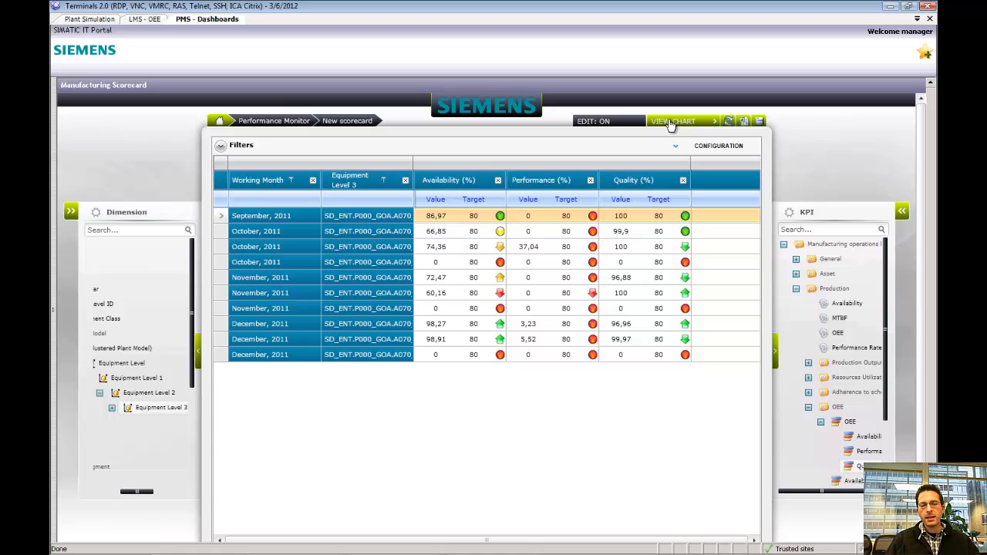
mouse_move(651, 371)
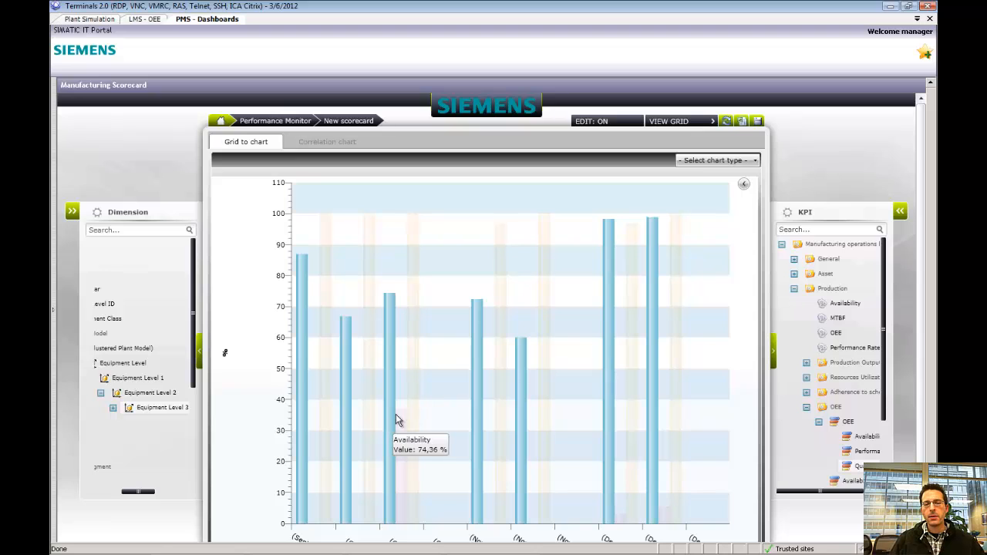
- Change the scorecard's chart type from bar to Line
left_click(716, 159)
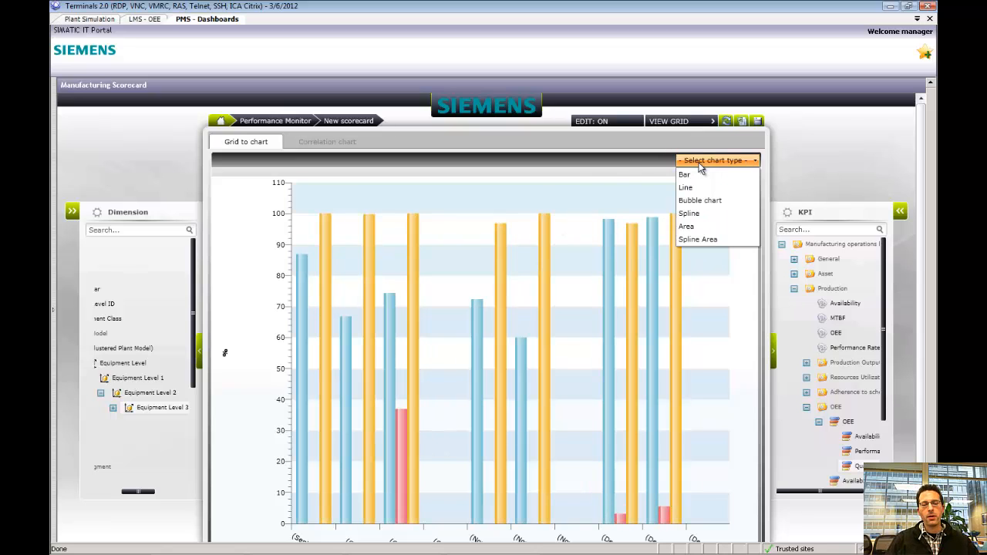
mouse_move(694, 178)
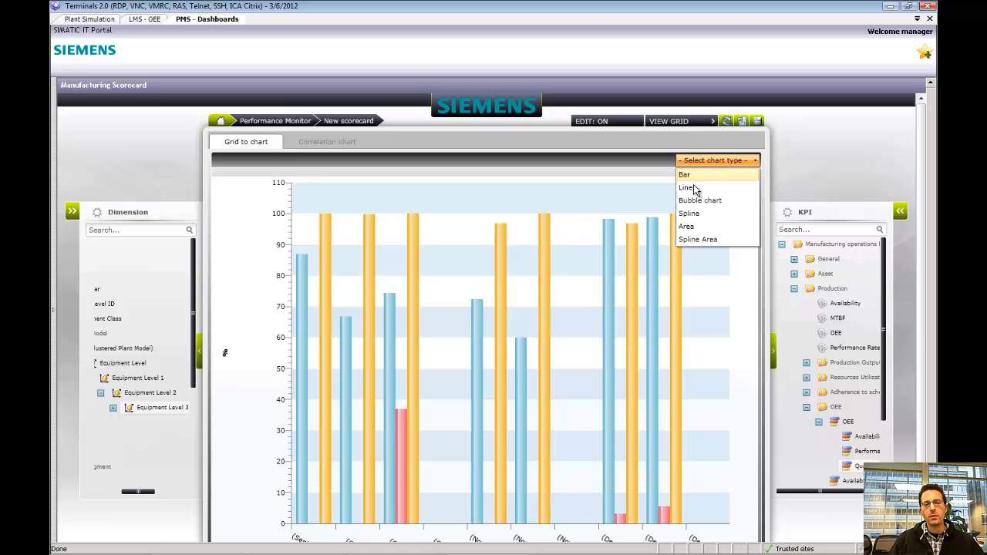
left_click(685, 188)
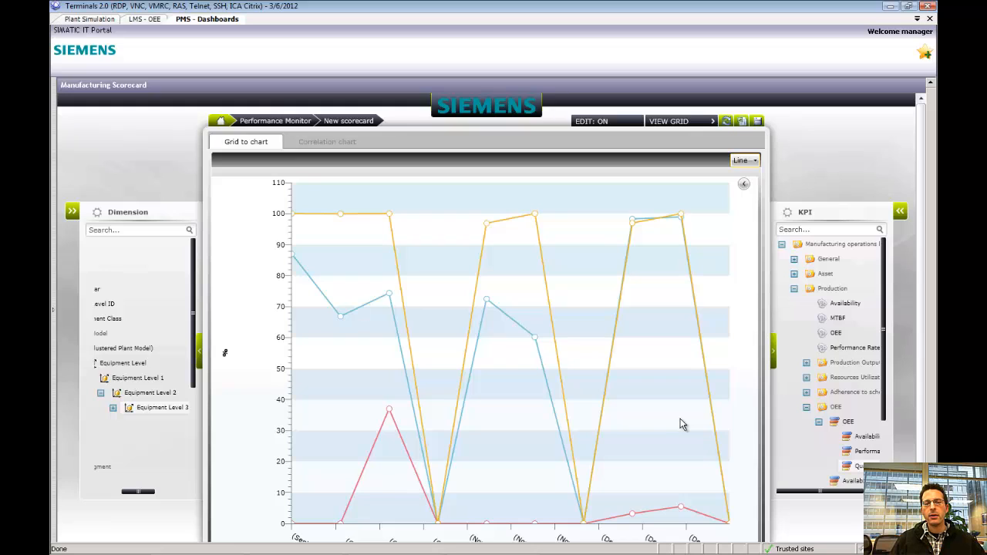
mouse_move(748, 151)
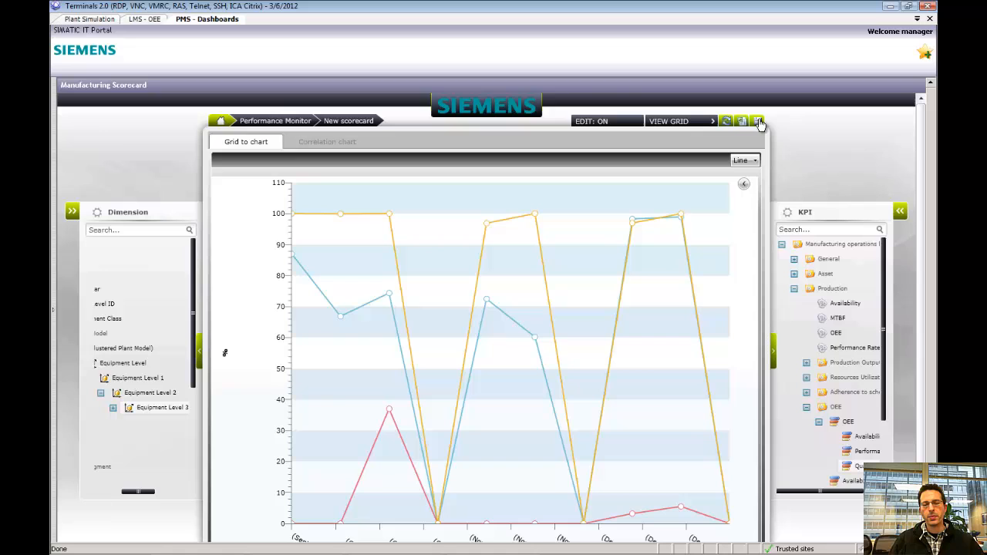
- Begin saving the scorecard and name it 'Davids Score Card' in the General settings
left_click(759, 121)
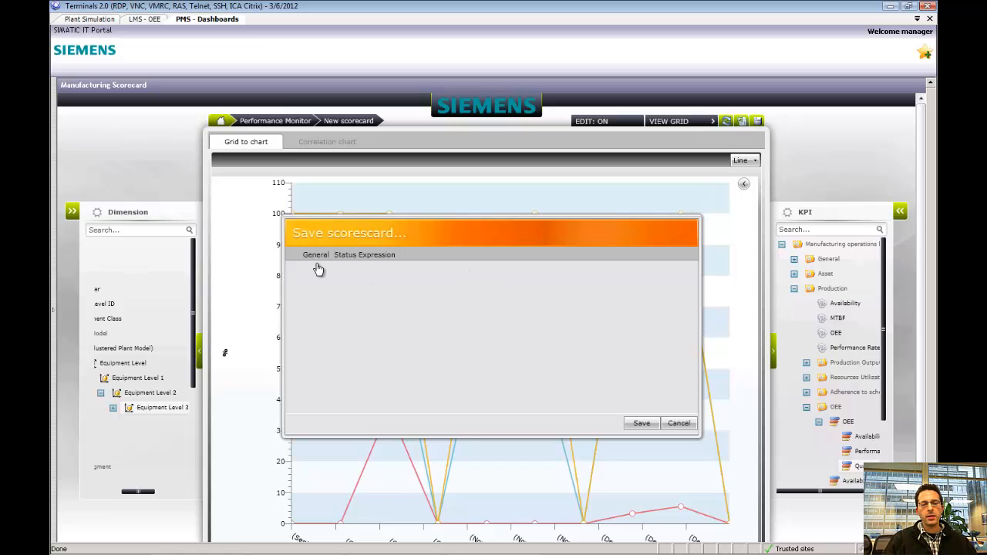
left_click(315, 255)
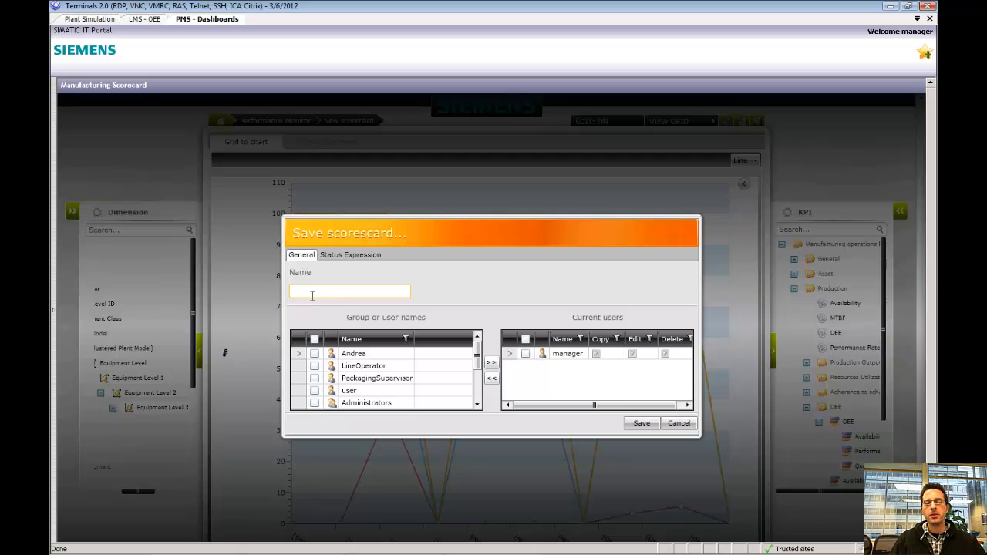
type("Davide Score Card")
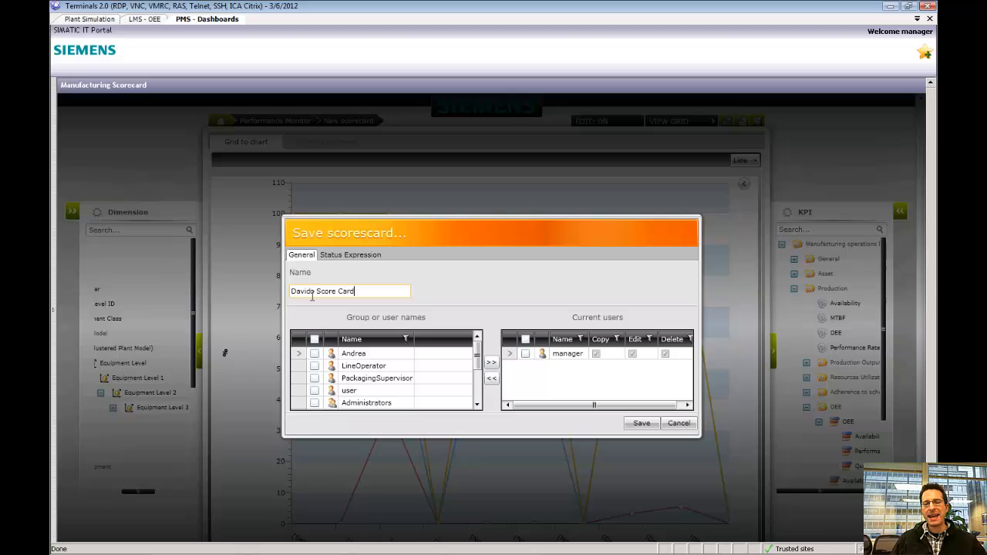
- Grant all listed groups and users access, save the scorecard and acknowledge the confirmation
left_click(314, 340)
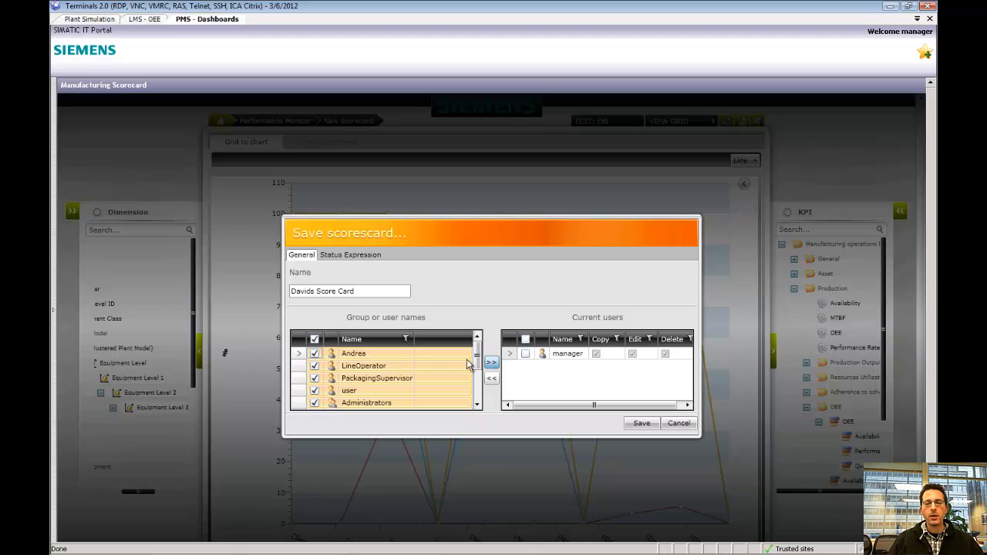
left_click(490, 362)
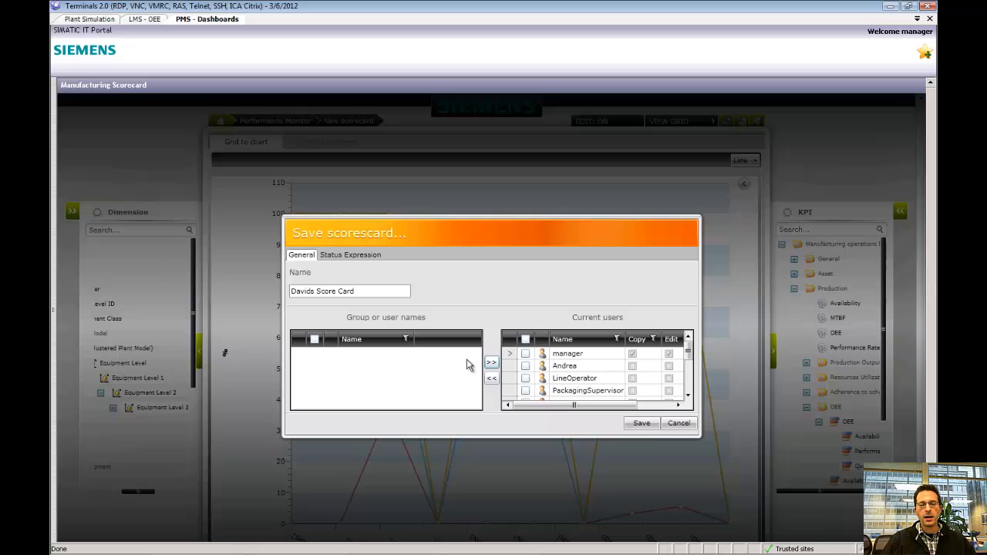
mouse_move(642, 423)
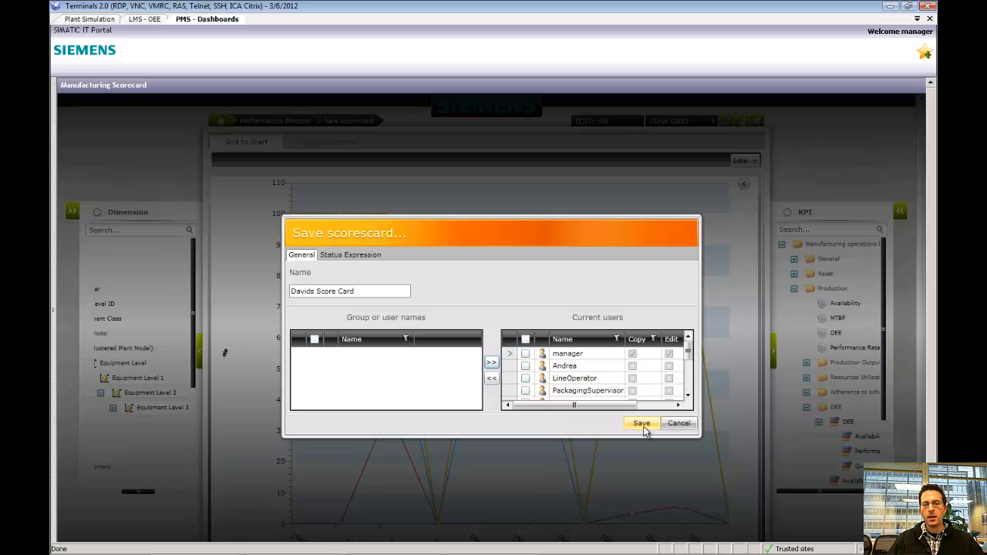
left_click(642, 423)
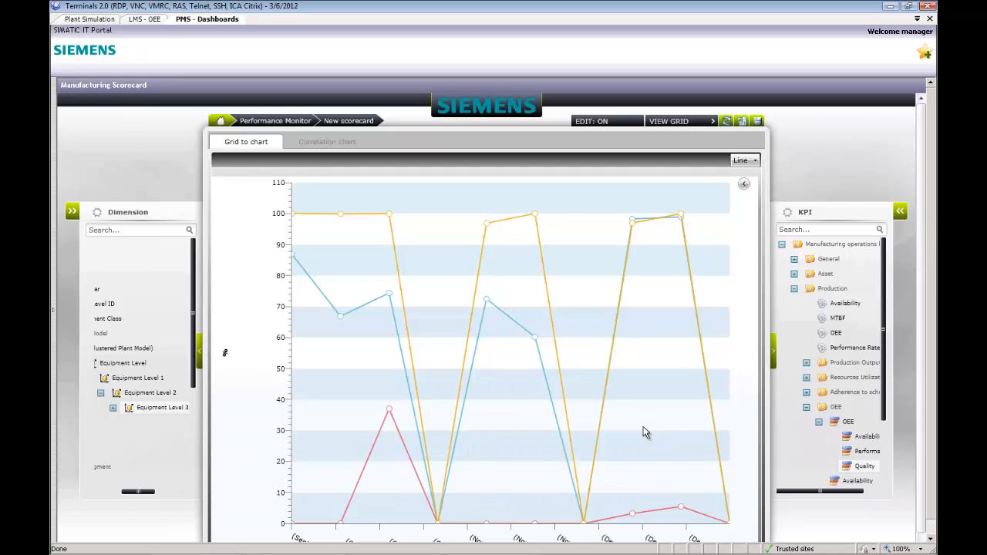
left_click(756, 120)
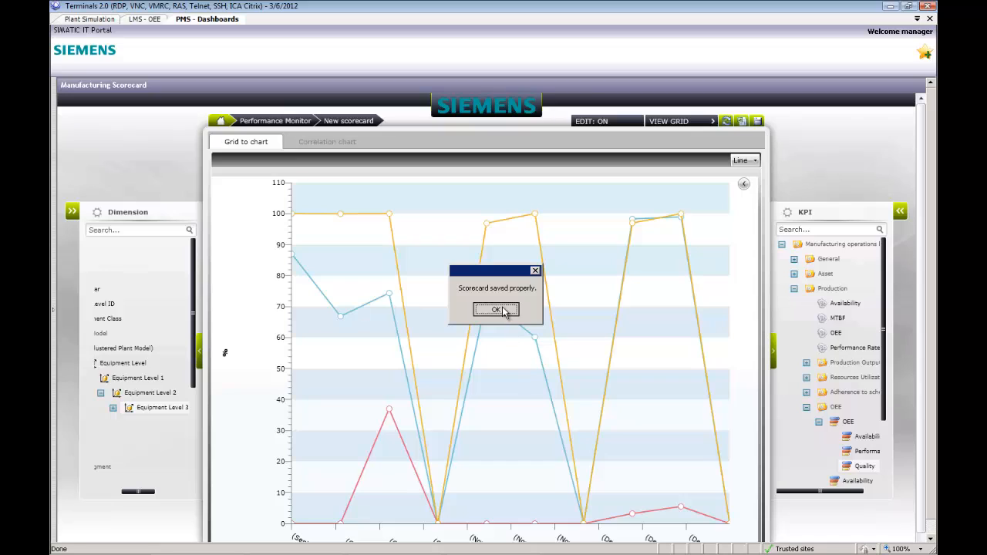